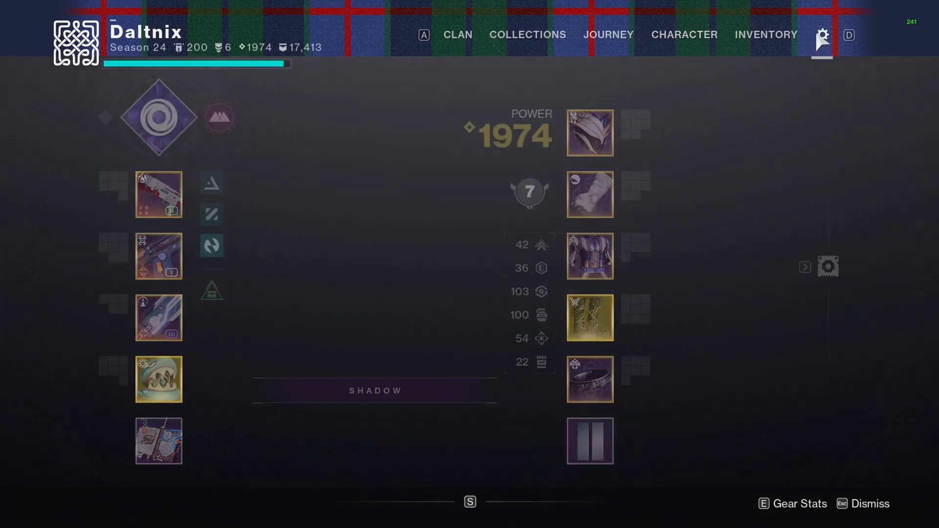
# Show the Keyboard / Mouse settings with look sensitivity 7, ADS modifier 0.9 and aim smoothing off.
pyautogui.click(822, 35)
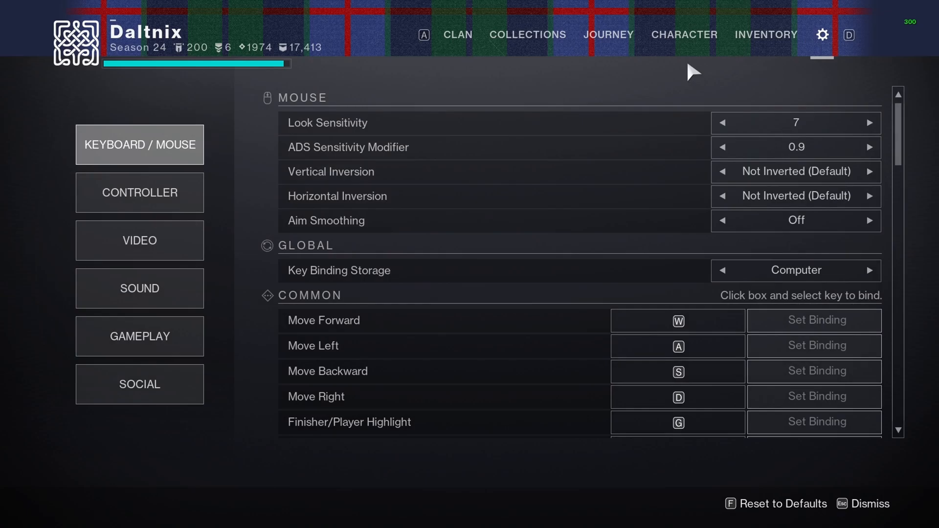
pyautogui.moveTo(640, 90)
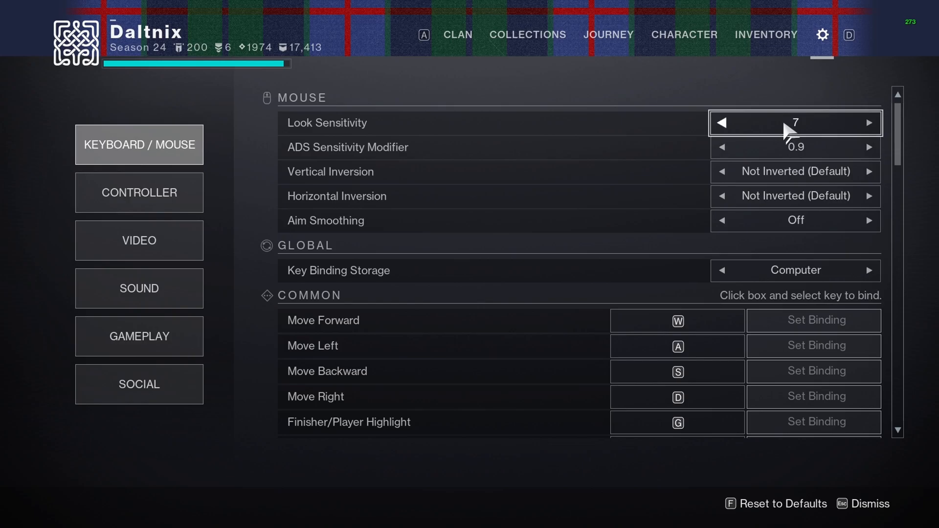
pyautogui.moveTo(761, 95)
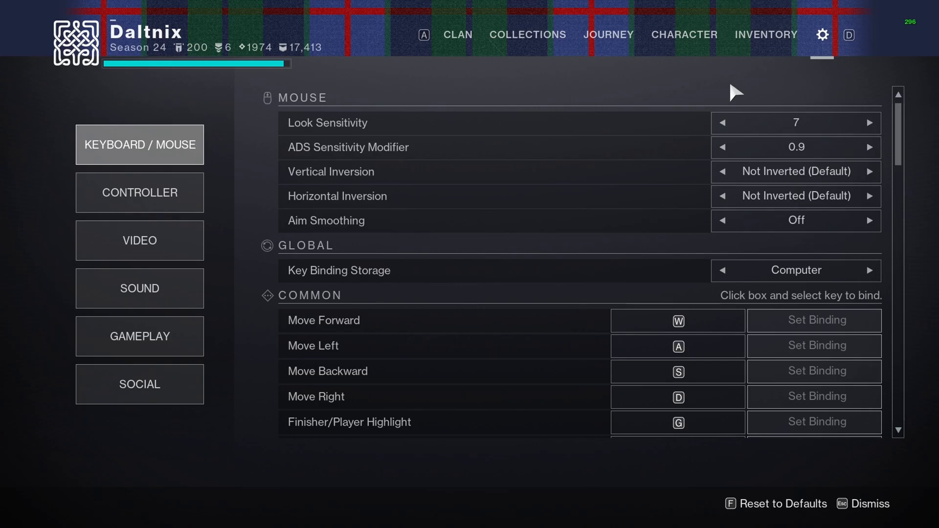
pyautogui.moveTo(806, 90)
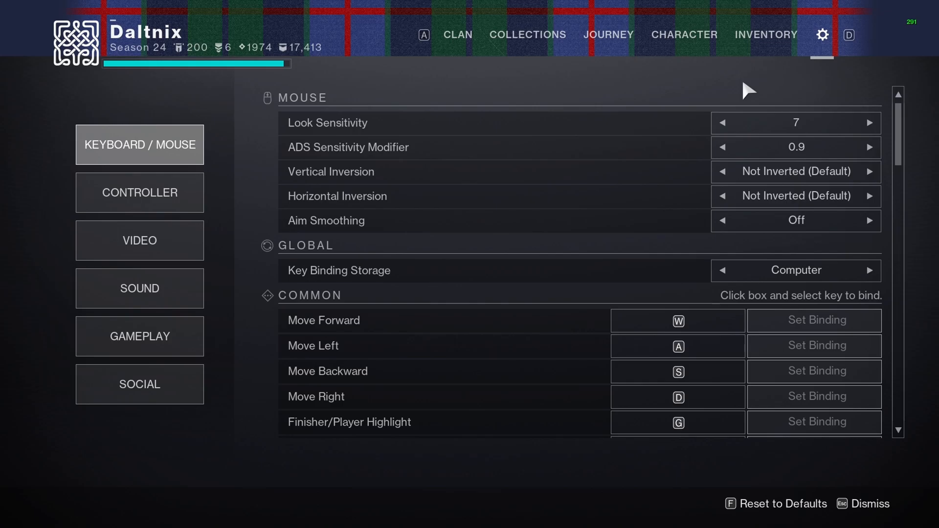
pyautogui.moveTo(796, 220)
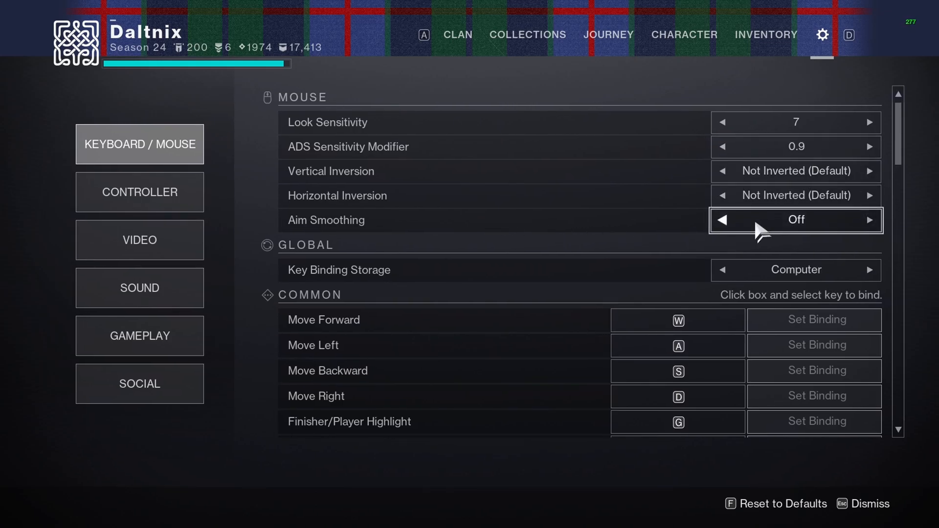
pyautogui.moveTo(625, 229)
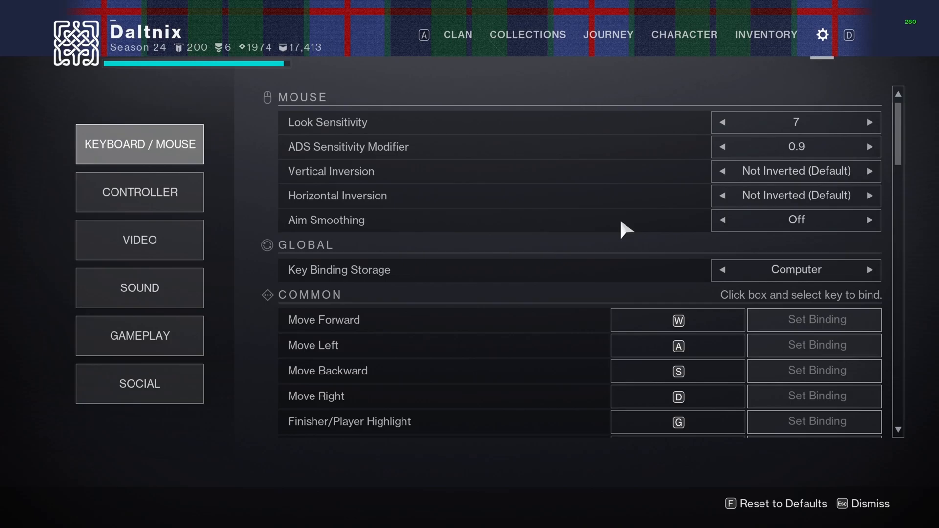
pyautogui.scroll(-3)
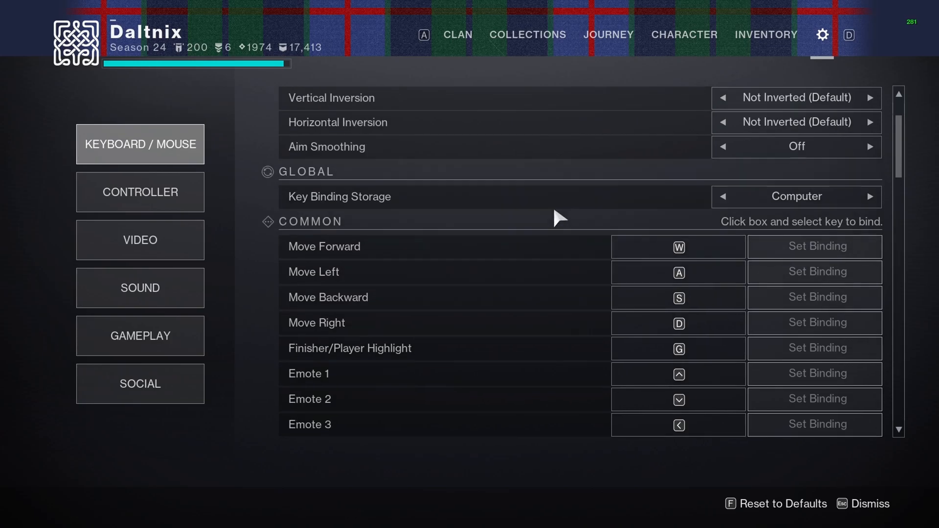
pyautogui.scroll(-3)
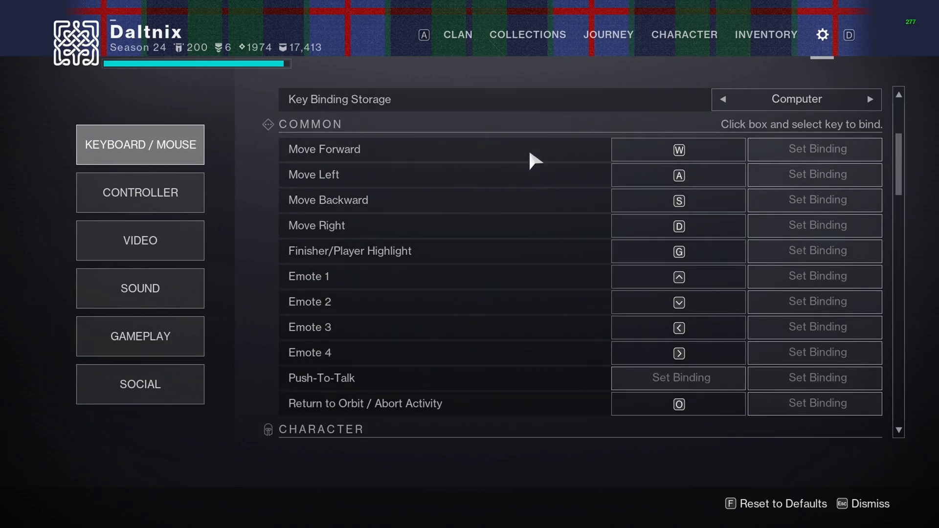
pyautogui.click(678, 149)
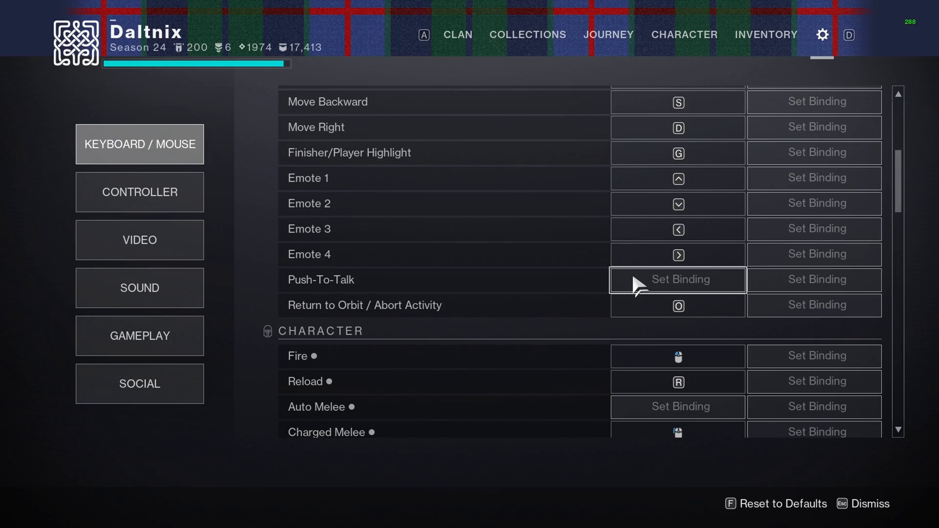
pyautogui.scroll(-3)
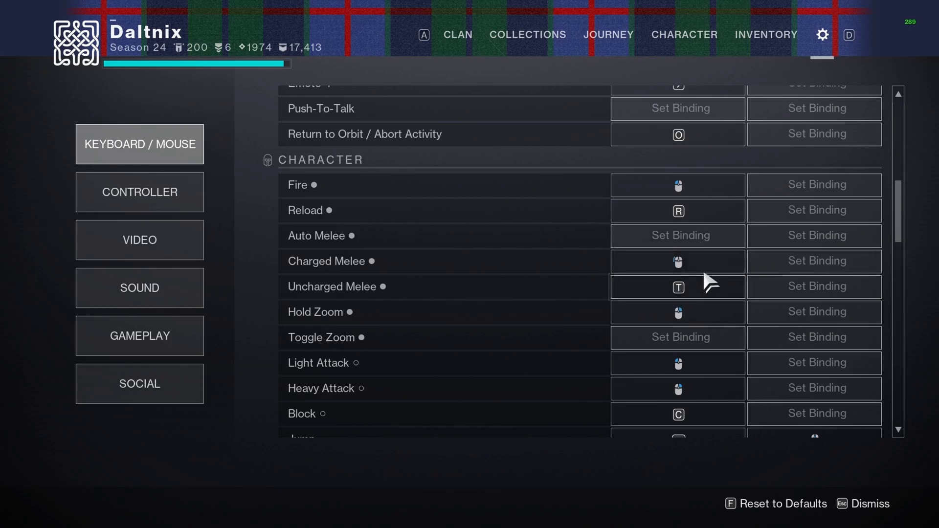
pyautogui.click(677, 287)
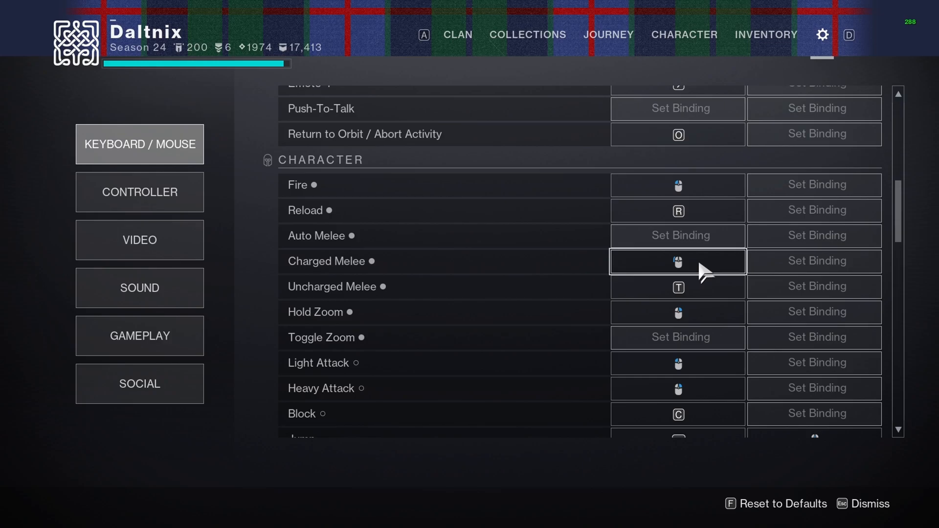
pyautogui.moveTo(705, 290)
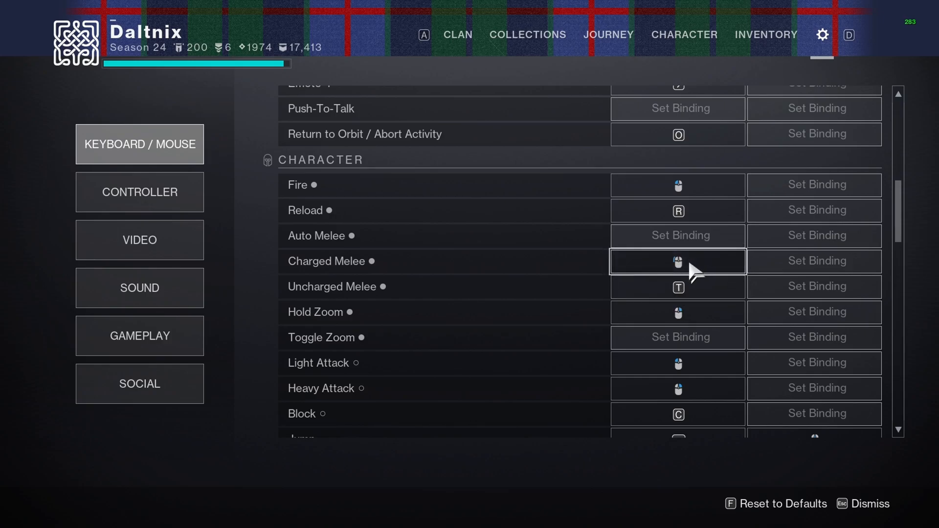
pyautogui.scroll(-3)
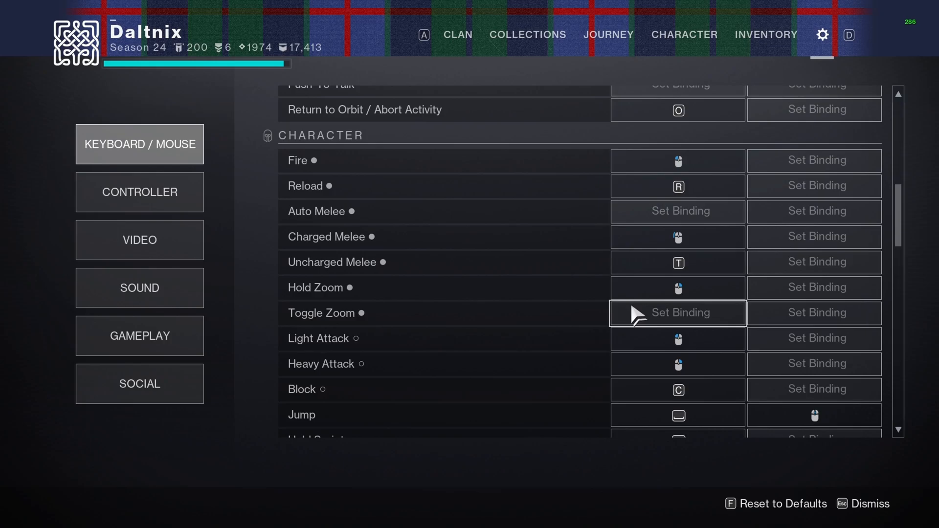
pyautogui.moveTo(582, 324)
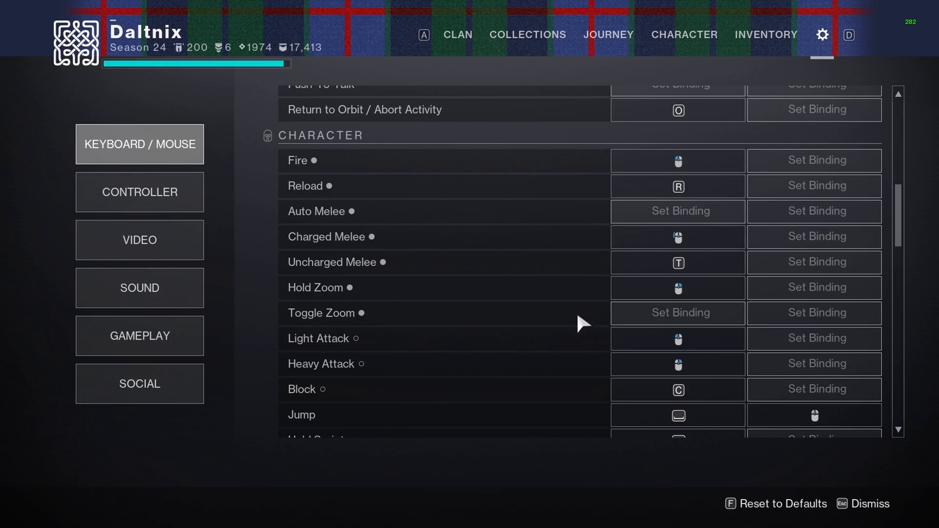
pyautogui.scroll(-3)
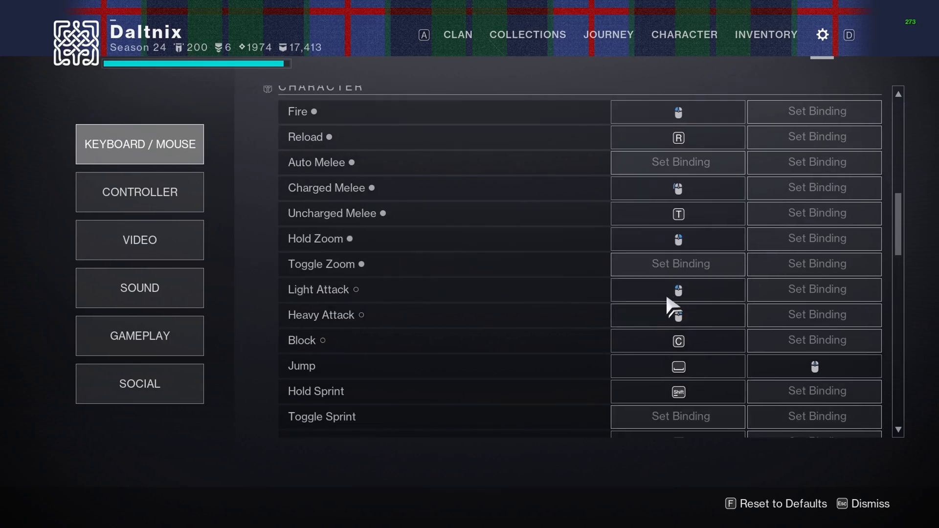
pyautogui.scroll(-3)
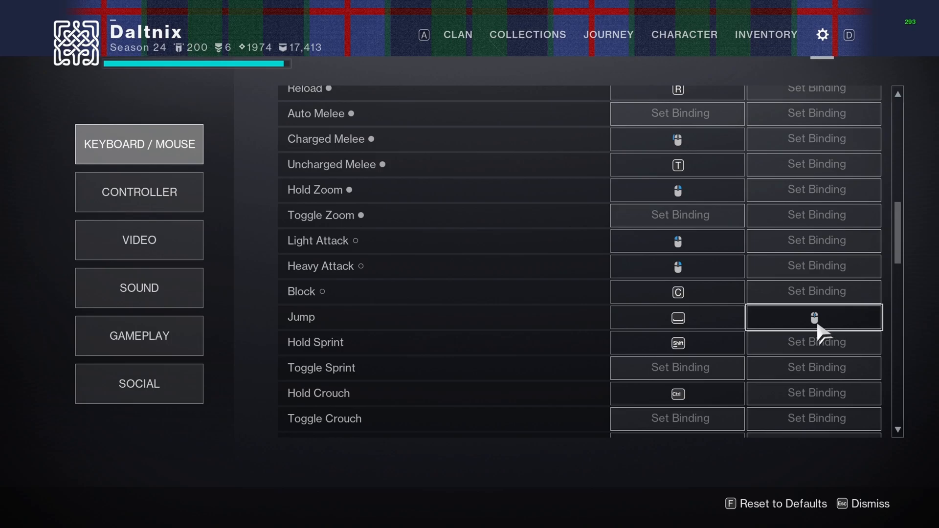
pyautogui.scroll(-3)
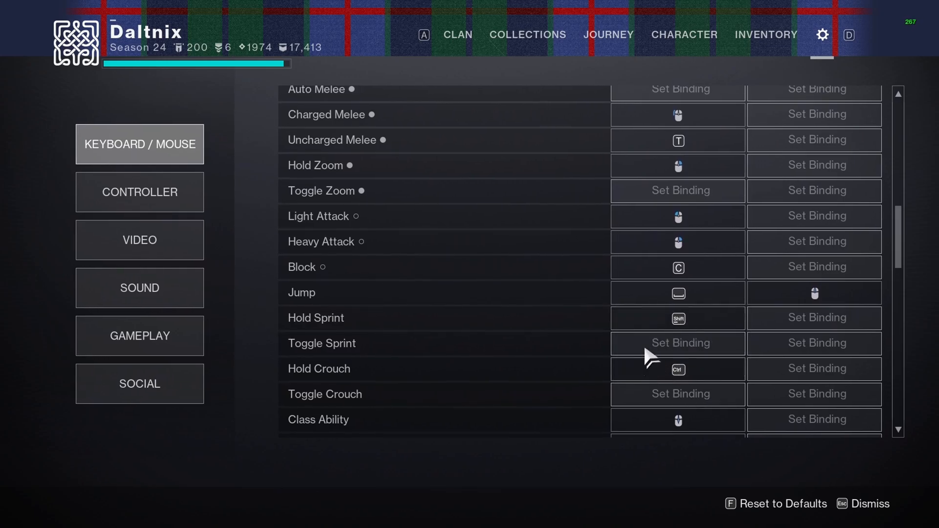
pyautogui.moveTo(356, 359)
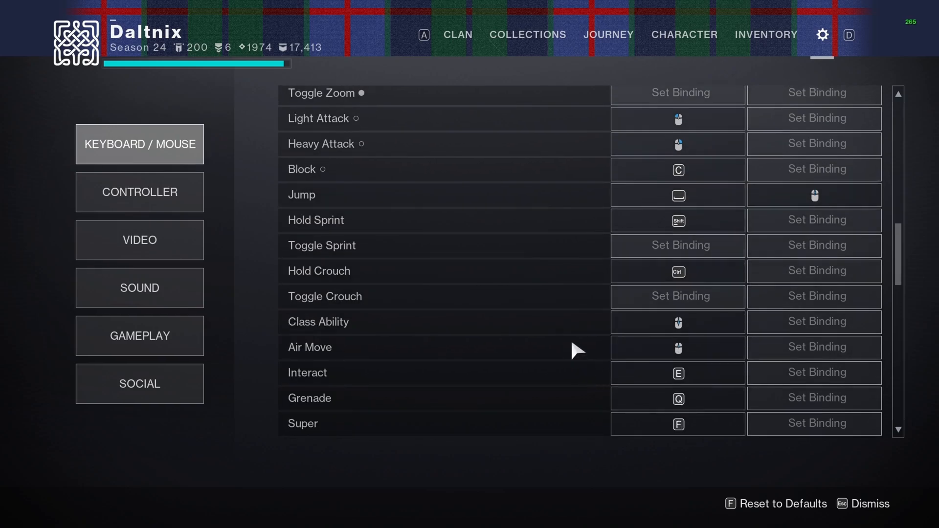
pyautogui.click(678, 322)
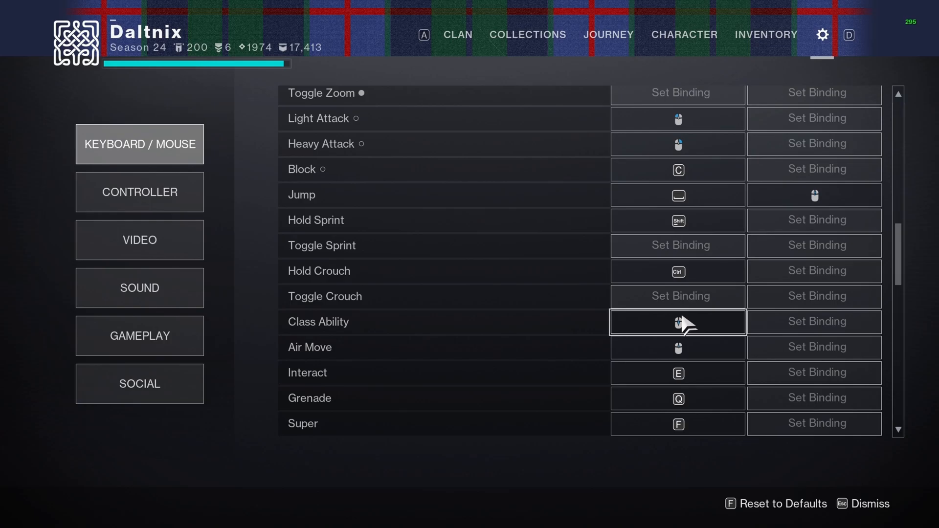
pyautogui.moveTo(677, 347)
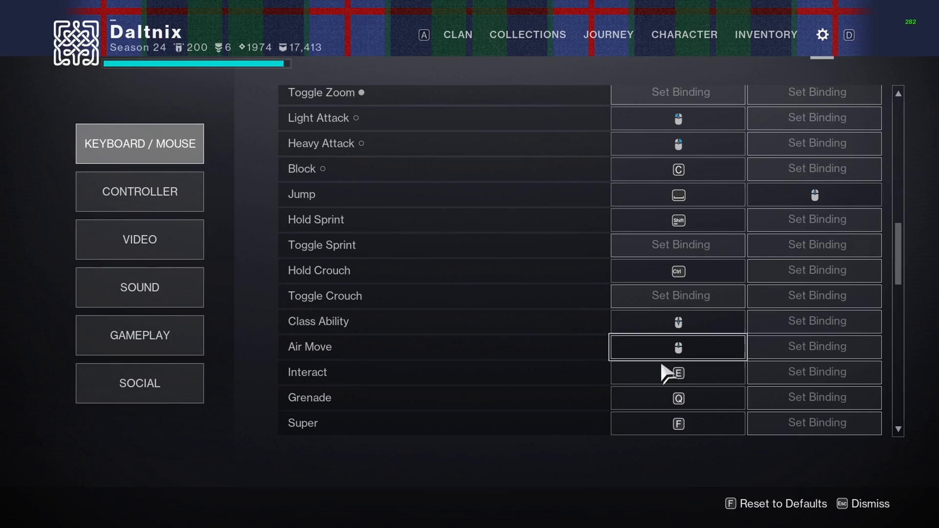
pyautogui.scroll(-3)
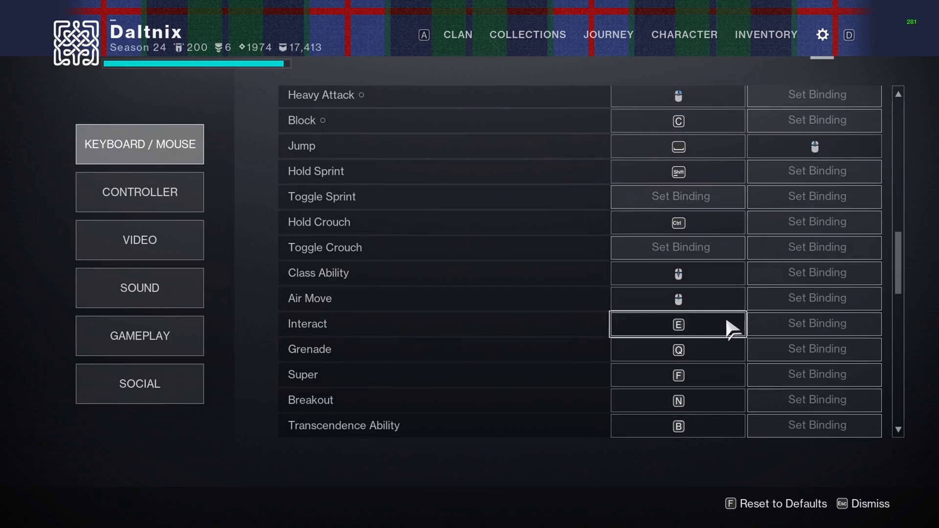
pyautogui.moveTo(706, 383)
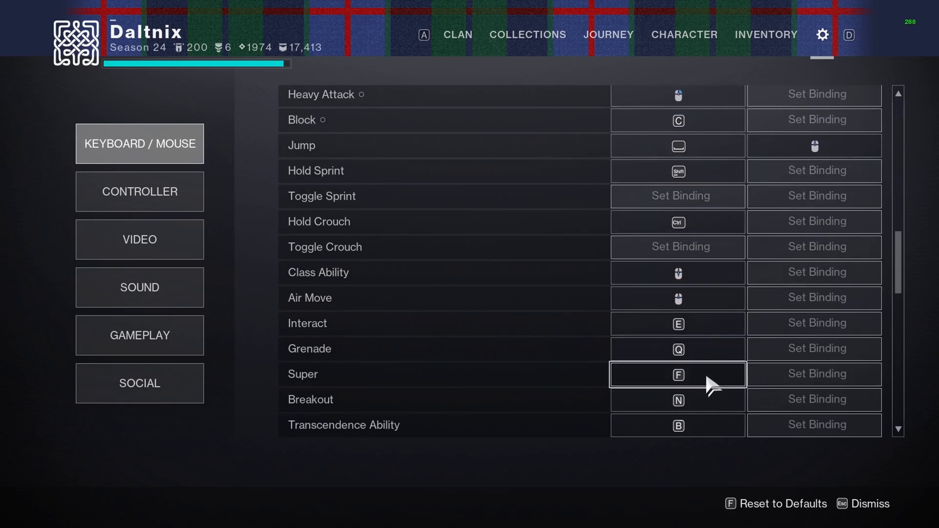
pyautogui.scroll(-3)
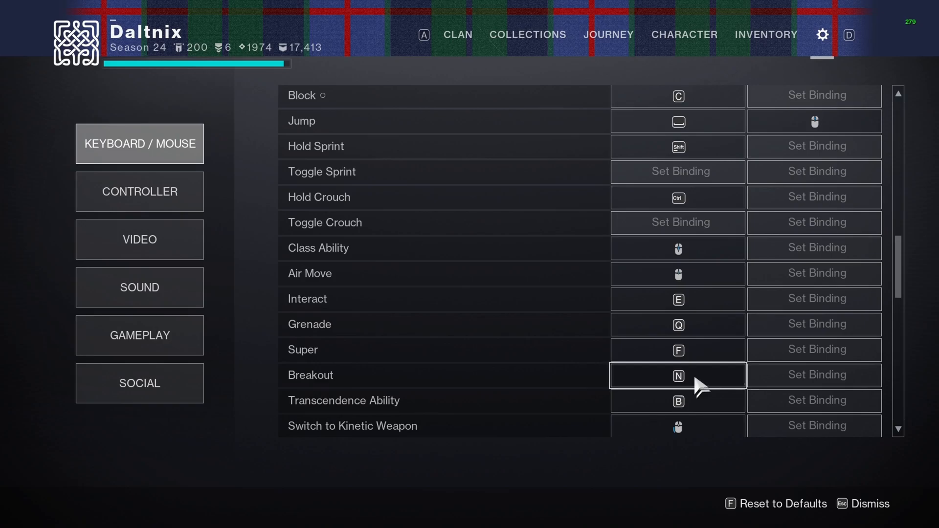
pyautogui.scroll(-3)
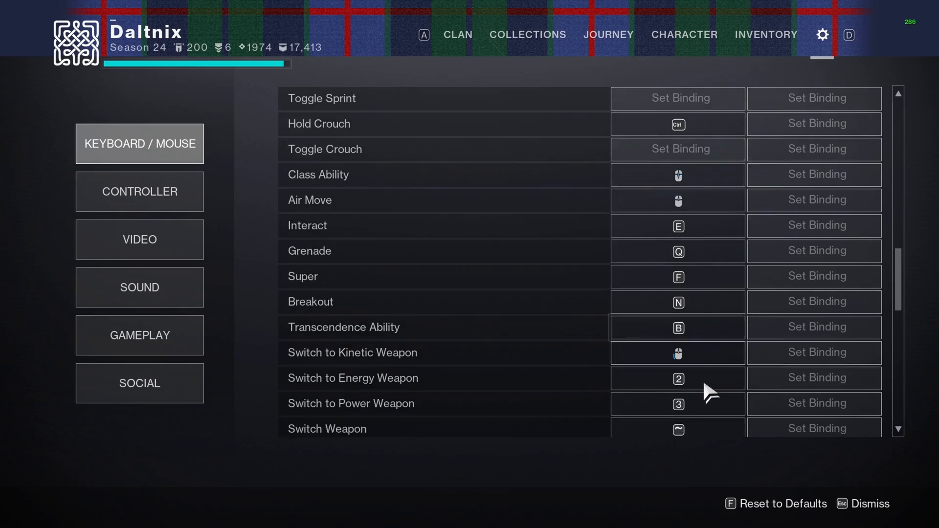
pyautogui.scroll(-3)
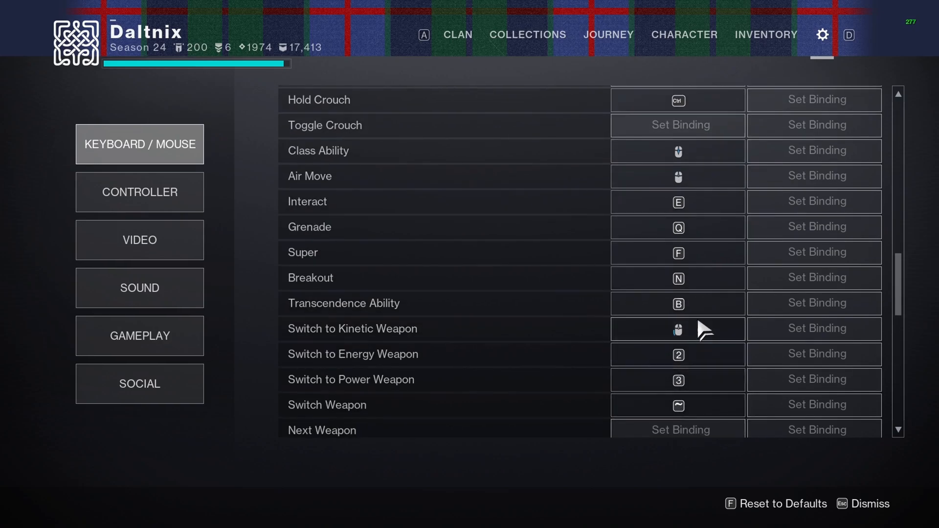
pyautogui.click(677, 329)
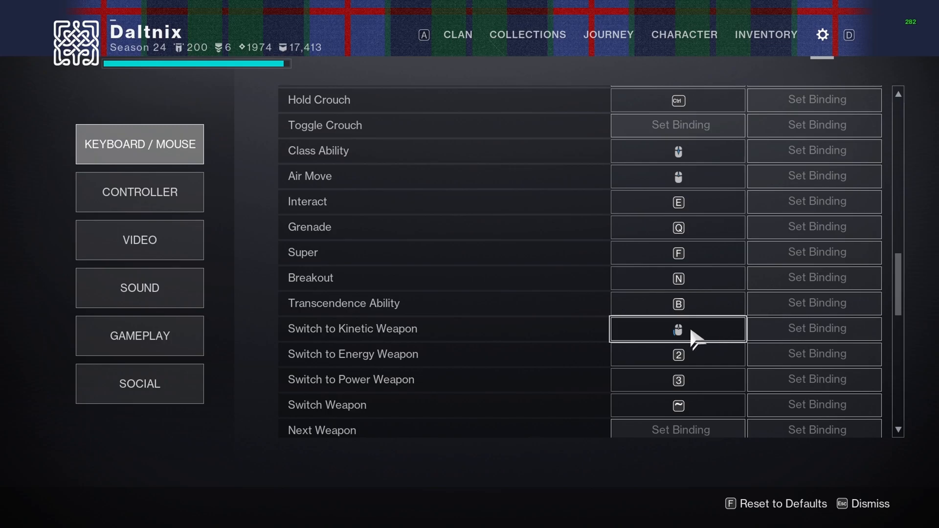
pyautogui.moveTo(695, 361)
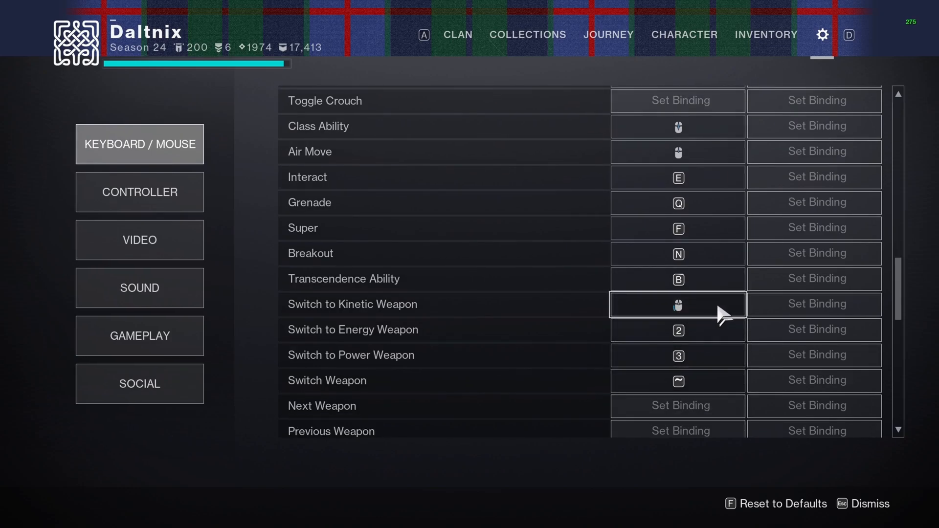
pyautogui.moveTo(710, 308)
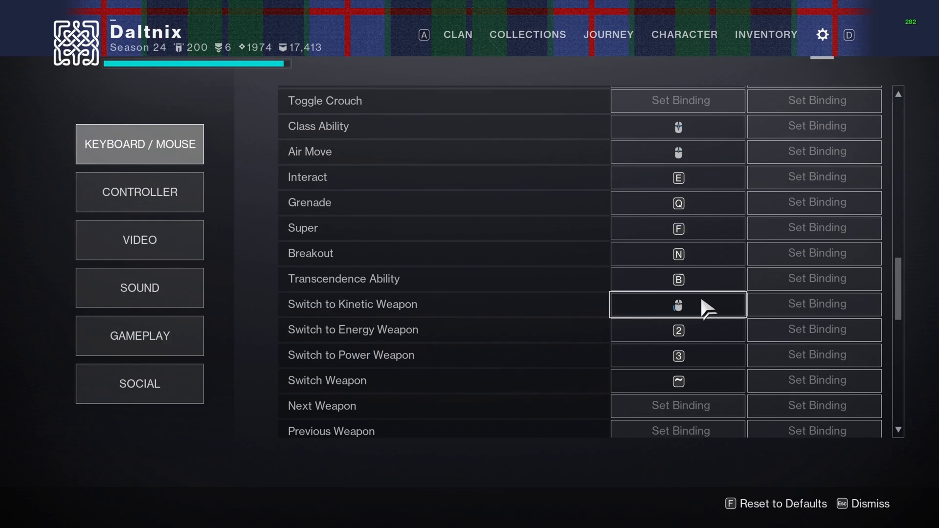
pyautogui.moveTo(694, 311)
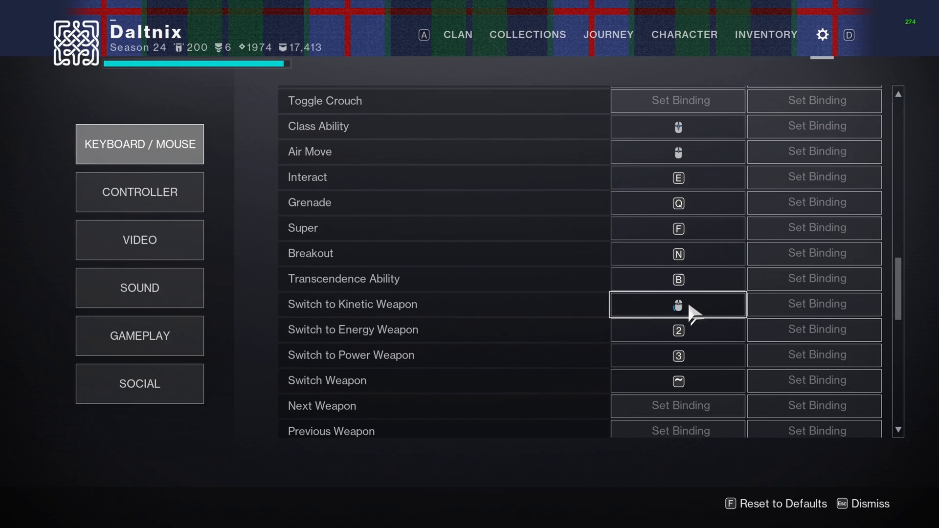
pyautogui.moveTo(677, 330)
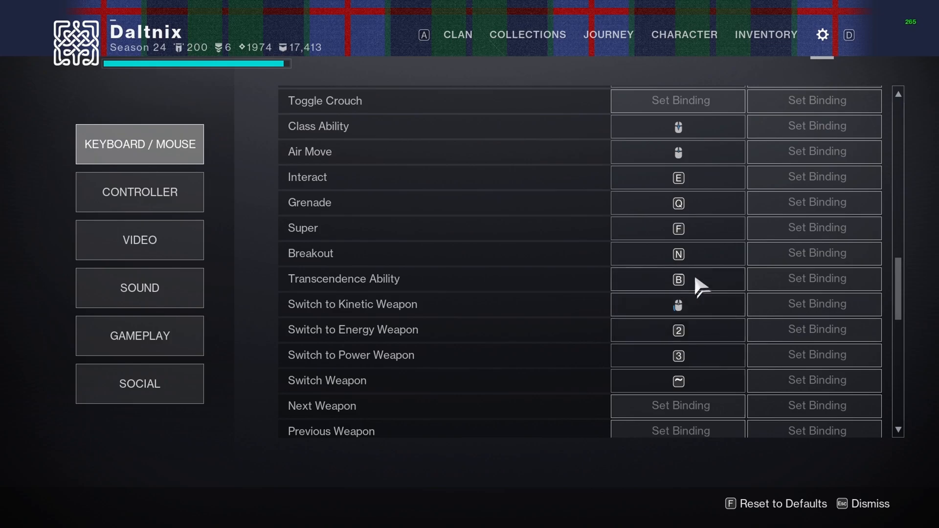
pyautogui.click(677, 278)
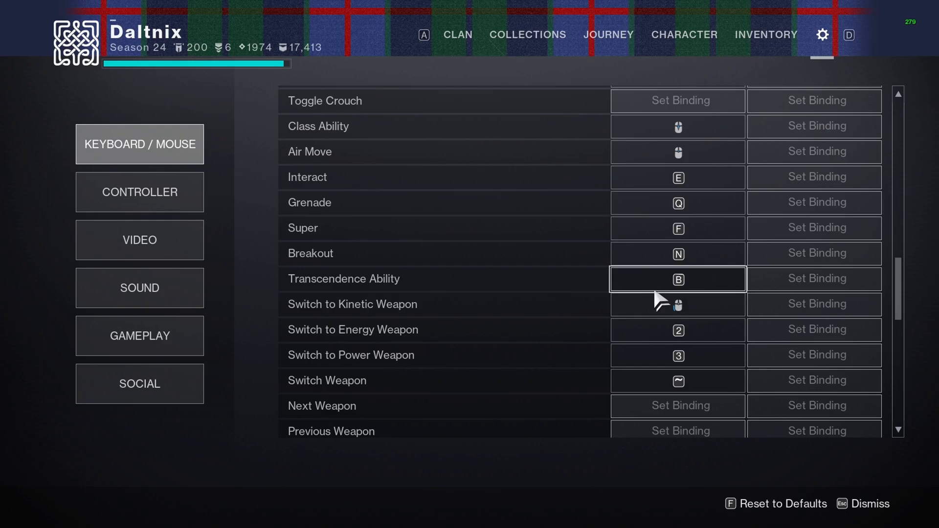
pyautogui.scroll(-3)
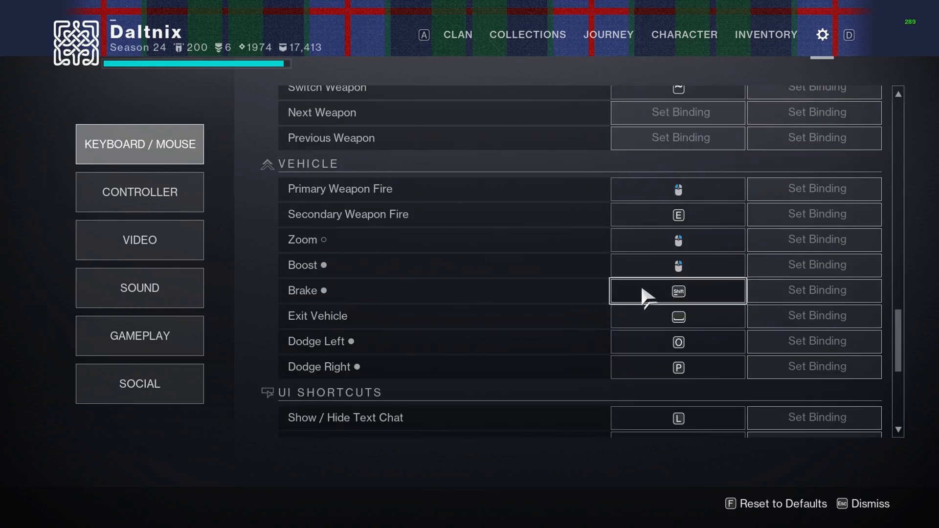
pyautogui.scroll(-3)
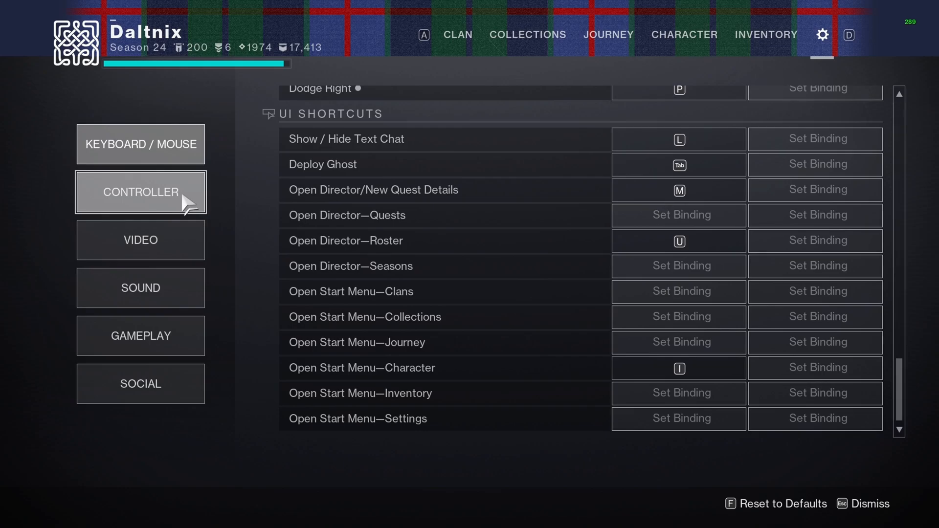
# Show the Controller settings with look sensitivity 13, ADS modifier 0.7 and vibration off.
pyautogui.click(140, 193)
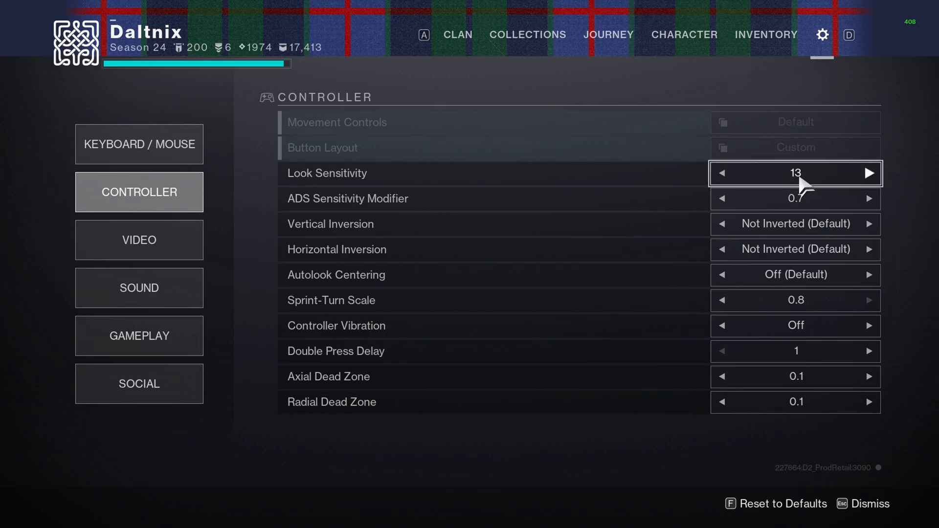
pyautogui.moveTo(805, 192)
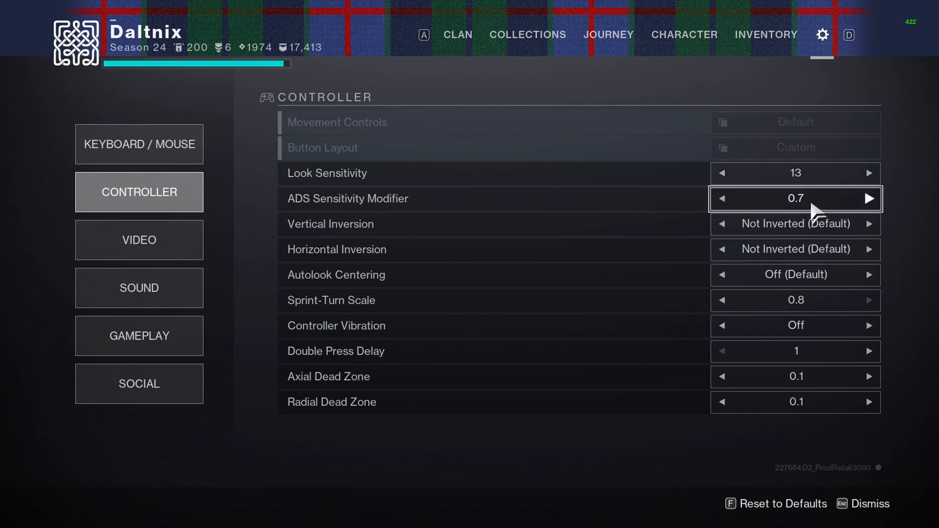
pyautogui.moveTo(795, 173)
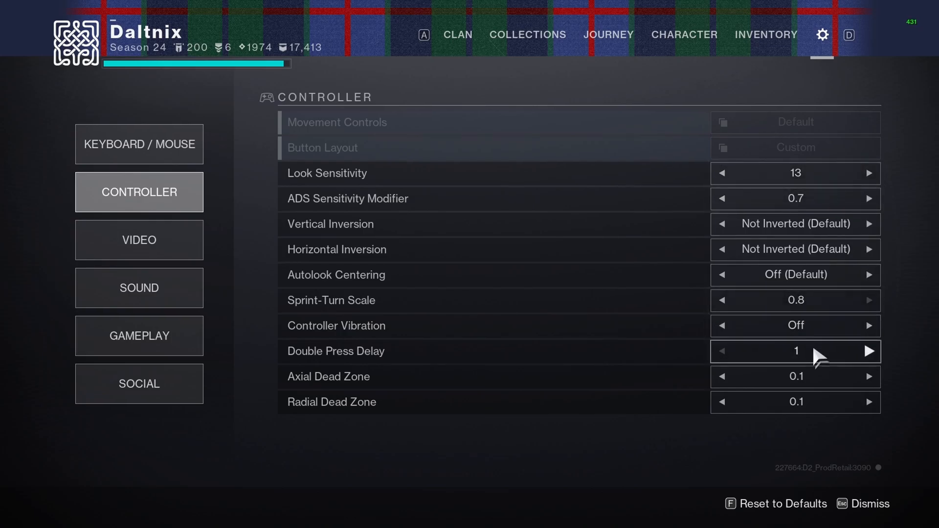
pyautogui.moveTo(815, 400)
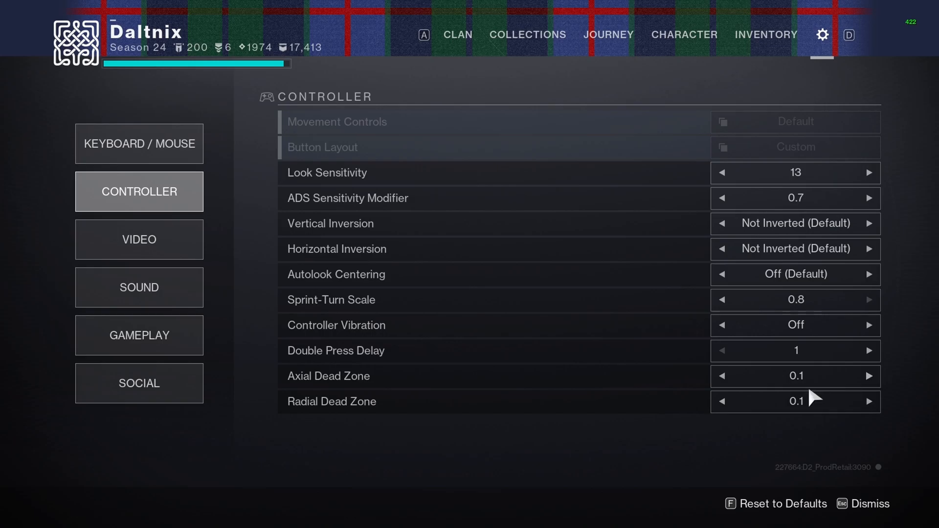
pyautogui.moveTo(800, 431)
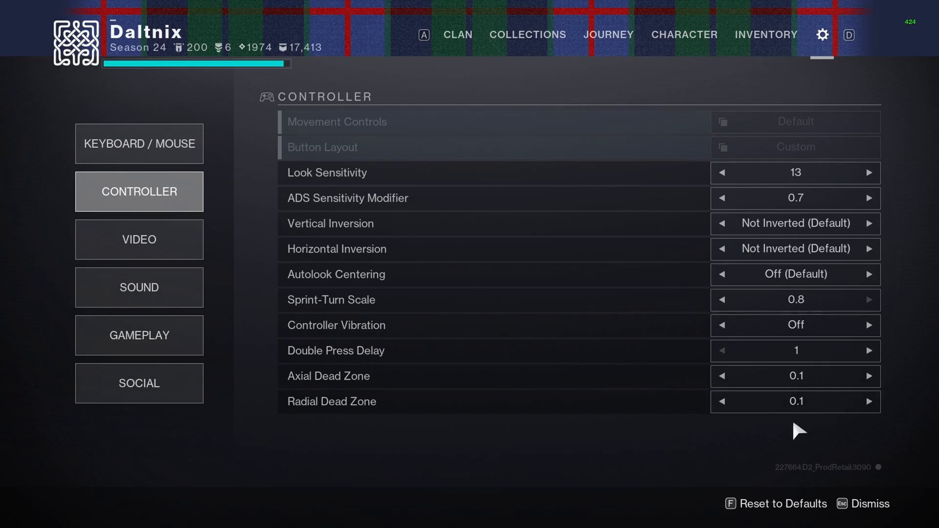
# Show the Video settings: fullscreen 1920 x 1080, Vsync off, framerate cap off, field of view 105.
pyautogui.click(140, 241)
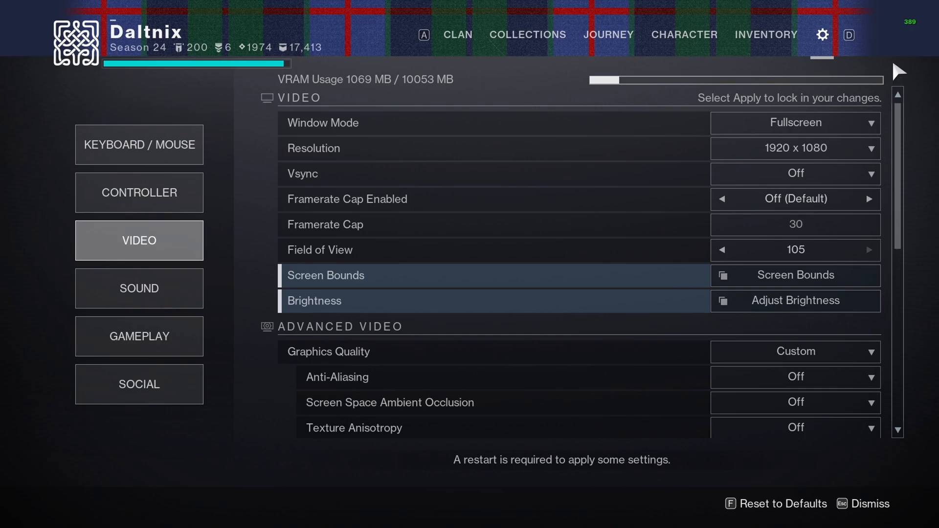
pyautogui.moveTo(893, 66)
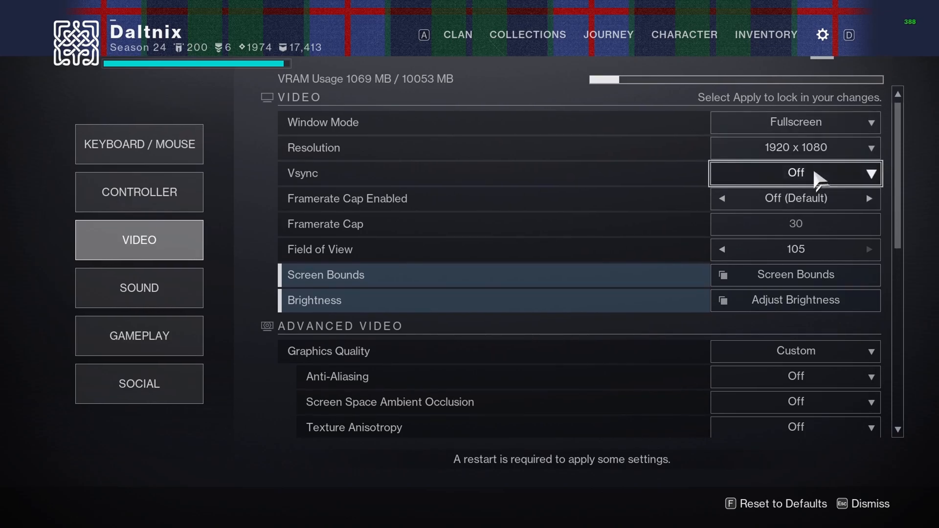
pyautogui.moveTo(794, 199)
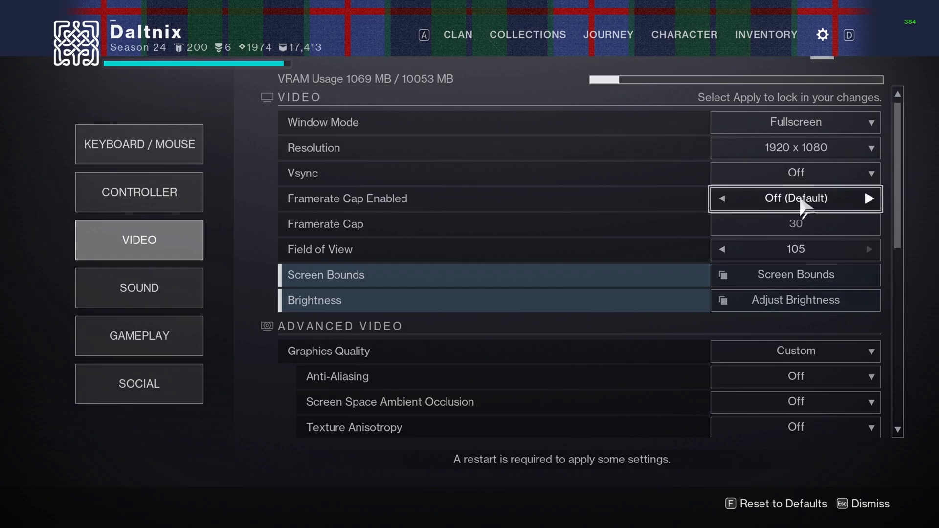
pyautogui.moveTo(795, 249)
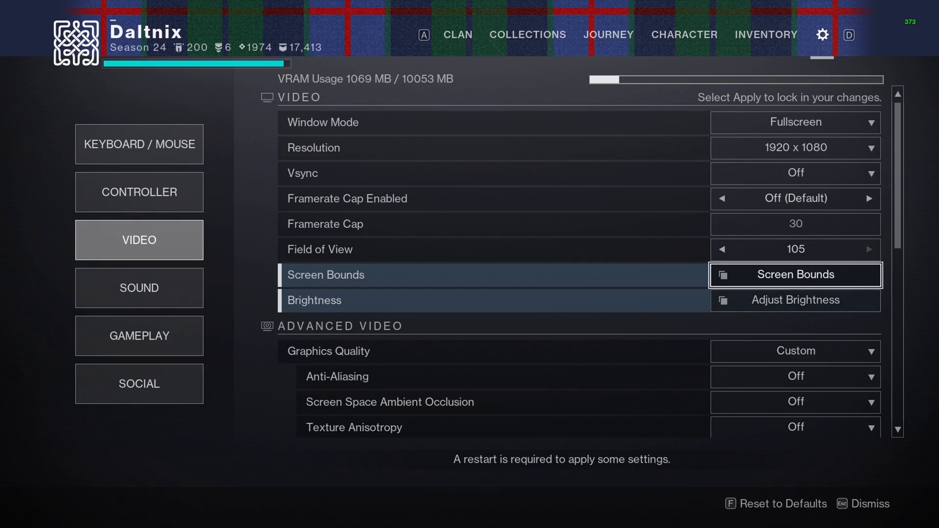
pyautogui.click(794, 275)
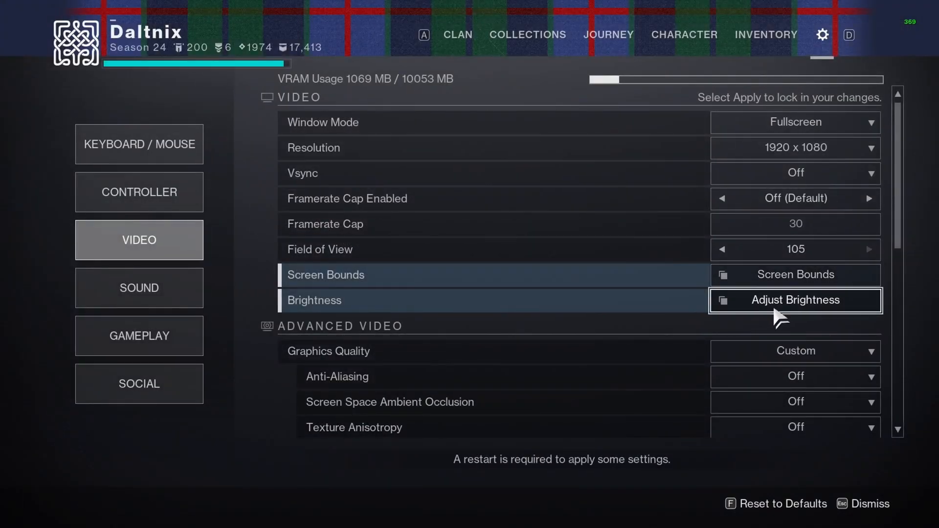
pyautogui.click(794, 300)
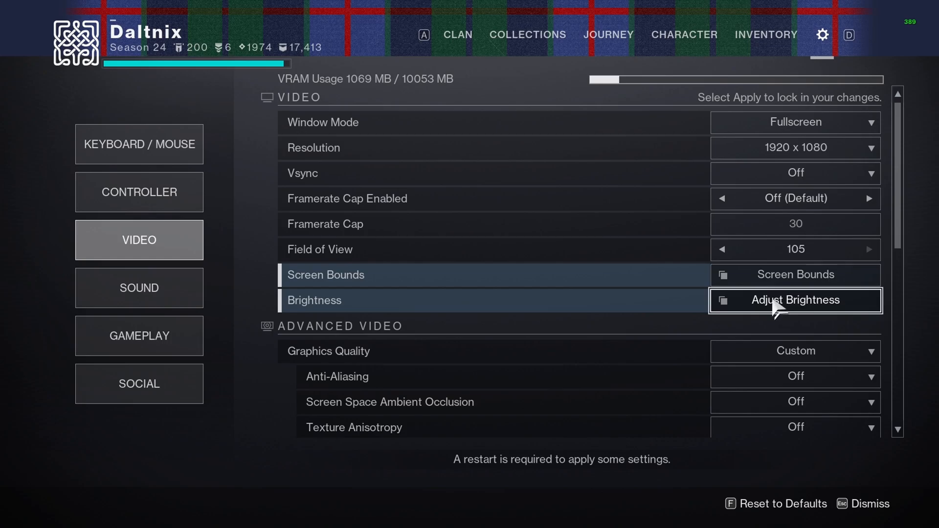
pyautogui.moveTo(773, 308)
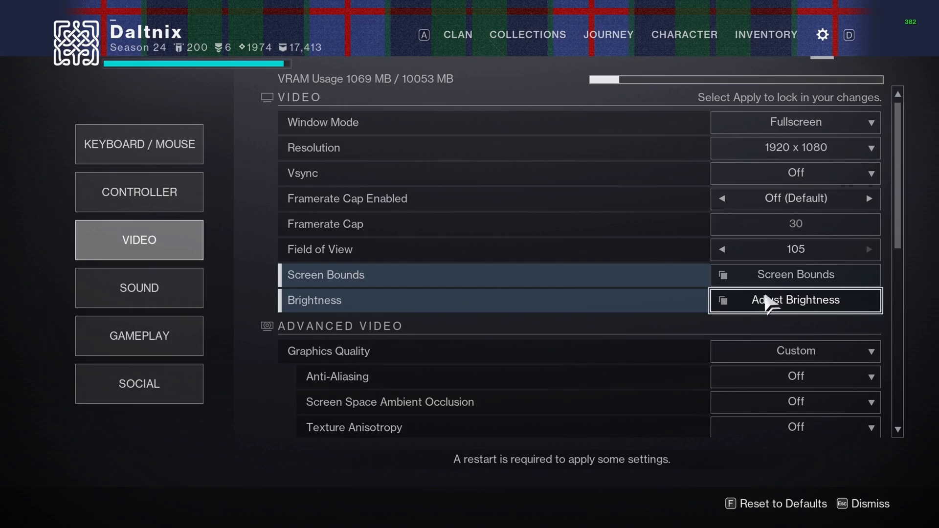
pyautogui.scroll(-3)
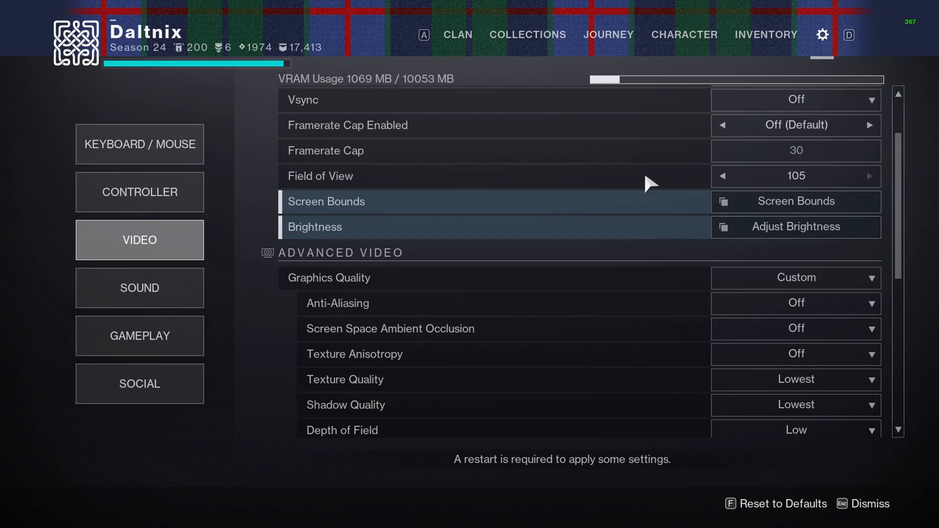
pyautogui.scroll(-3)
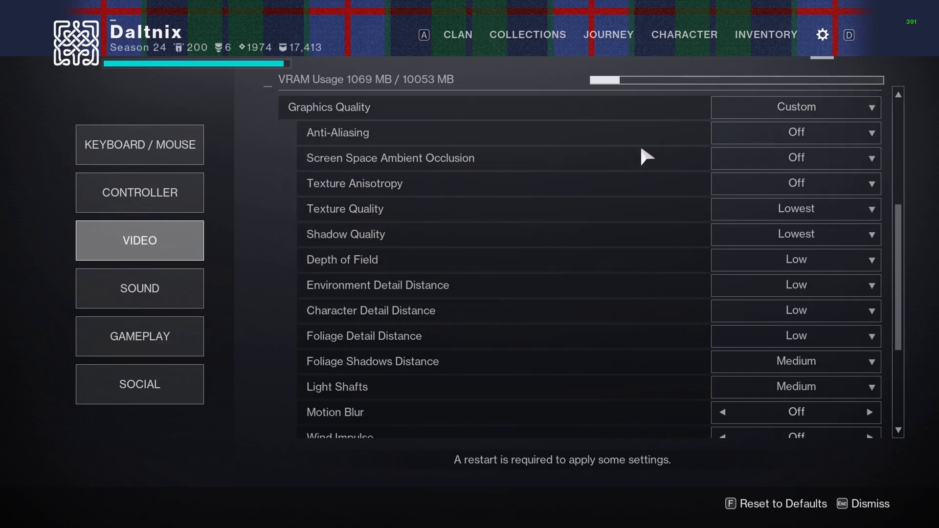
pyautogui.scroll(-3)
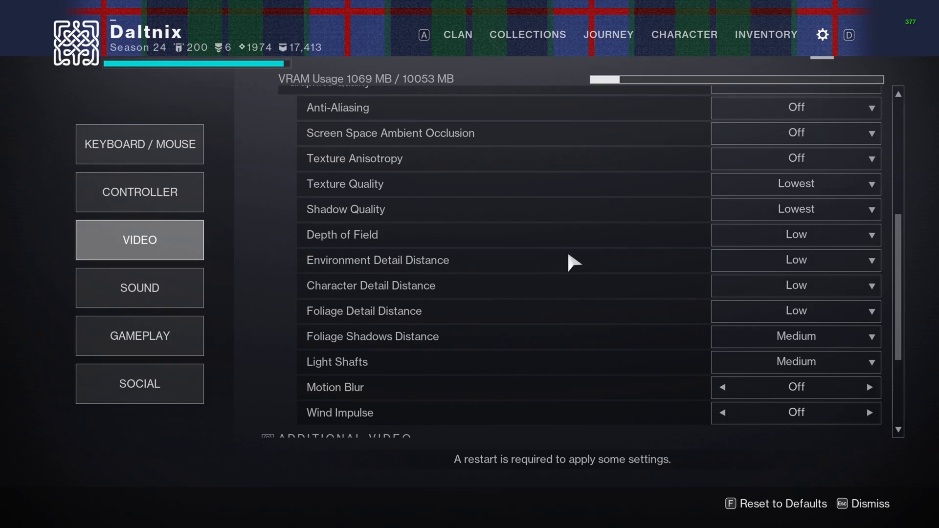
pyautogui.moveTo(517, 223)
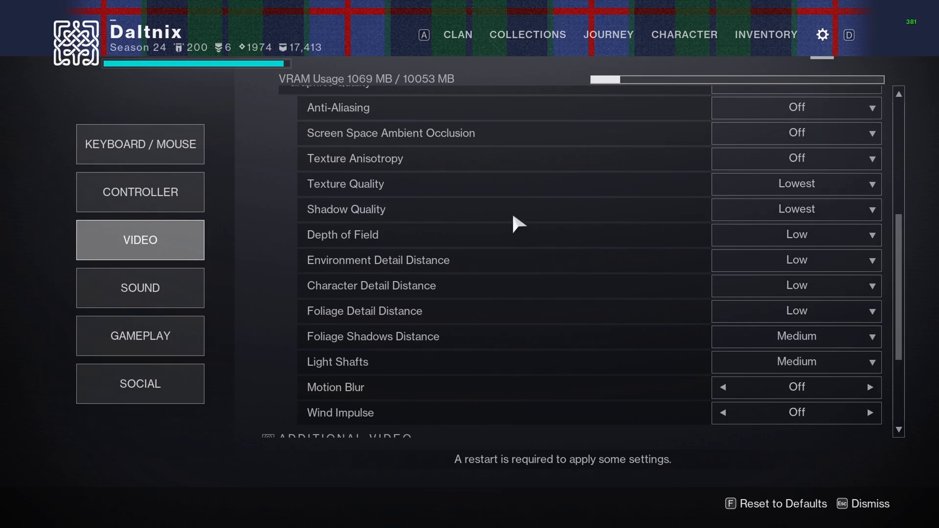
pyautogui.click(797, 183)
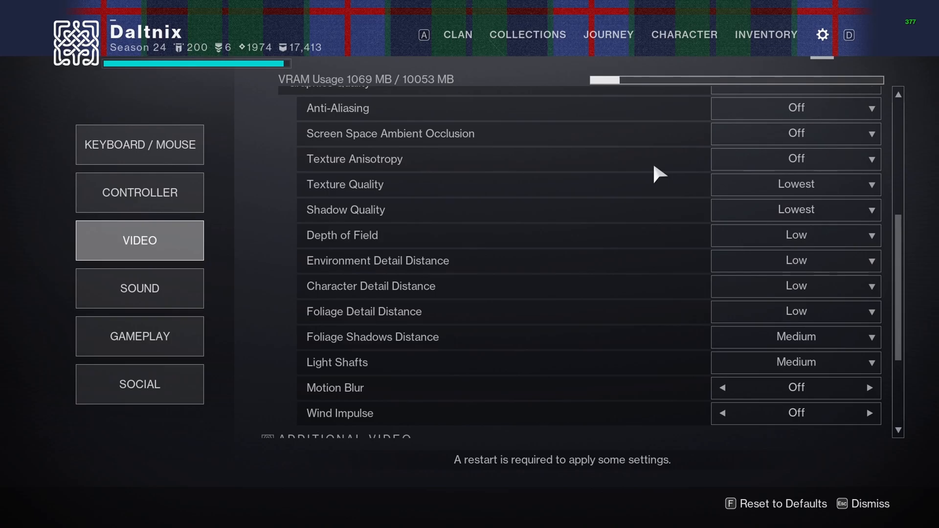
pyautogui.moveTo(494, 236)
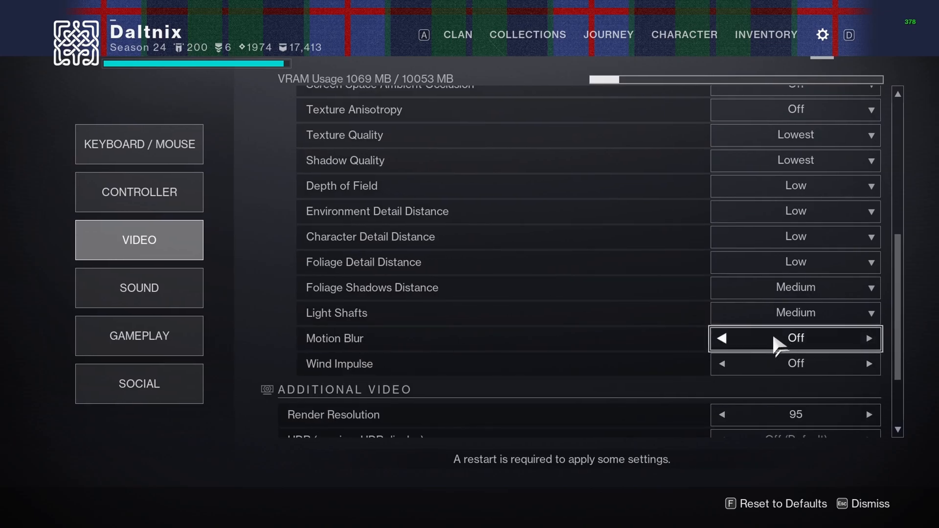
pyautogui.moveTo(767, 346)
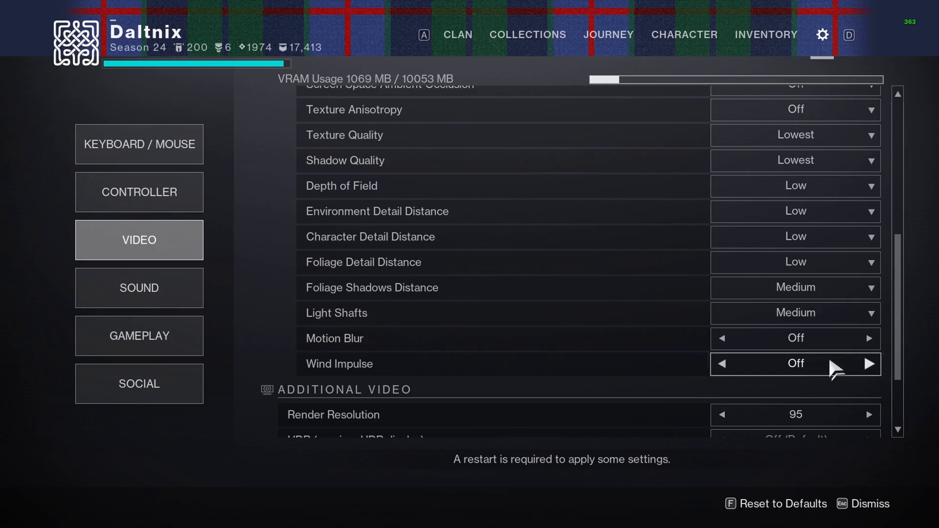
pyautogui.scroll(-3)
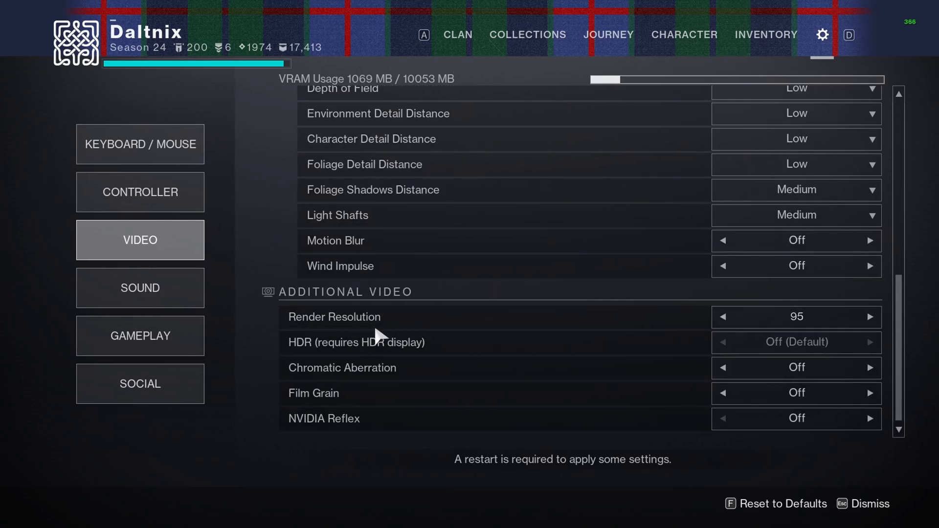
pyautogui.click(869, 316)
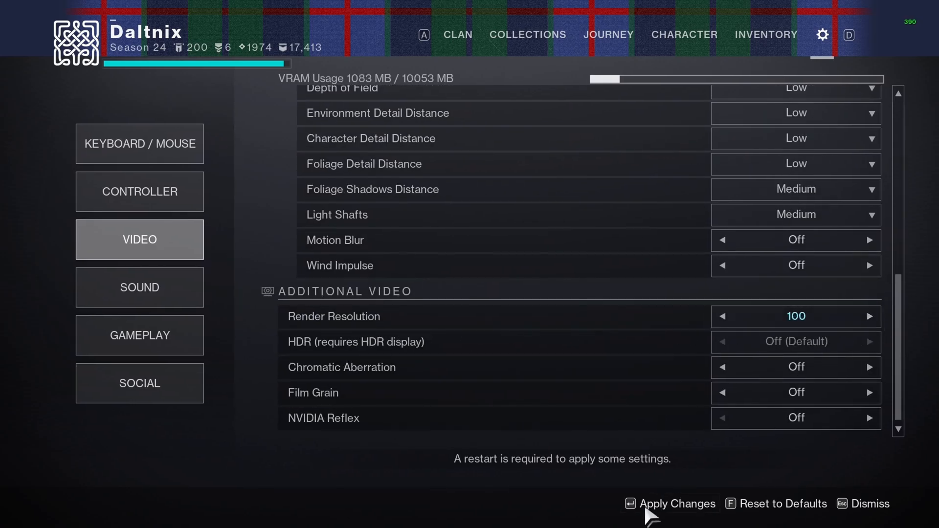
pyautogui.click(722, 316)
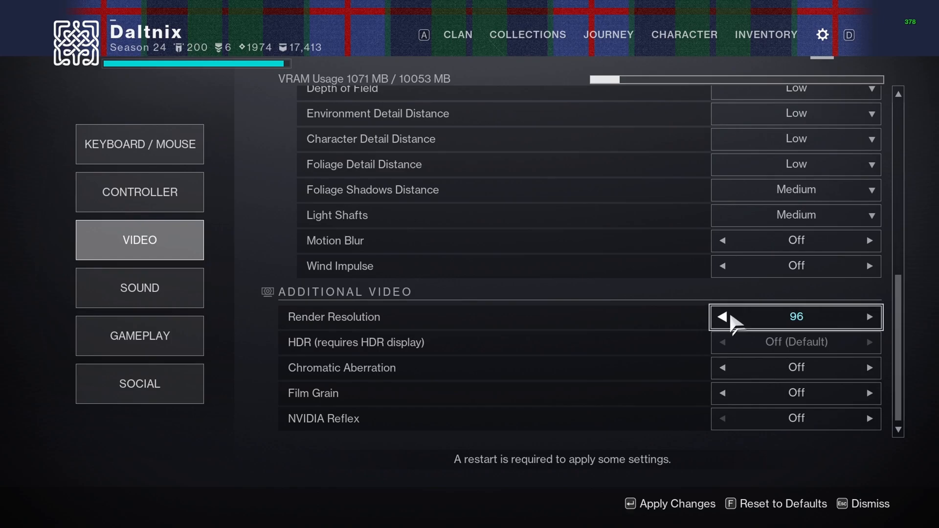
pyautogui.click(722, 317)
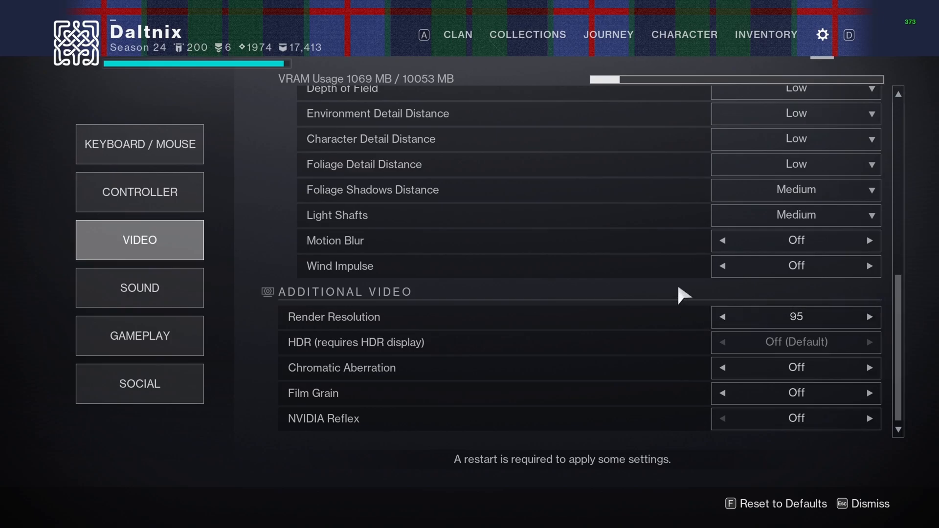
pyautogui.moveTo(682, 298)
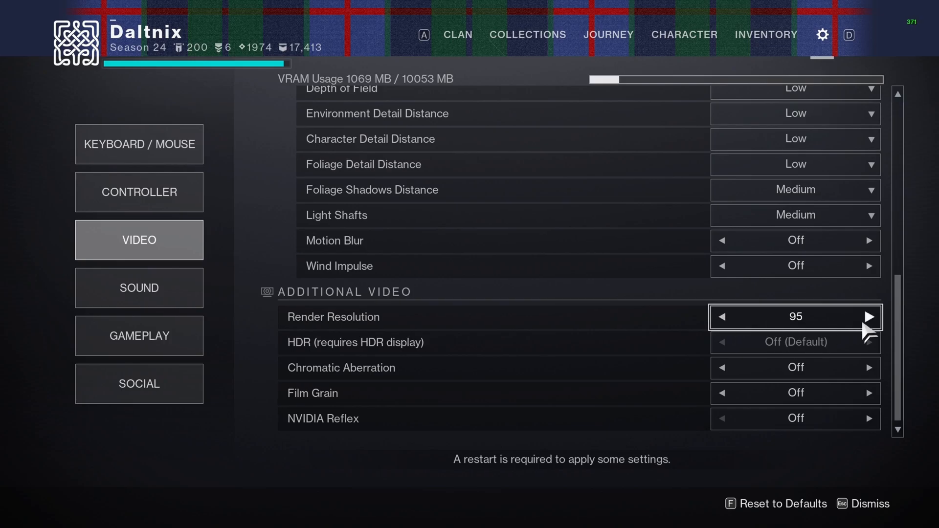
pyautogui.click(869, 316)
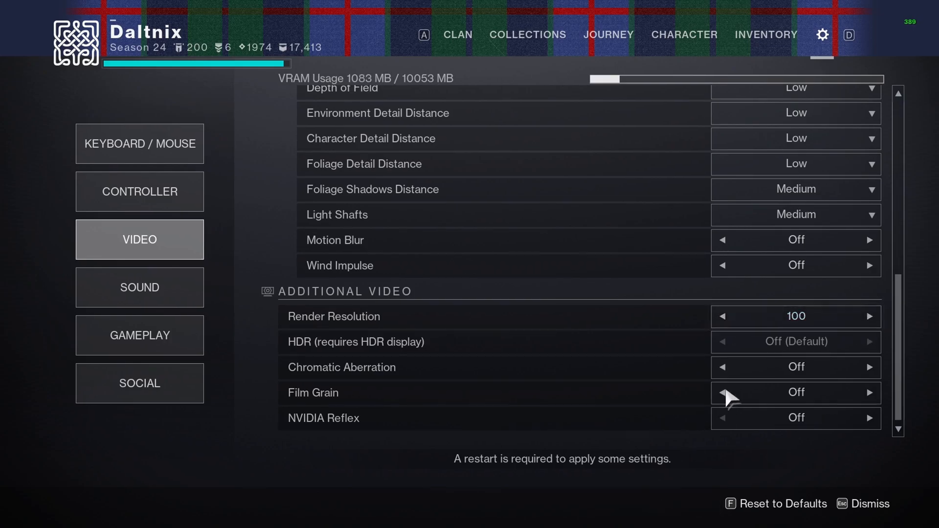
pyautogui.click(722, 316)
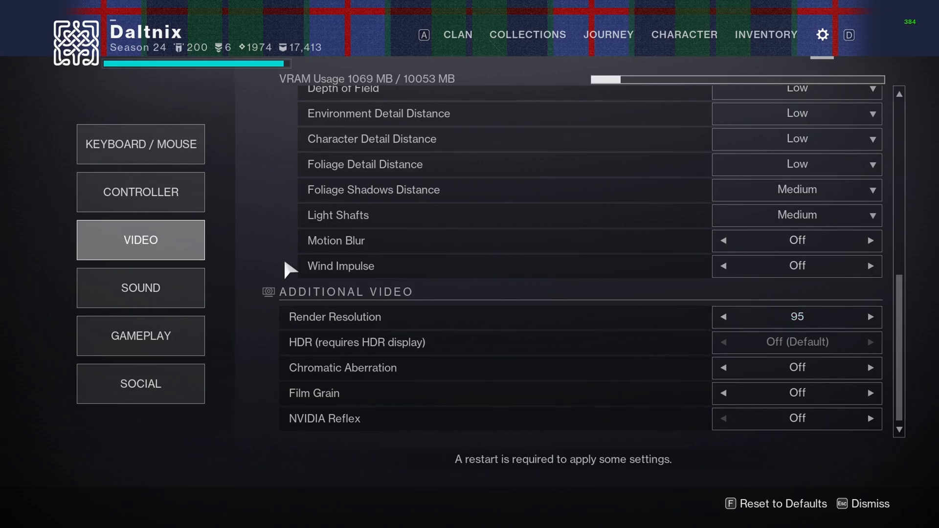
# Show the Sound settings with SFX volume 2, dialogue 1, music 0 and chat 3.
pyautogui.click(140, 288)
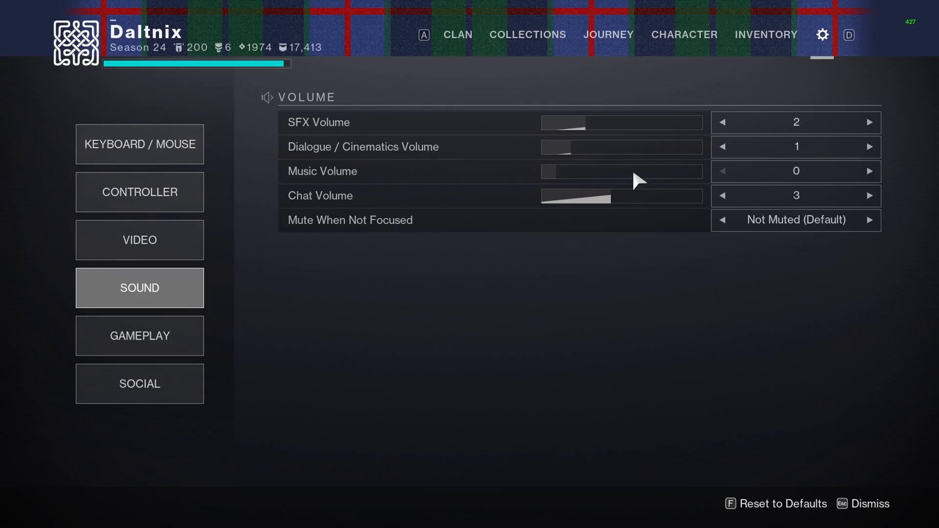
pyautogui.moveTo(790, 117)
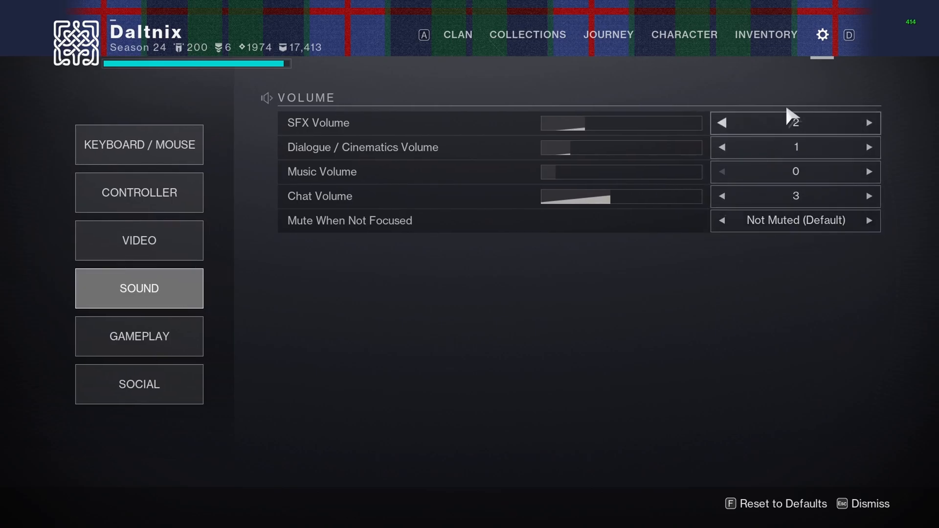
pyautogui.moveTo(536, 303)
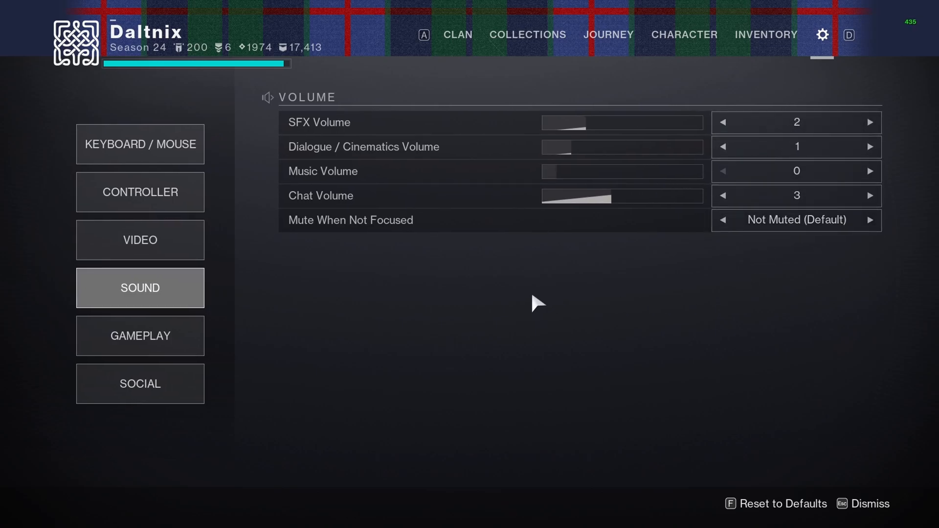
pyautogui.moveTo(488, 287)
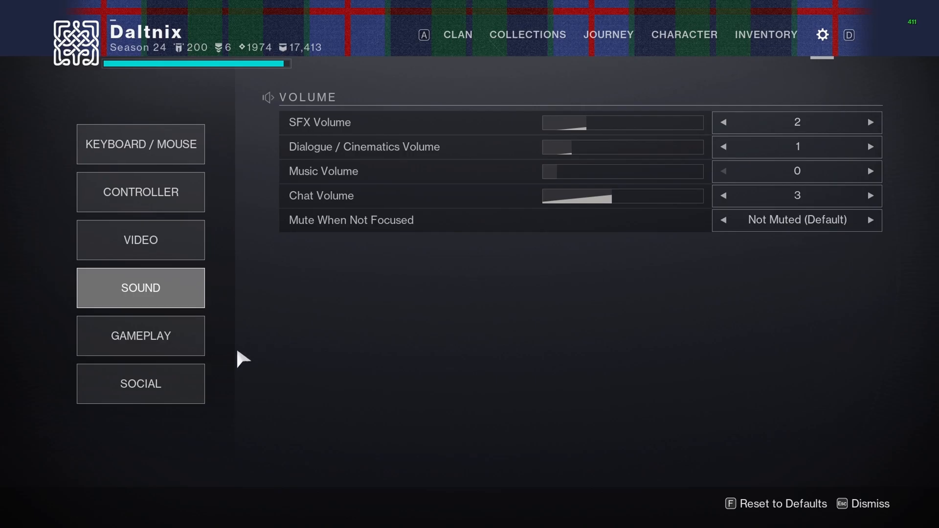
# Review the Gameplay settings, leaving the reticle location centred.
pyautogui.click(139, 336)
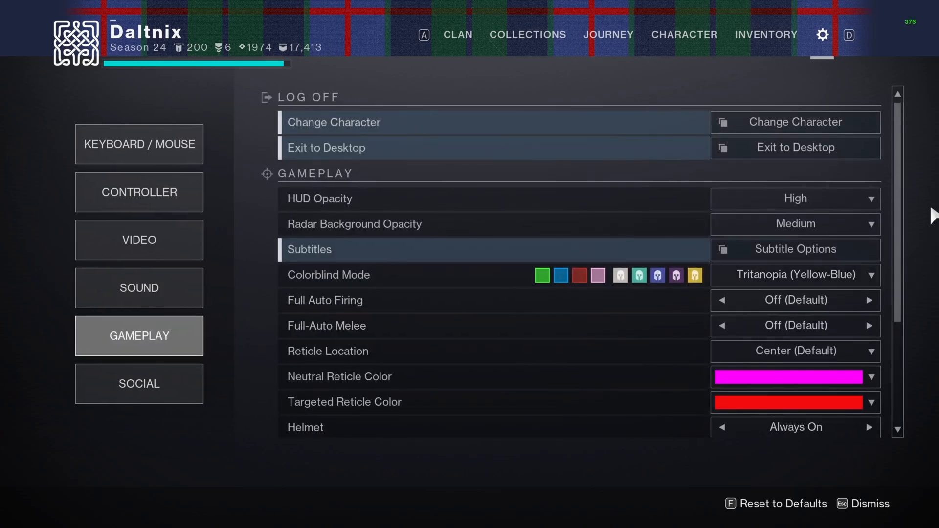
pyautogui.click(794, 199)
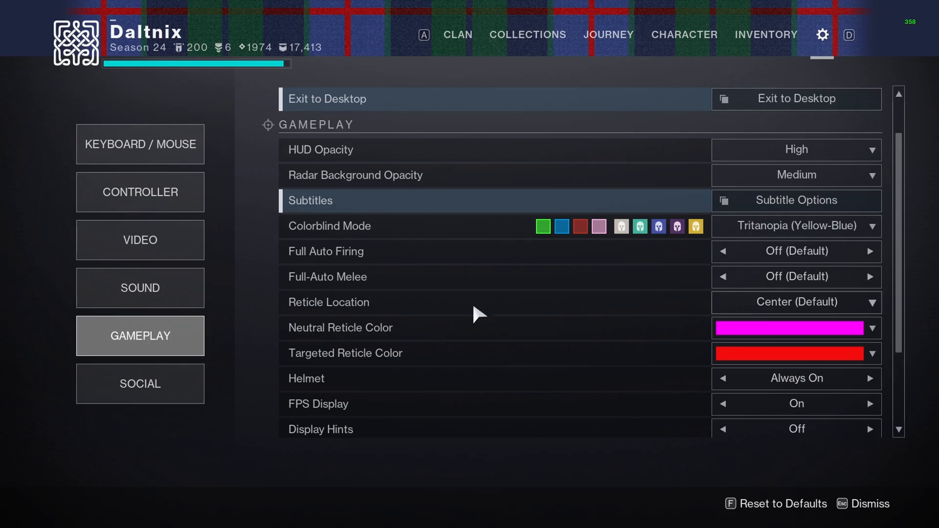
pyautogui.click(795, 302)
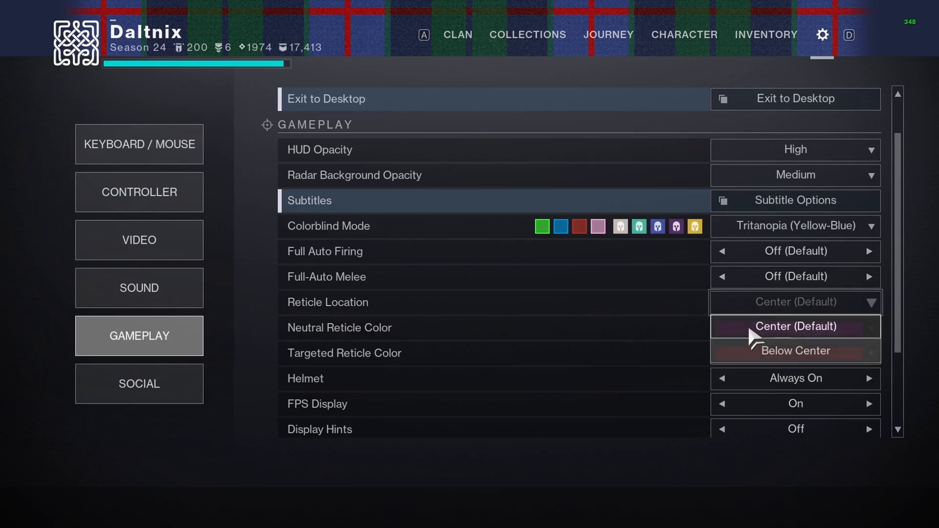
pyautogui.click(794, 327)
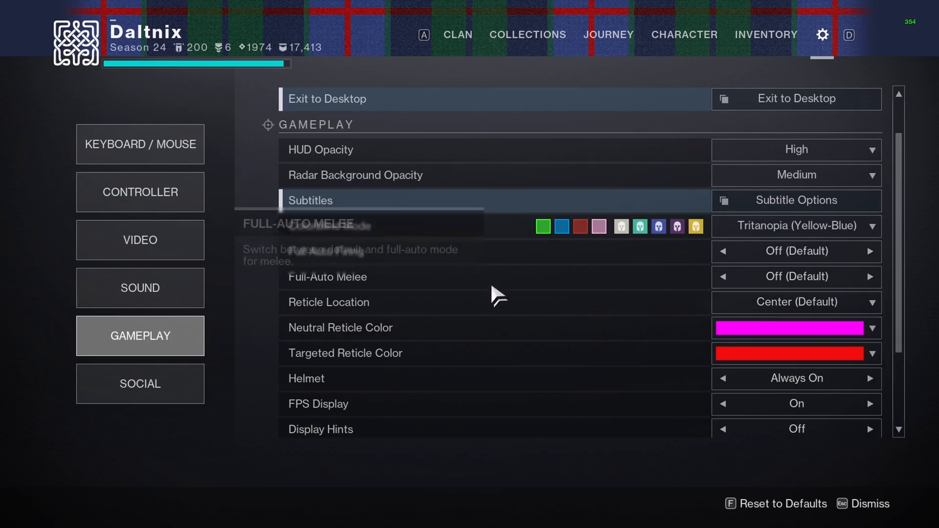
pyautogui.click(795, 302)
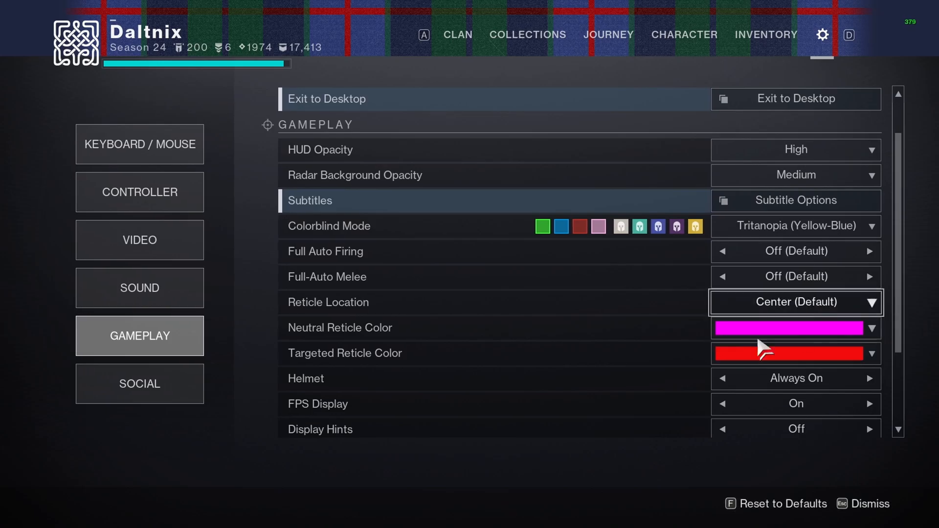
pyautogui.moveTo(471, 361)
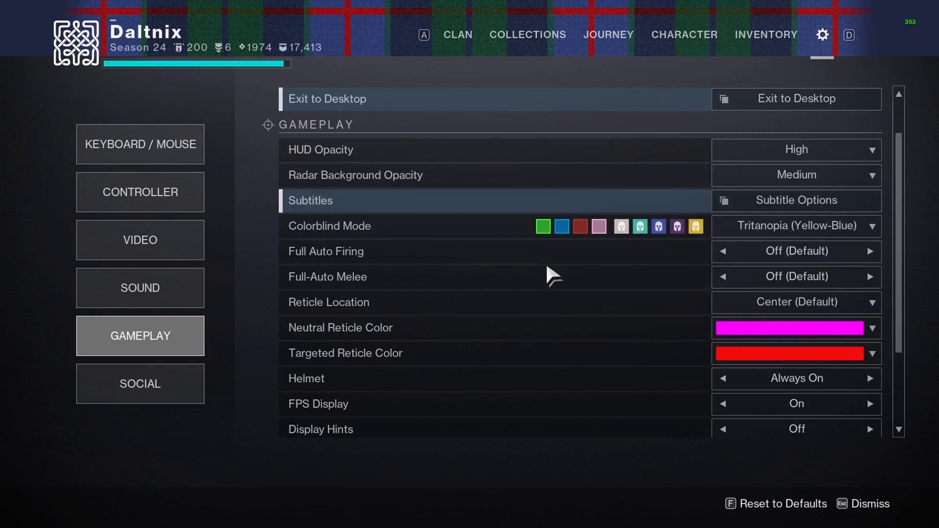
# Check the neutral reticle colour choices, keeping magenta, then move on to the Social settings.
pyautogui.scroll(-3)
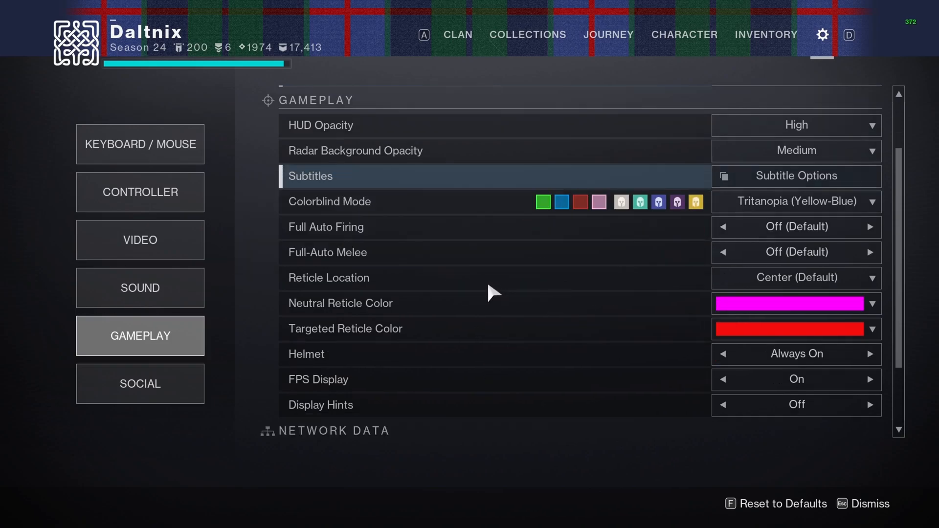
pyautogui.click(795, 303)
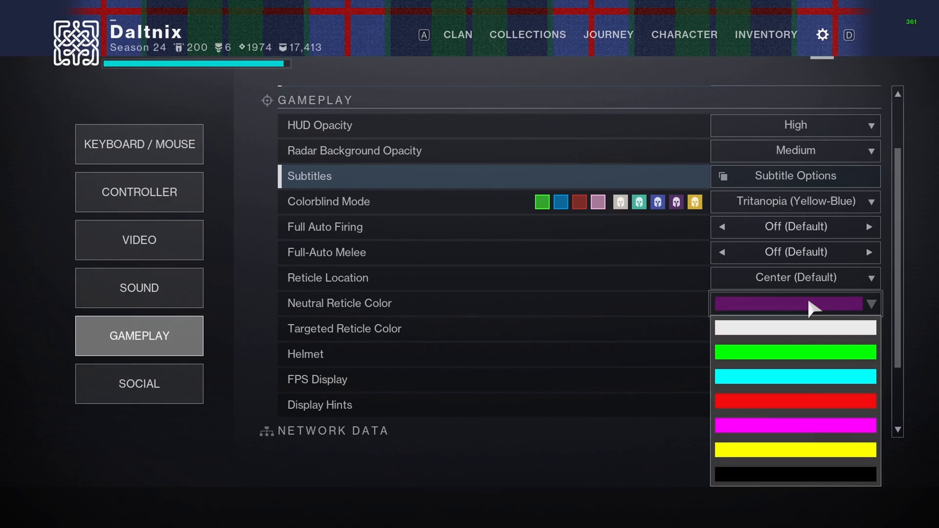
pyautogui.click(795, 425)
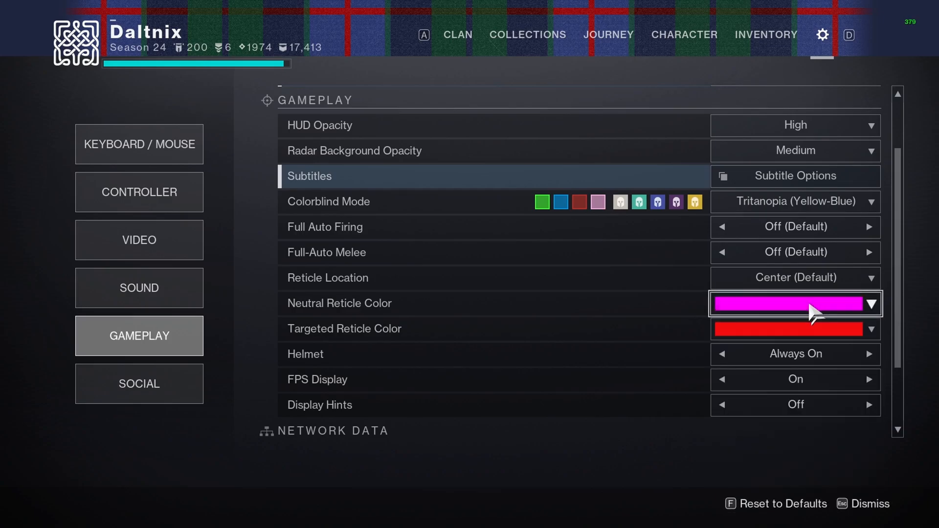
pyautogui.click(795, 303)
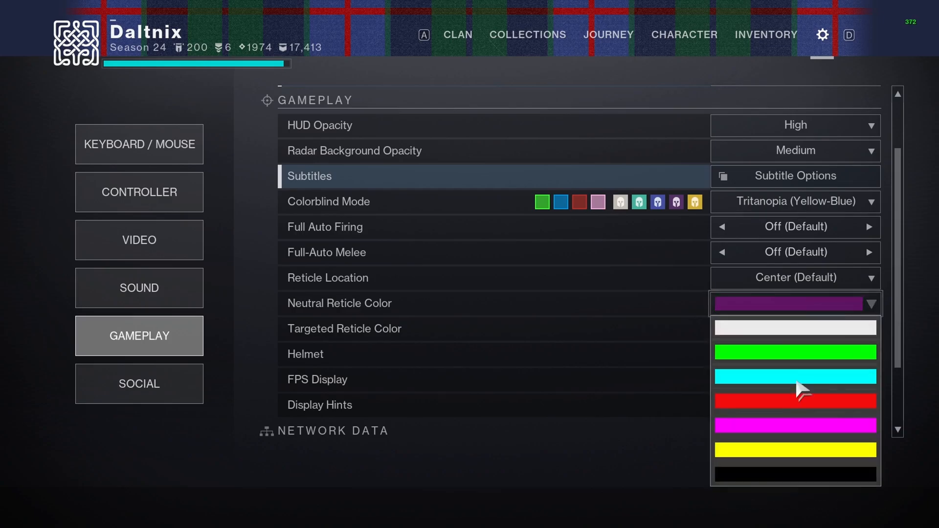
pyautogui.click(794, 425)
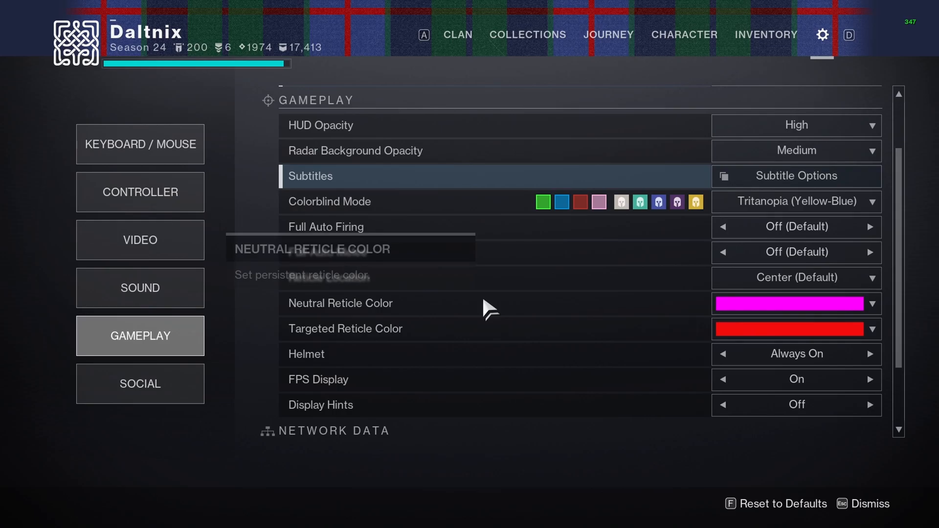
pyautogui.click(796, 303)
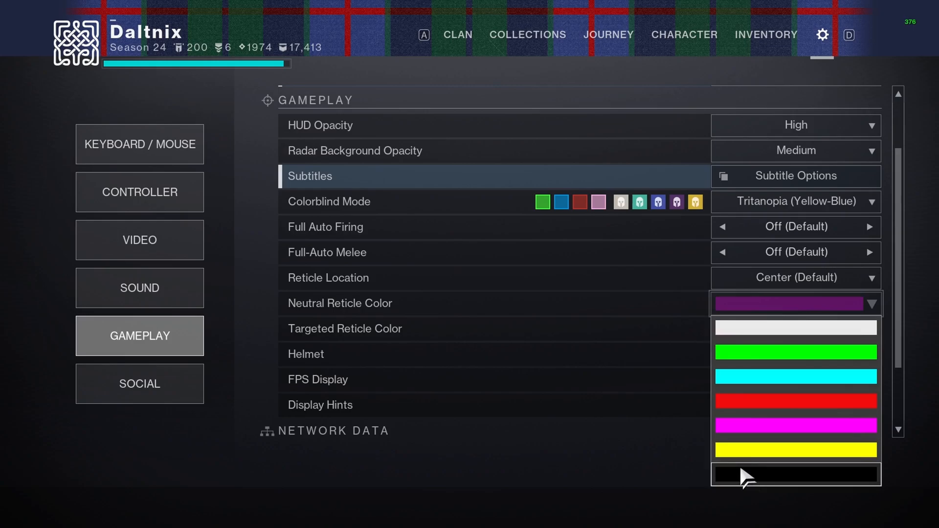
pyautogui.click(795, 425)
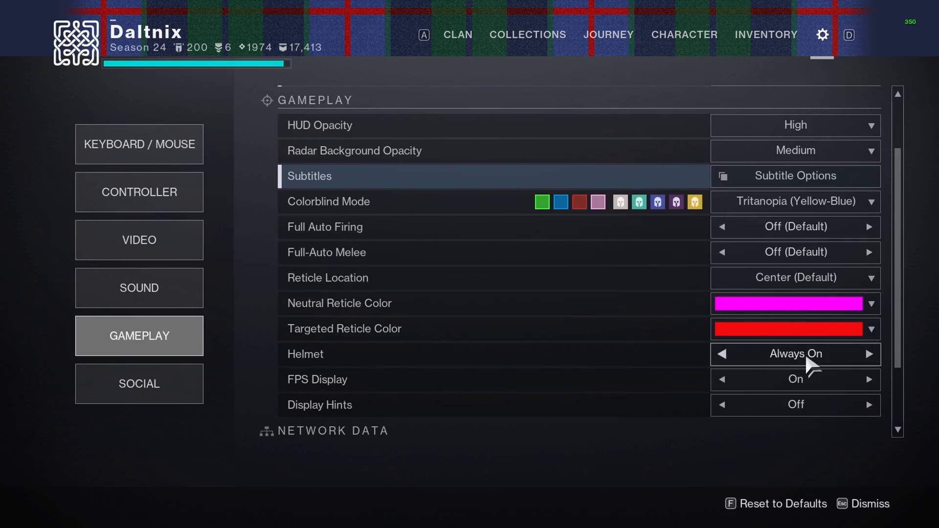
pyautogui.moveTo(850, 309)
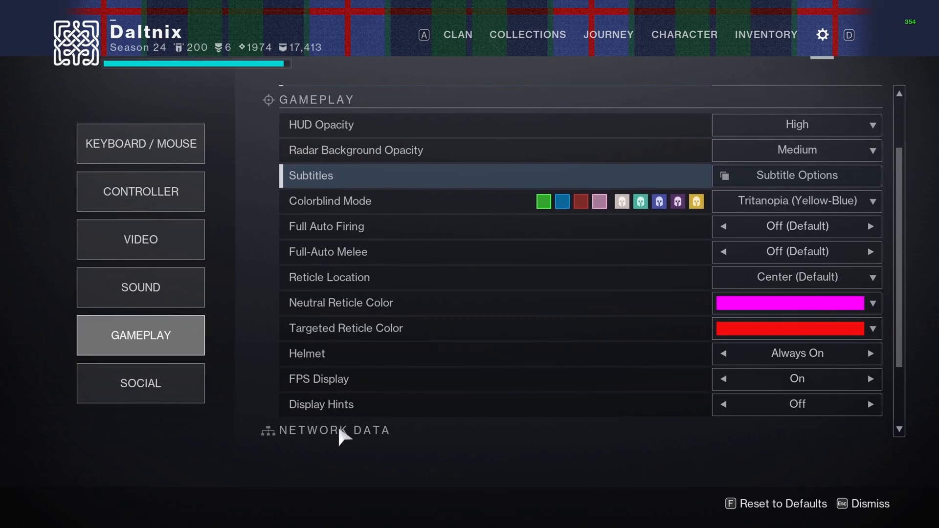
pyautogui.moveTo(413, 472)
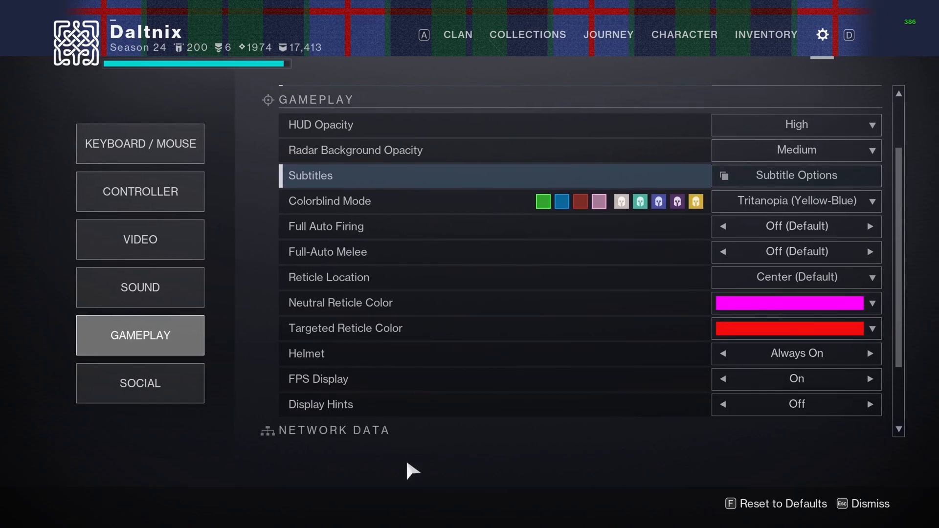
pyautogui.click(140, 384)
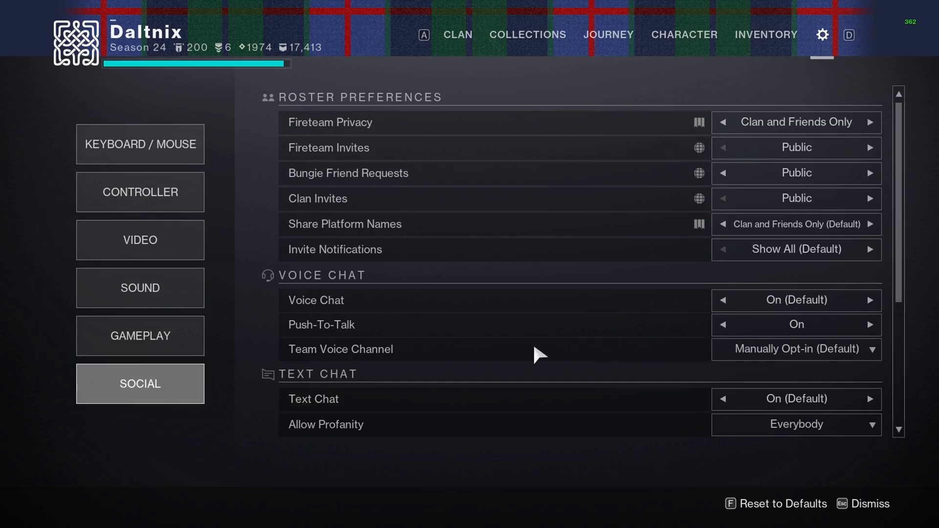
# Scroll through the Social options and leave Destiny 2 for the Windows desktop.
pyautogui.scroll(-3)
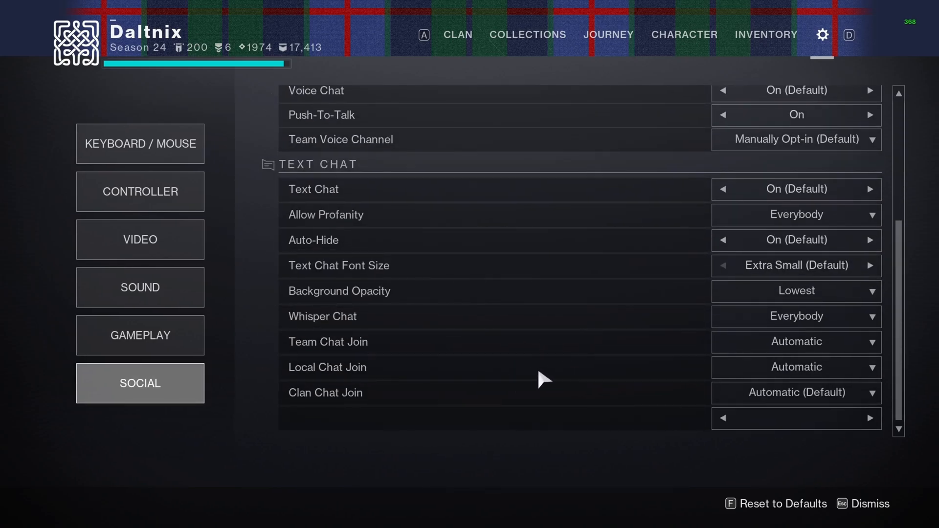
pyautogui.scroll(3)
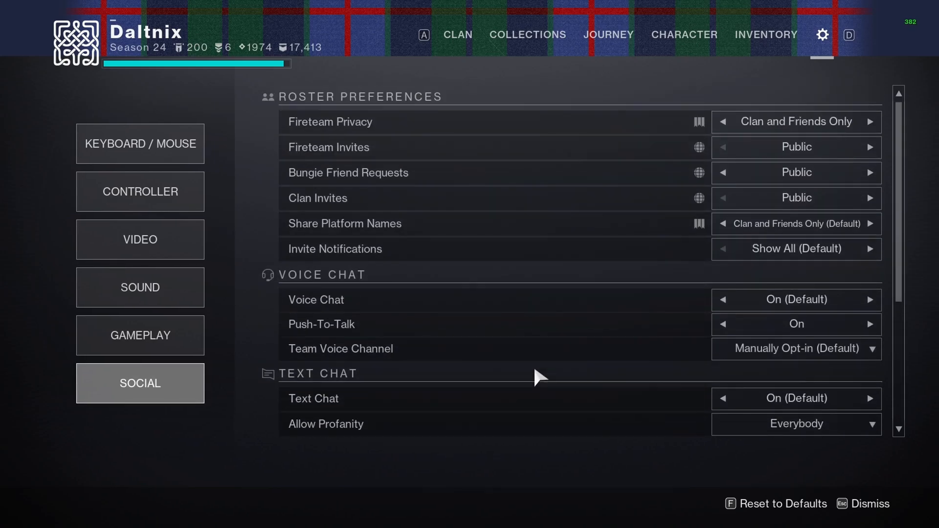
pyautogui.click(140, 192)
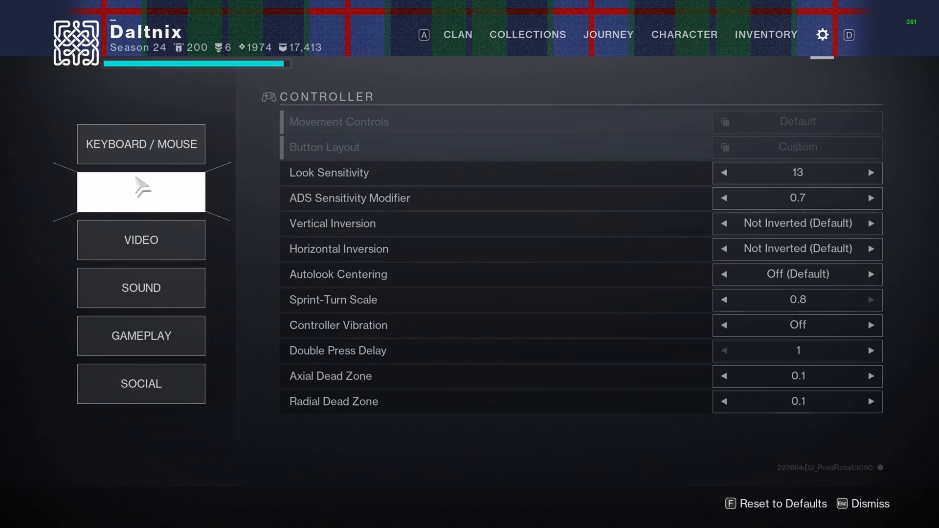
pyautogui.click(141, 144)
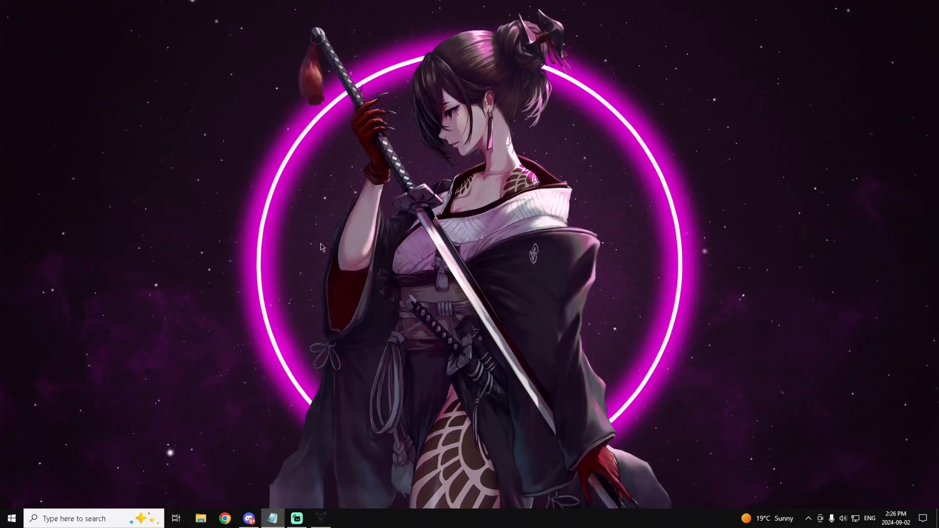
# Search 'mos' to reach Windows Mouse settings and open the classic Mouse Properties dialog.
pyautogui.click(90, 519)
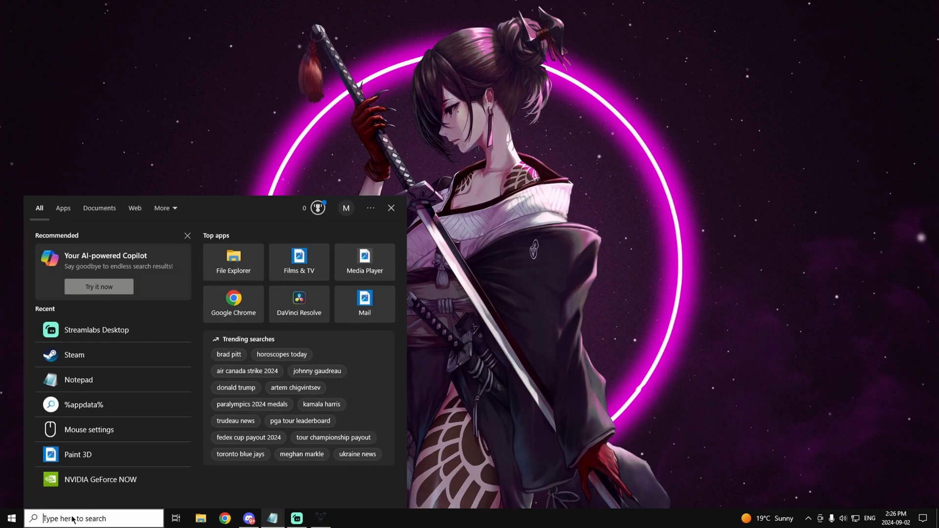
pyautogui.write('mos')
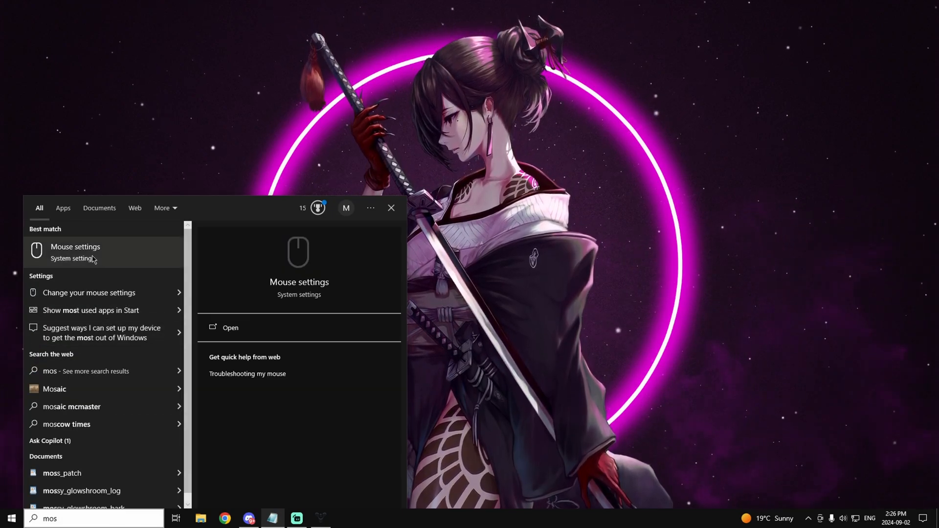
pyautogui.click(76, 251)
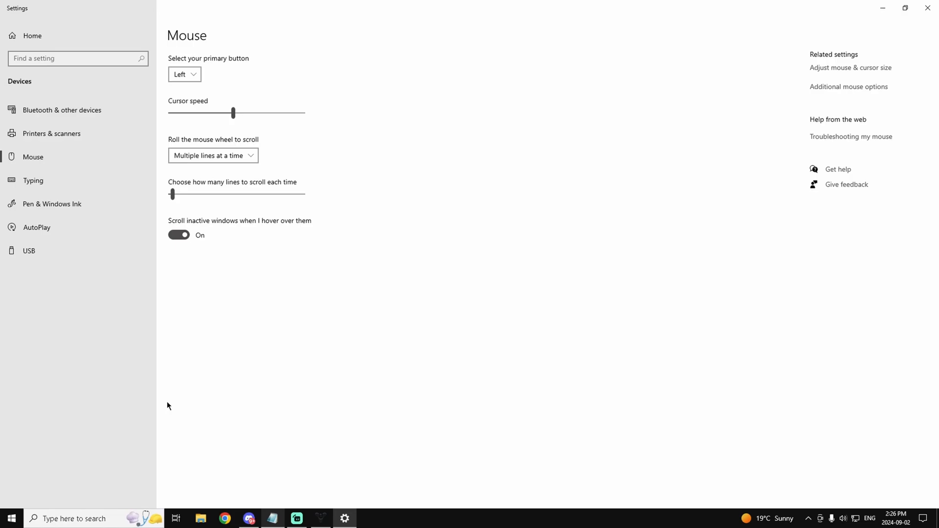
pyautogui.moveTo(849, 86)
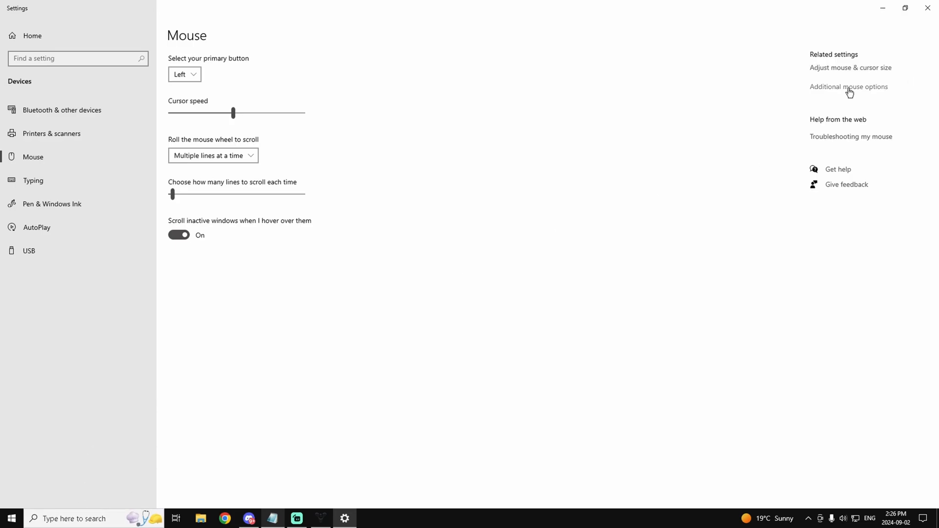
pyautogui.click(849, 86)
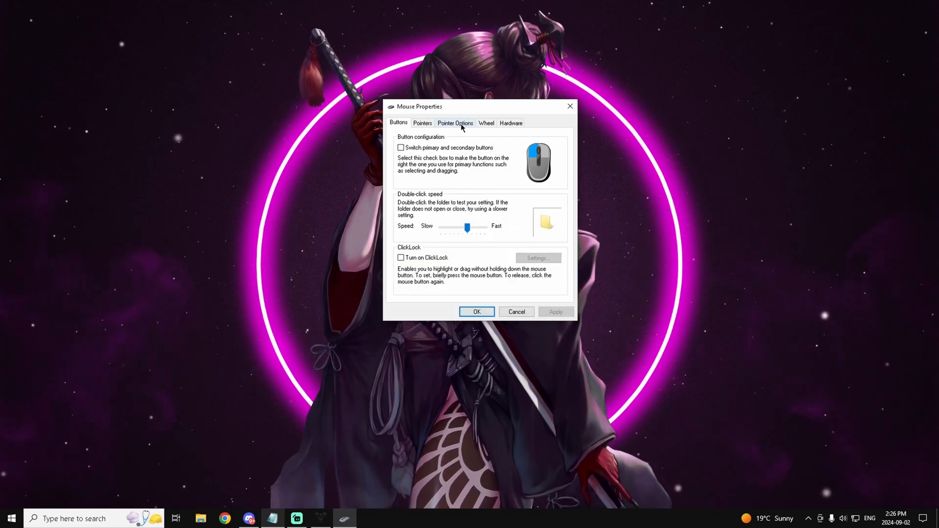
# Set Enhance pointer precision off under Pointer Options, apply it and close Mouse Properties.
pyautogui.click(455, 123)
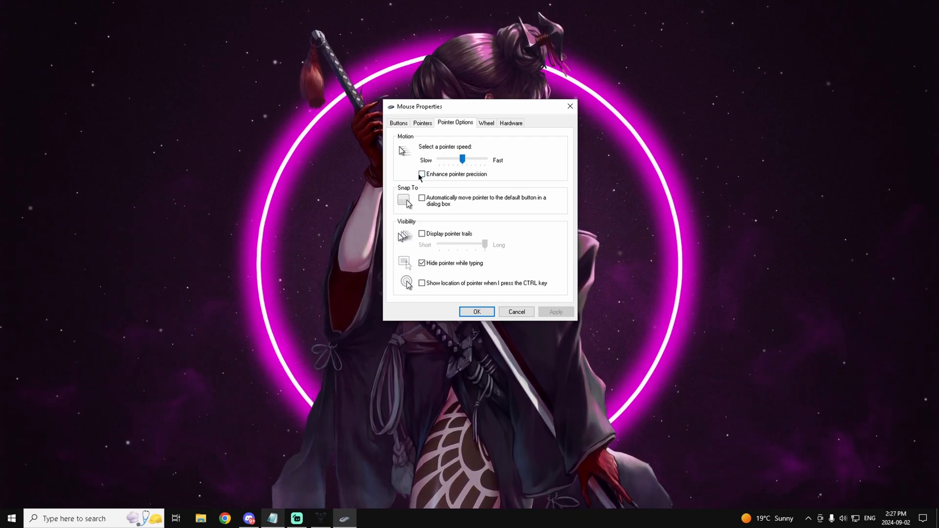
pyautogui.click(422, 175)
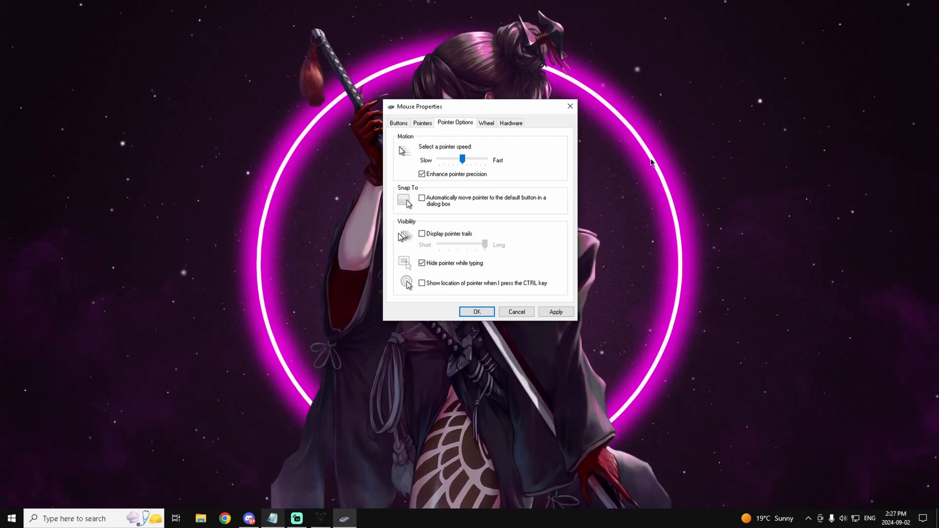
pyautogui.click(423, 174)
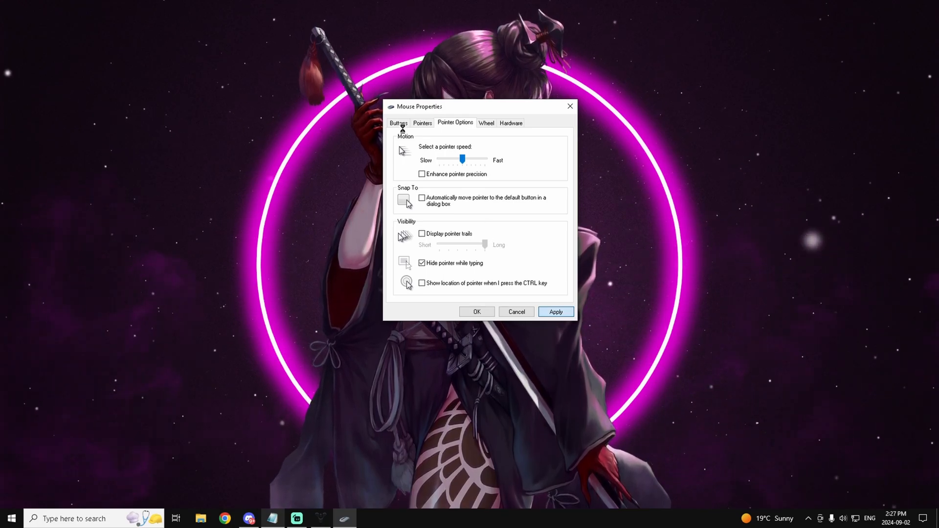
pyautogui.click(554, 311)
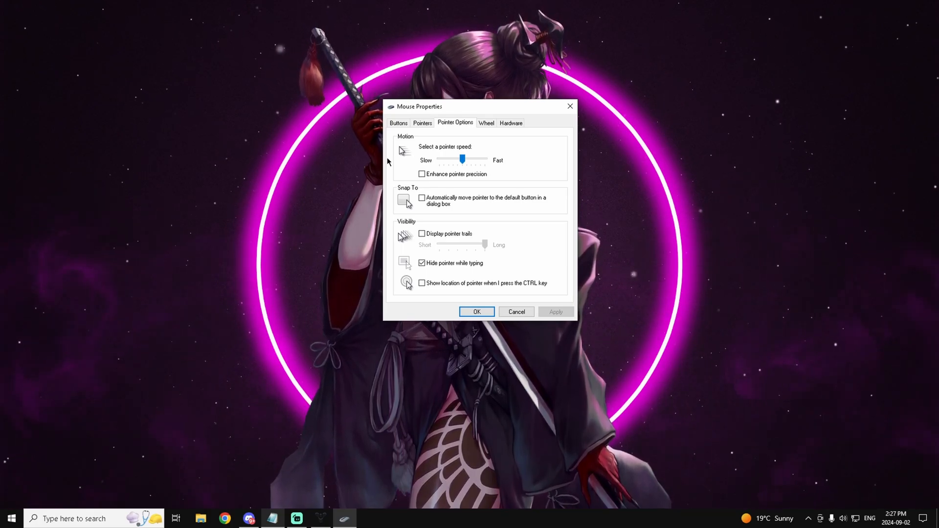
pyautogui.click(476, 311)
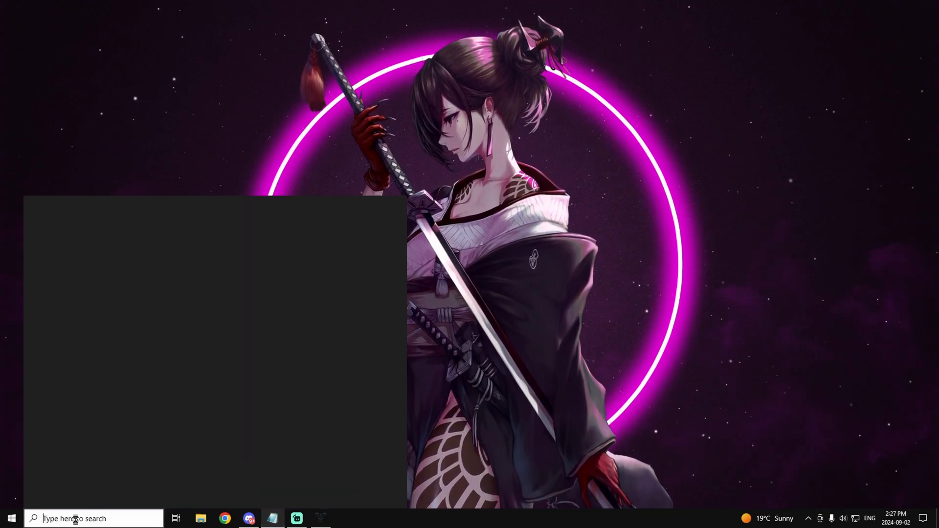
# Search %appdata% and open Bungie > DestinyPC > prefs, bringing up options for the cvars file.
pyautogui.click(93, 519)
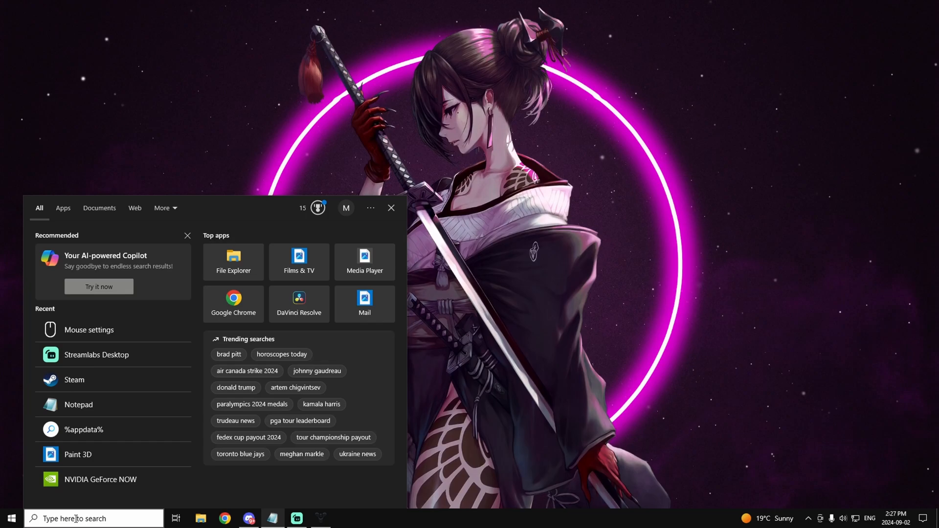
pyautogui.write('%appdata%')
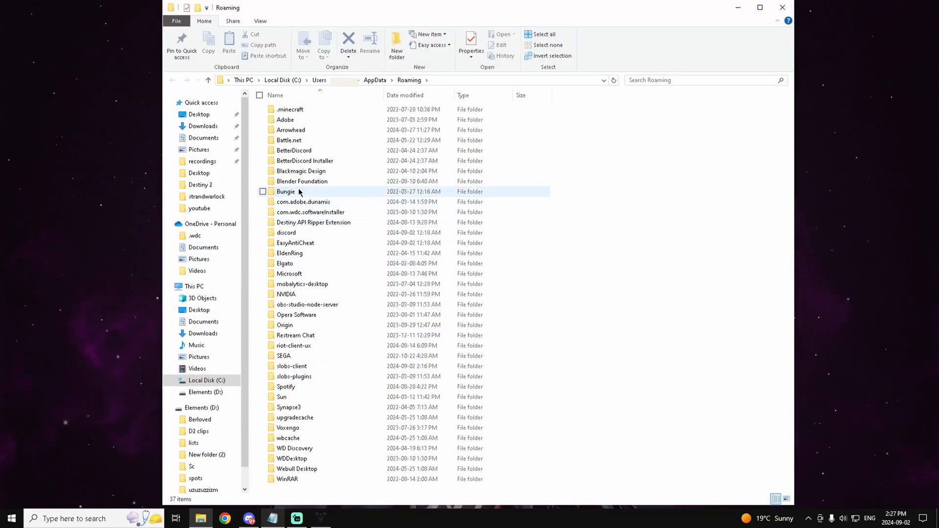
pyautogui.doubleClick(286, 191)
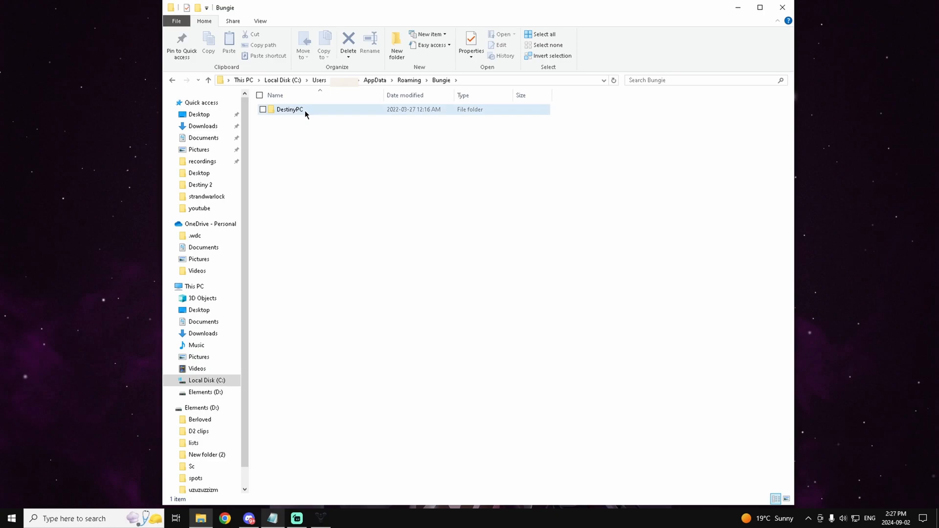
pyautogui.doubleClick(289, 108)
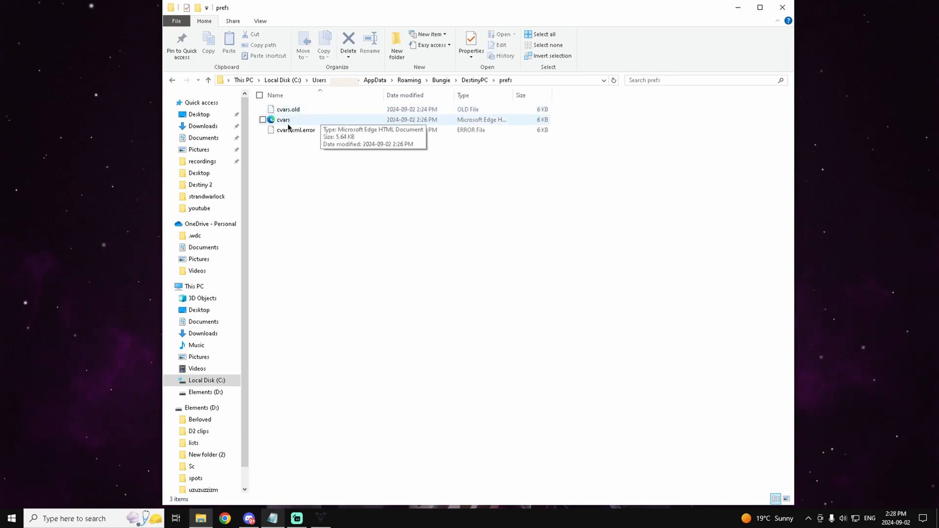
pyautogui.rightClick(283, 119)
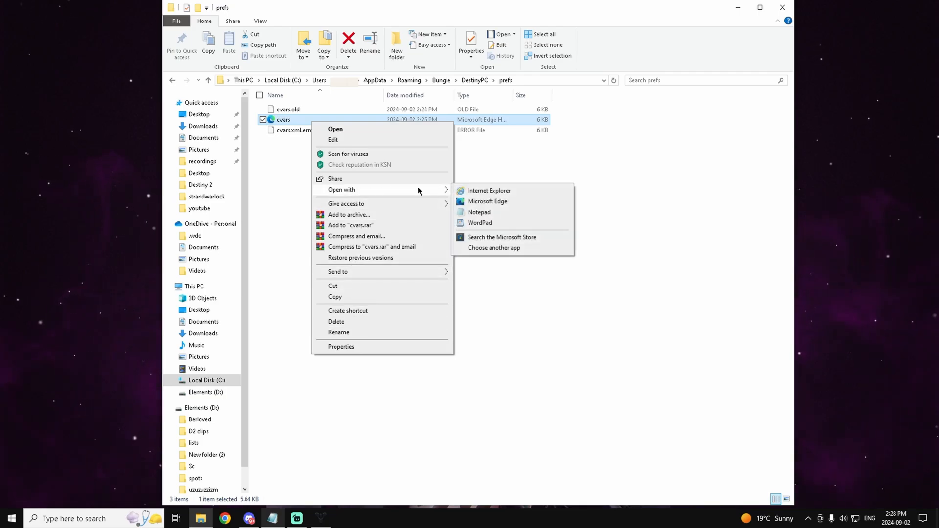
# Open cvars in Notepad and confirm low_latency_mode and mouse_smoothing_mode are 0.
pyautogui.click(478, 213)
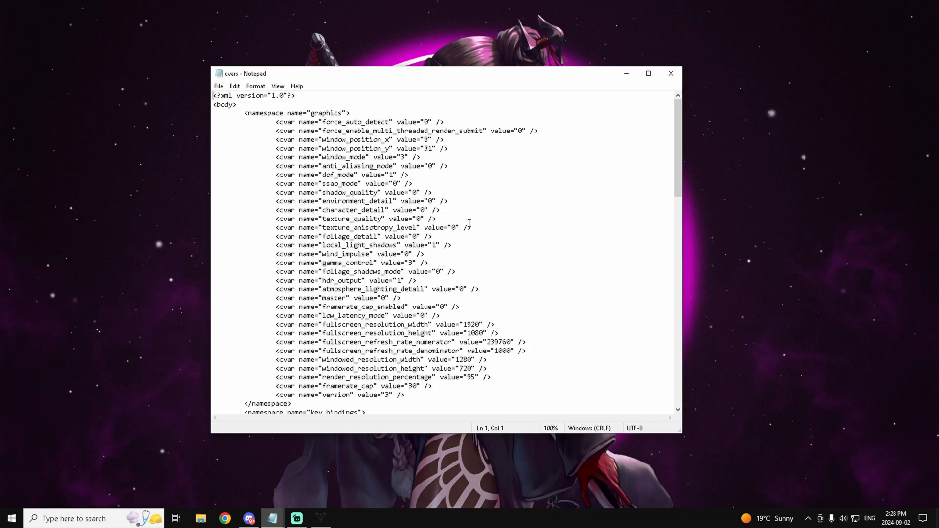
pyautogui.doubleClick(344, 316)
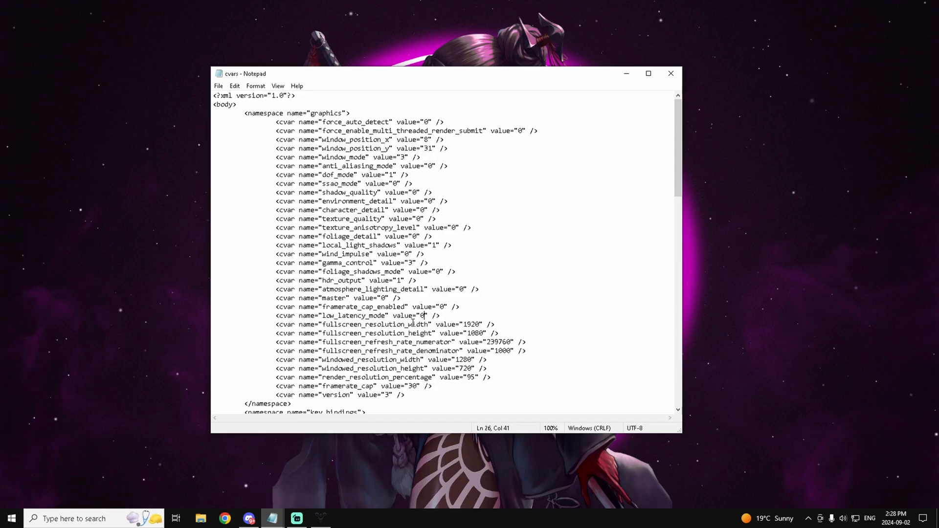
pyautogui.scroll(-3)
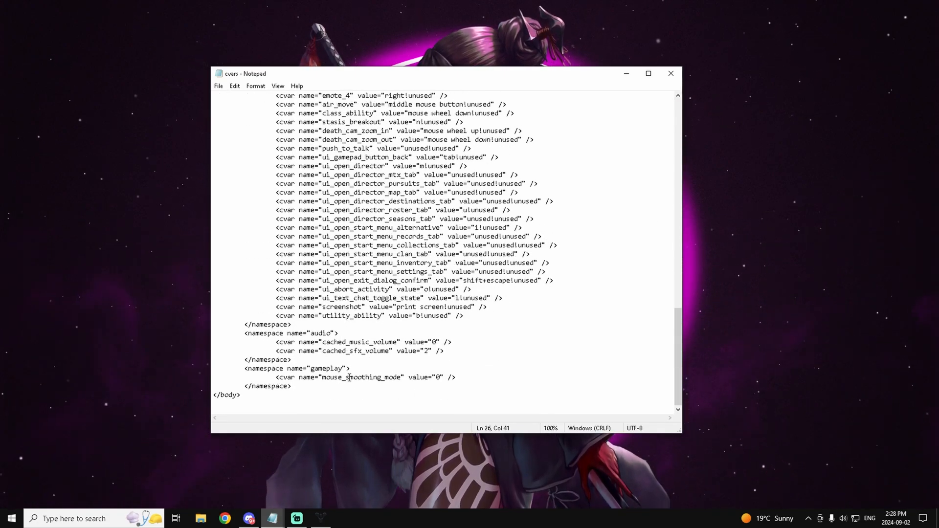
pyautogui.doubleClick(436, 377)
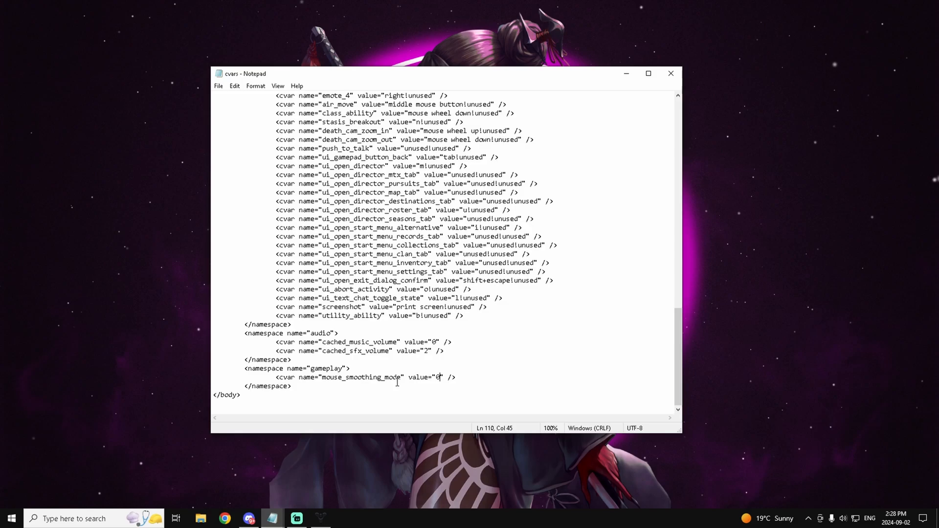
pyautogui.scroll(3)
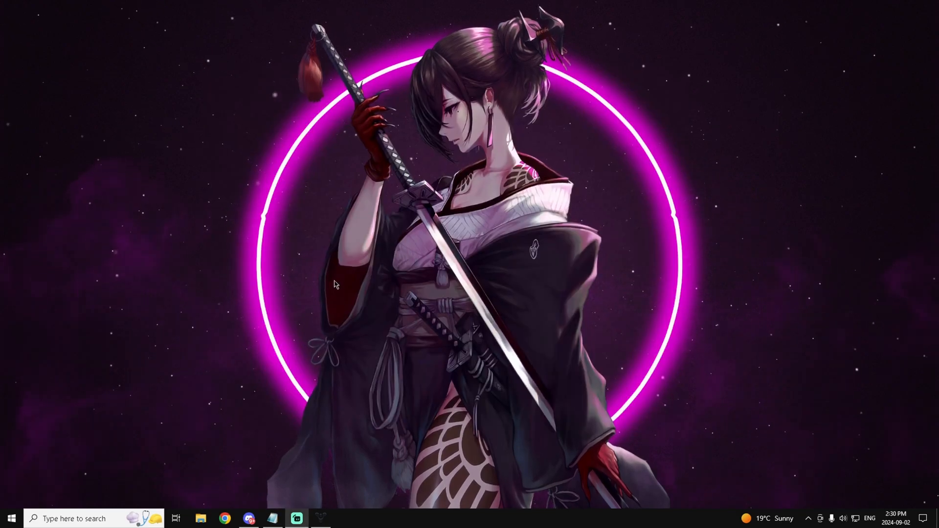
# Launch NVIDIA Control Panel from the desktop right-click menu.
pyautogui.rightClick(335, 284)
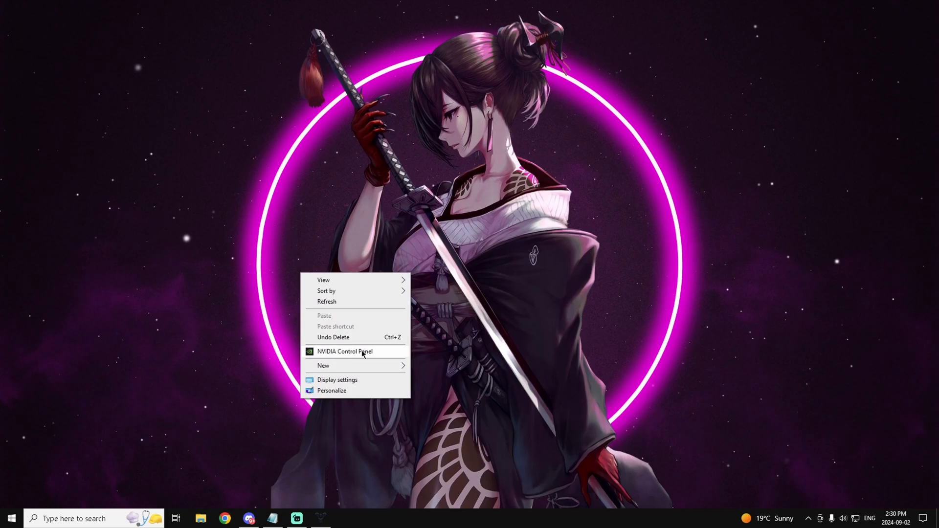
pyautogui.click(491, 240)
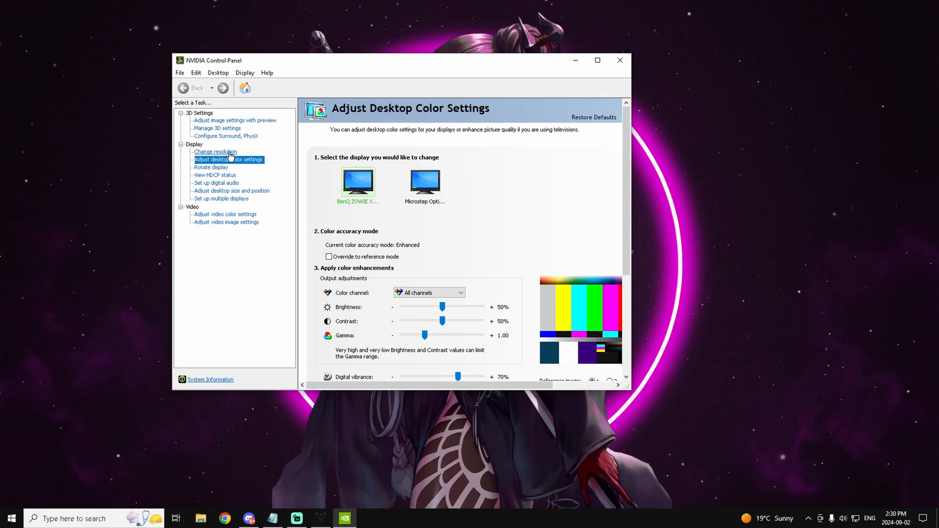
# Set the BenQ display to the PC 1920 × 1080 resolution, keeping 240Hz refresh rate.
pyautogui.click(215, 150)
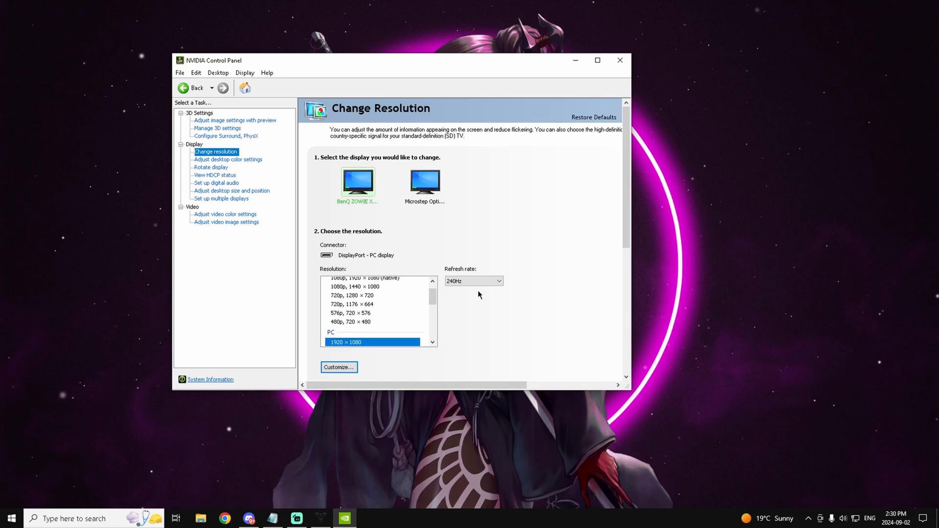
pyautogui.moveTo(513, 292)
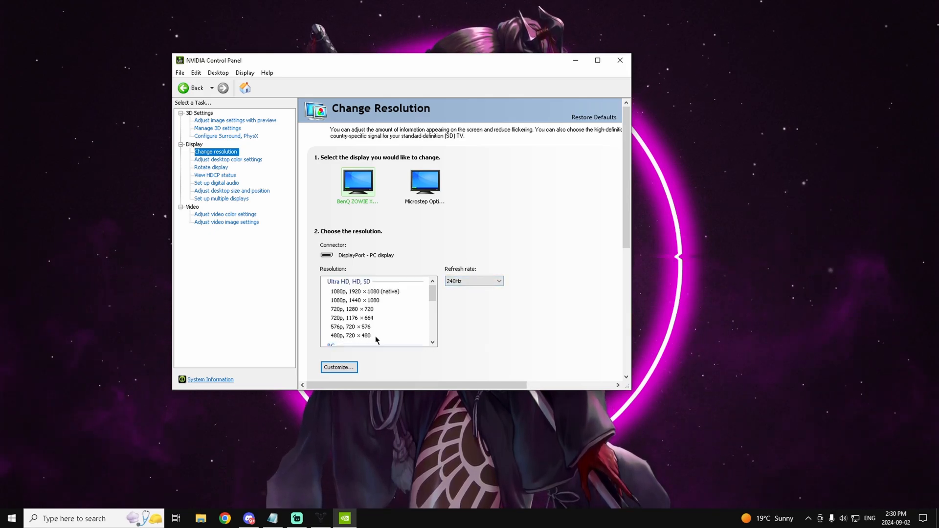
pyautogui.click(364, 291)
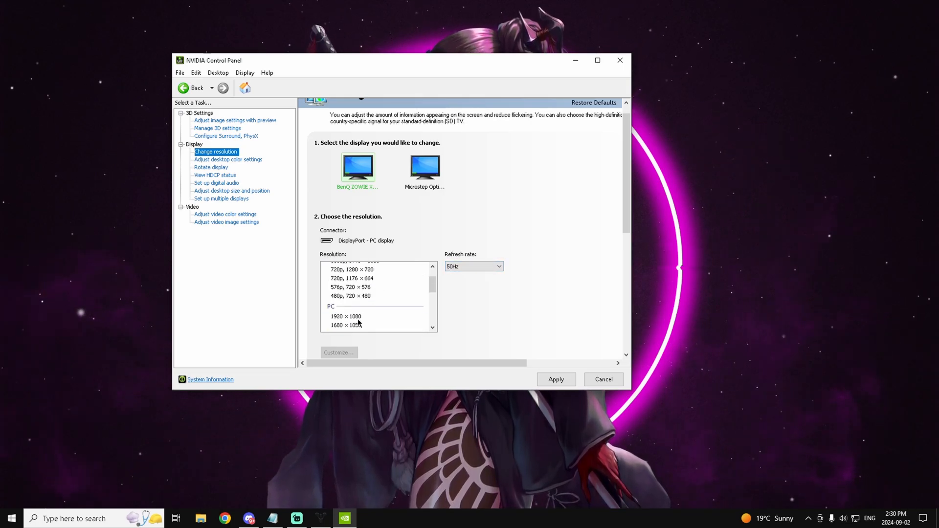
pyautogui.click(346, 316)
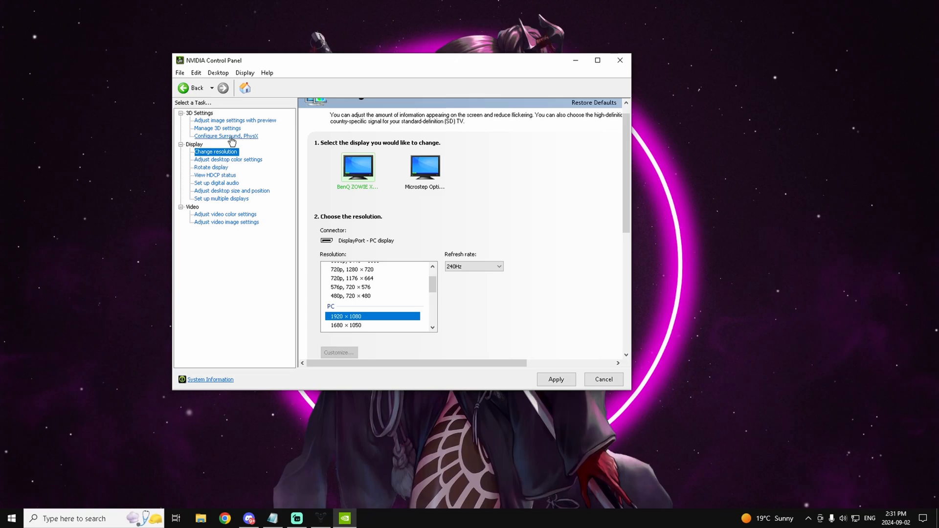
pyautogui.click(217, 128)
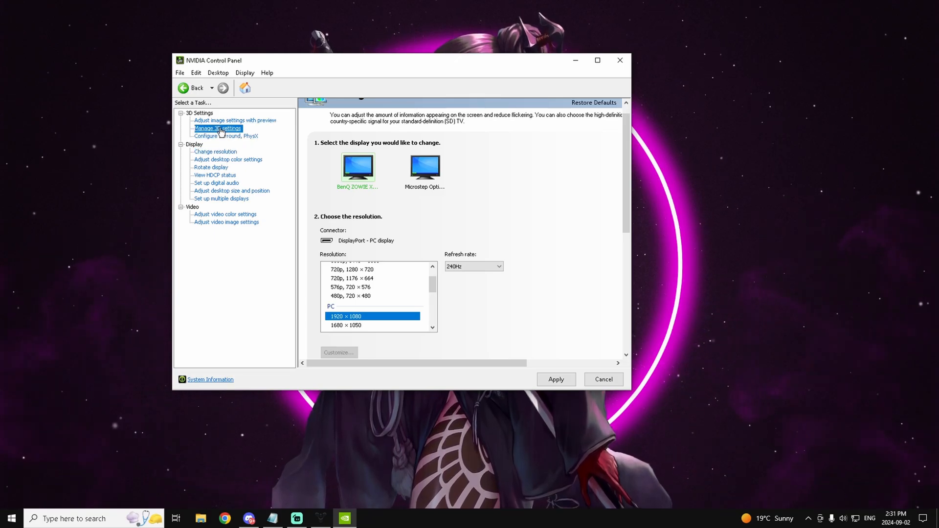
# Review the full Global Settings list under Manage 3D Settings by scrolling to its end.
pyautogui.click(217, 128)
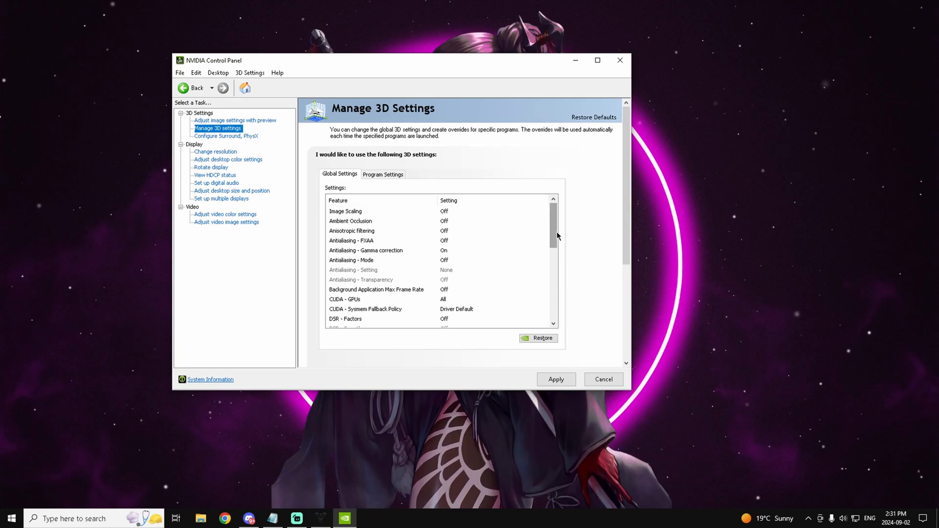
pyautogui.moveTo(594, 241)
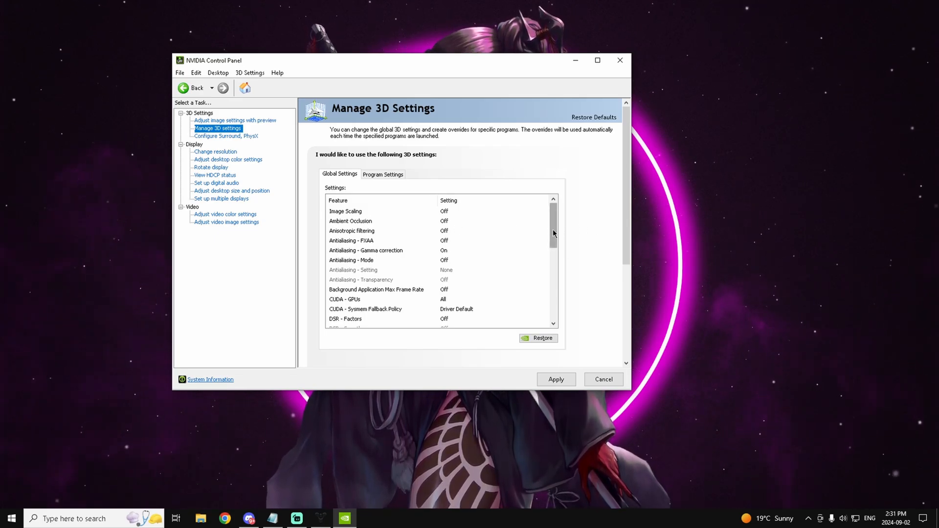
pyautogui.scroll(-3)
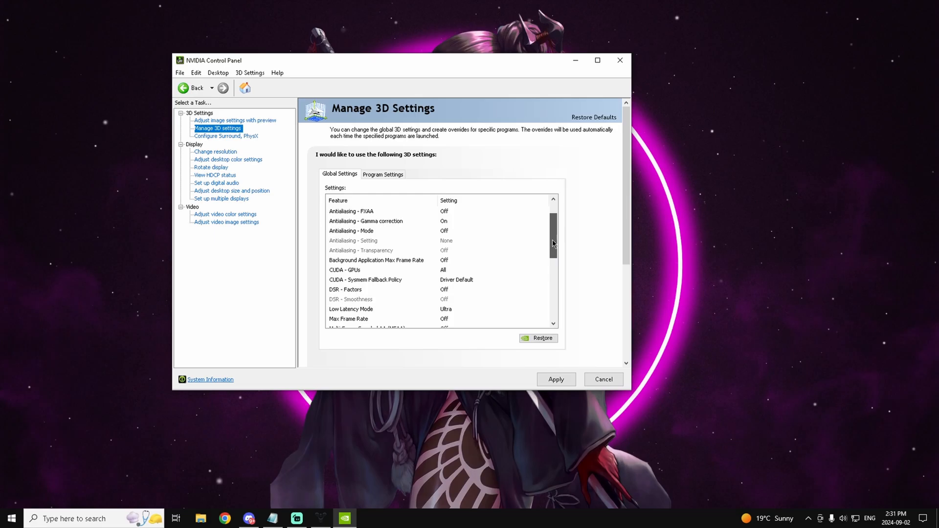
pyautogui.scroll(-3)
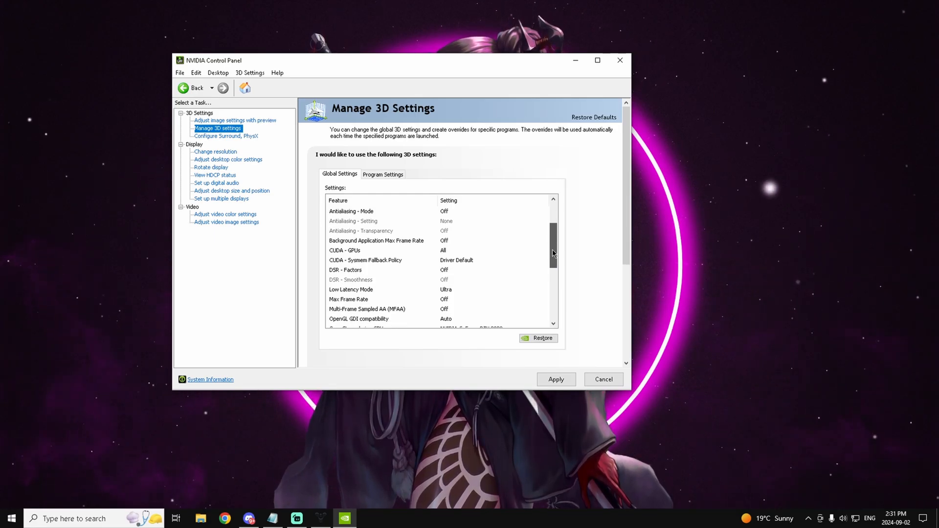
pyautogui.scroll(-3)
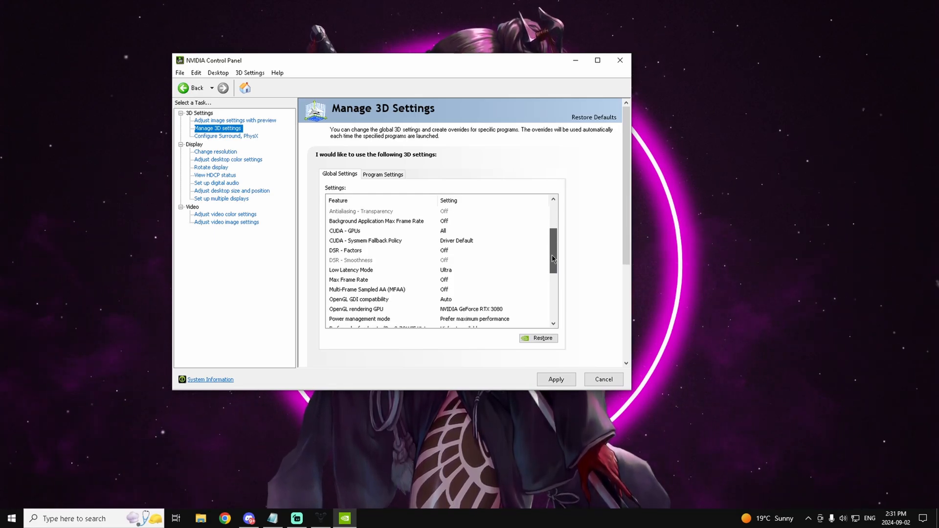
pyautogui.scroll(-3)
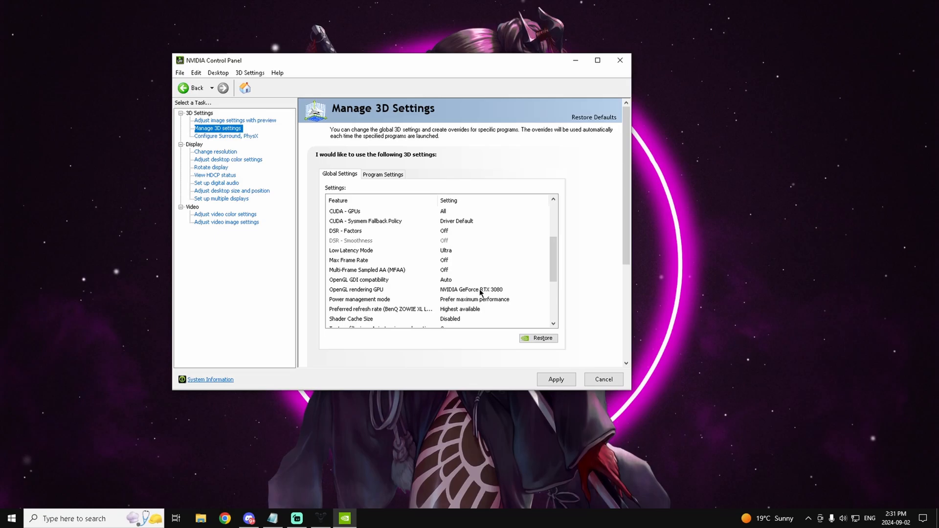
pyautogui.scroll(-3)
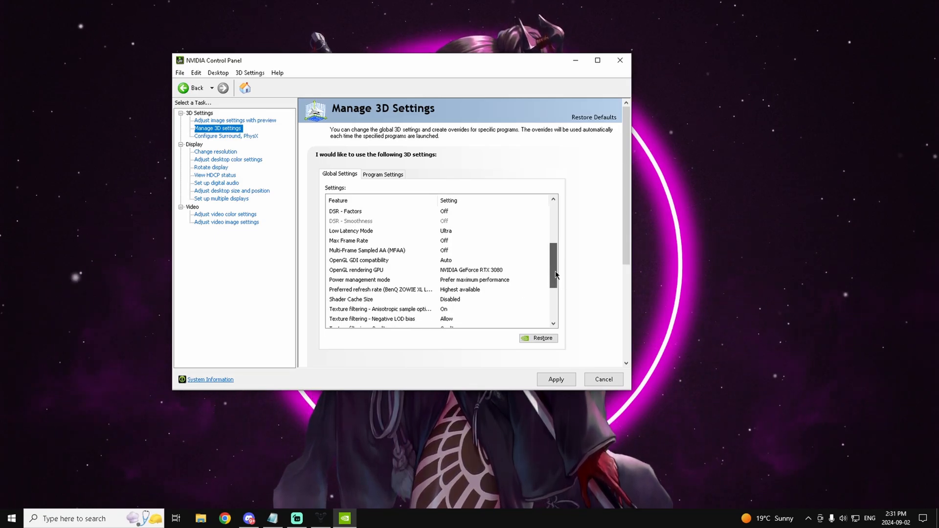
pyautogui.scroll(-3)
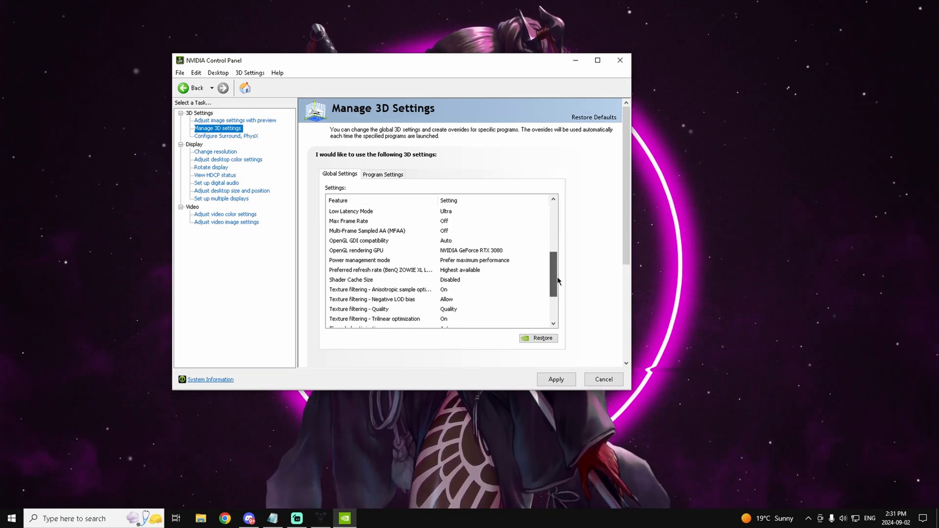
pyautogui.scroll(-3)
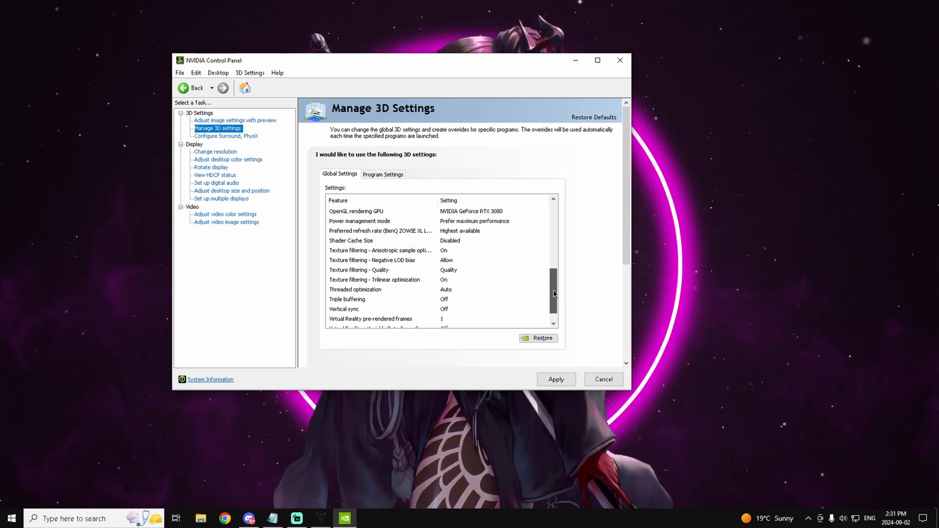
pyautogui.scroll(-3)
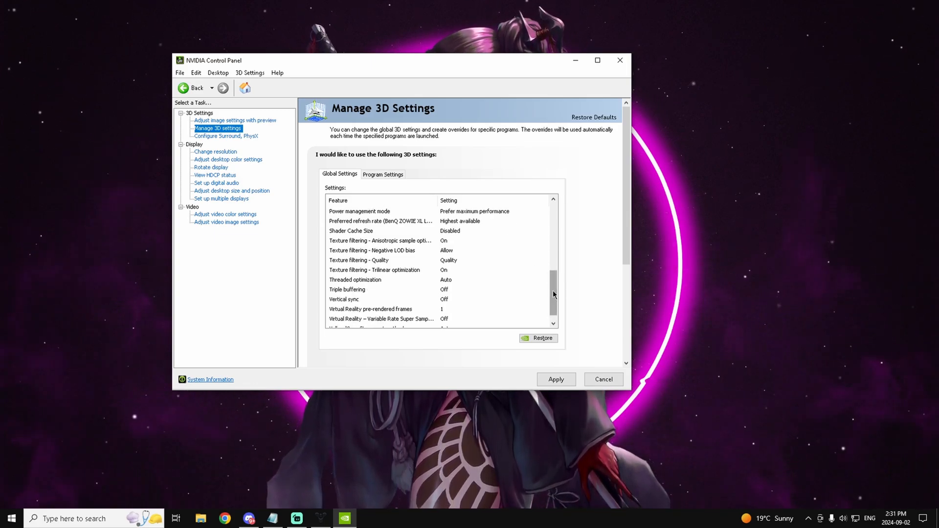
pyautogui.scroll(-3)
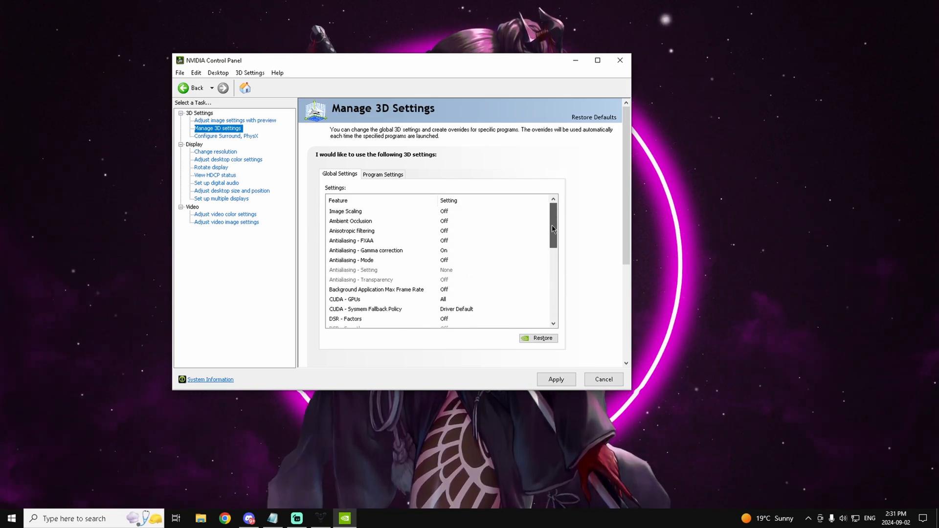
pyautogui.scroll(-3)
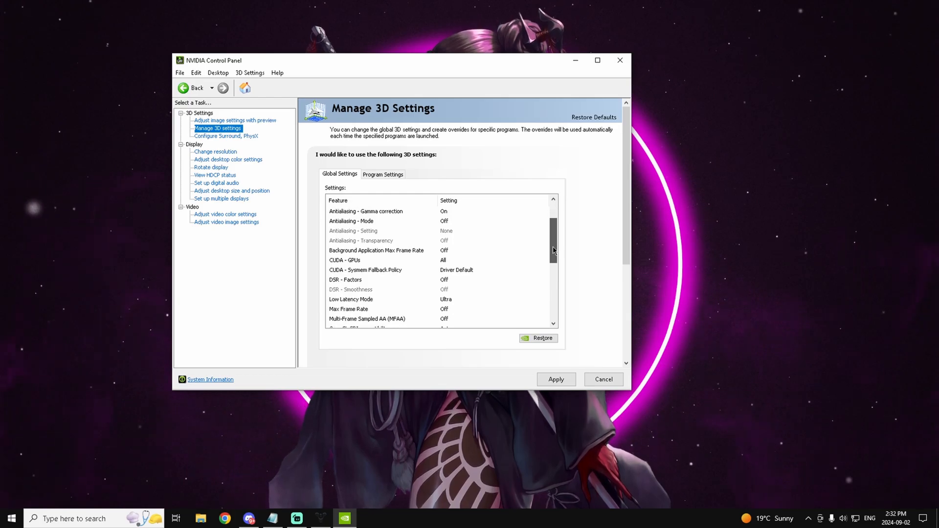
pyautogui.scroll(-3)
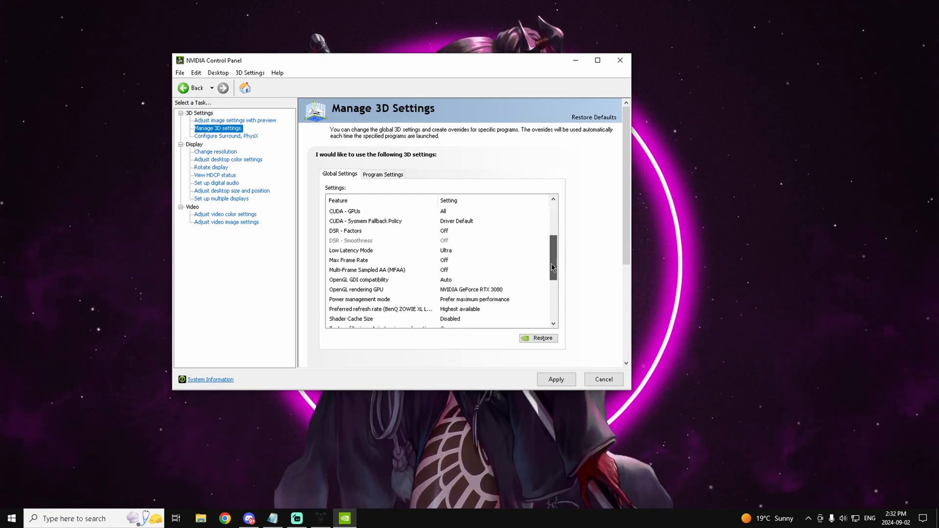
pyautogui.scroll(-3)
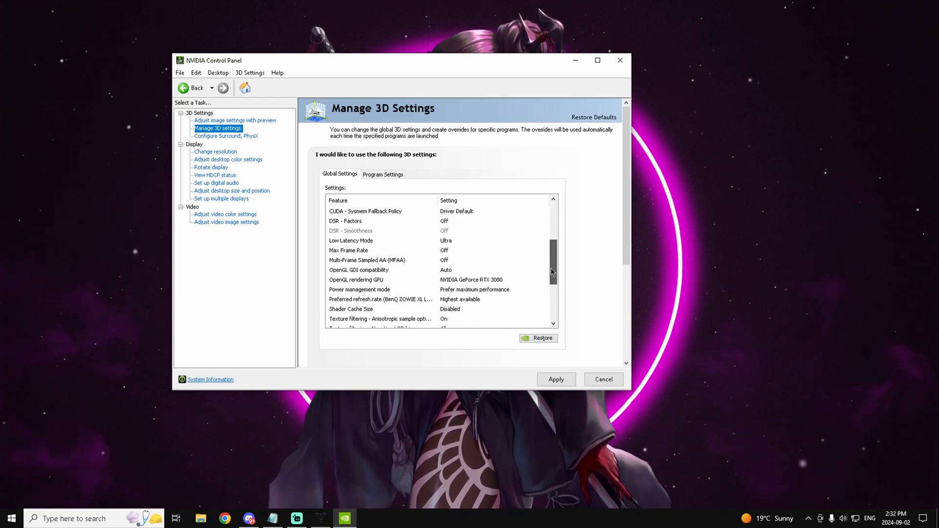
pyautogui.scroll(-3)
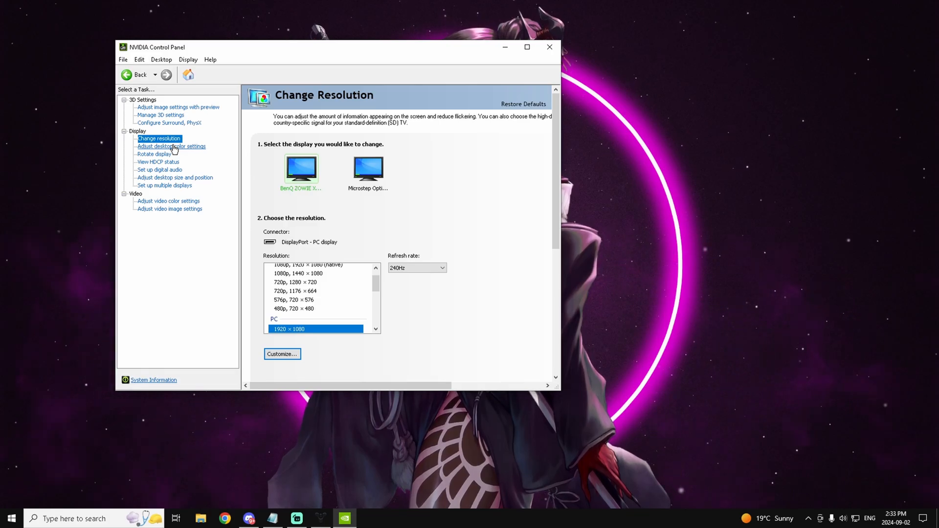
# Show the desktop colour settings and narrow and reposition the control panel window.
pyautogui.click(171, 146)
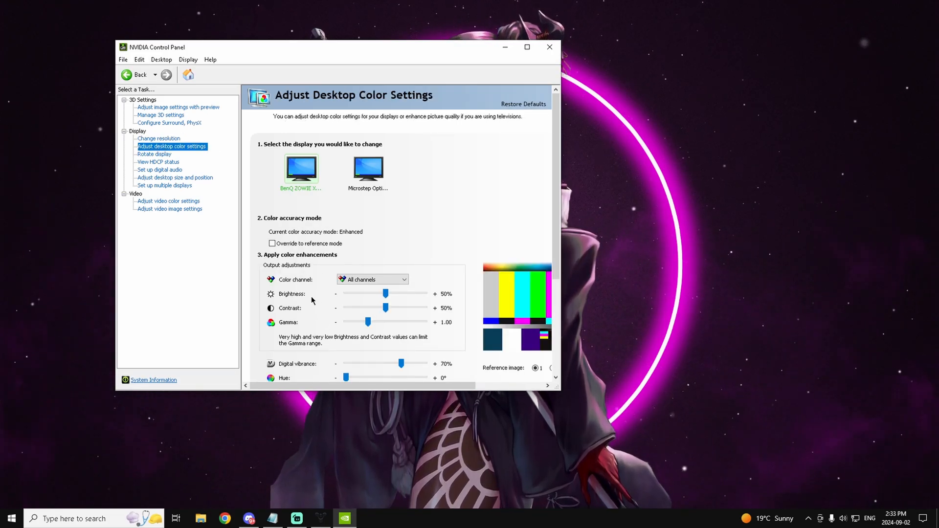
pyautogui.scroll(-3)
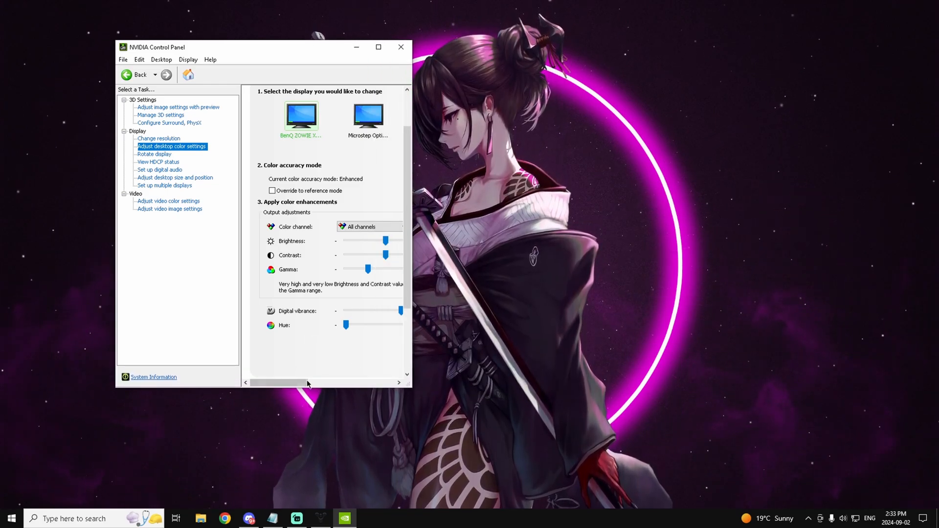
pyautogui.moveTo(284, 382); pyautogui.dragTo(321, 383)
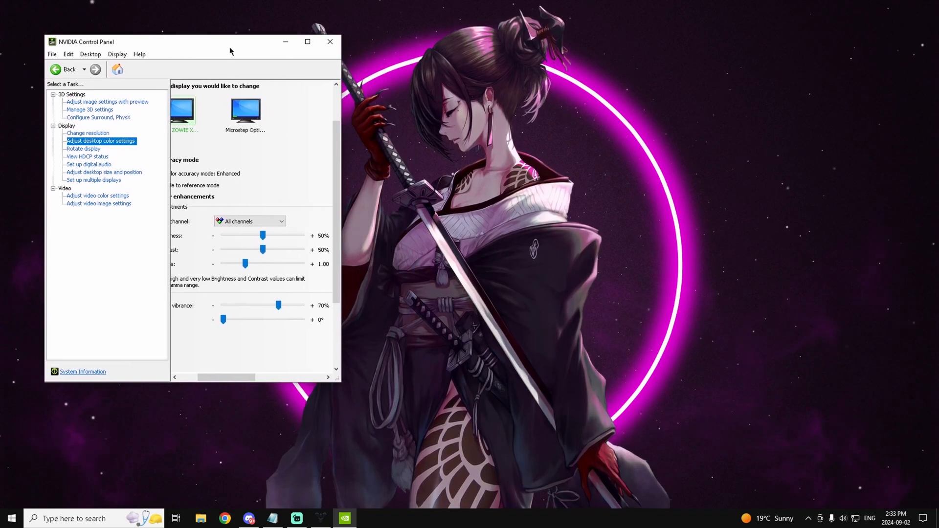
pyautogui.moveTo(278, 306); pyautogui.dragTo(262, 306)
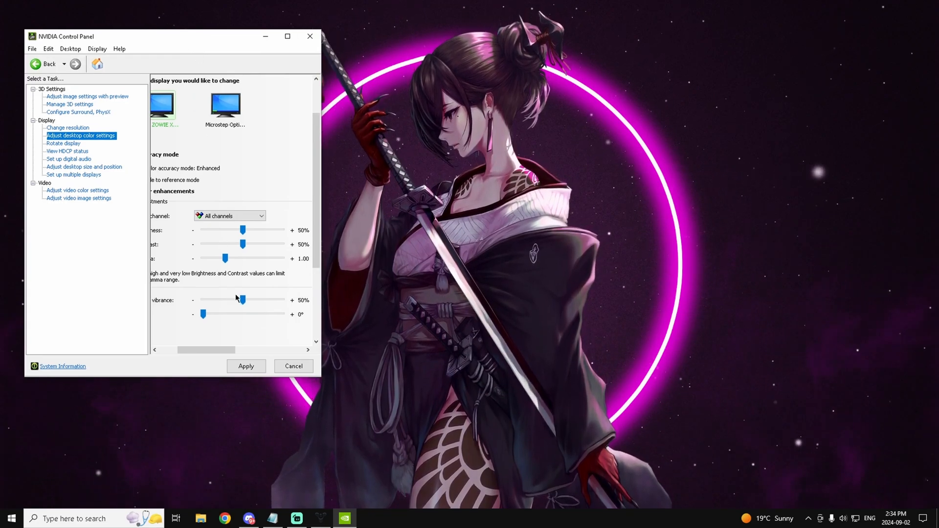
# Set Digital vibrance to 70% for the BenQ display after trying the maximum.
pyautogui.moveTo(243, 300); pyautogui.dragTo(258, 301)
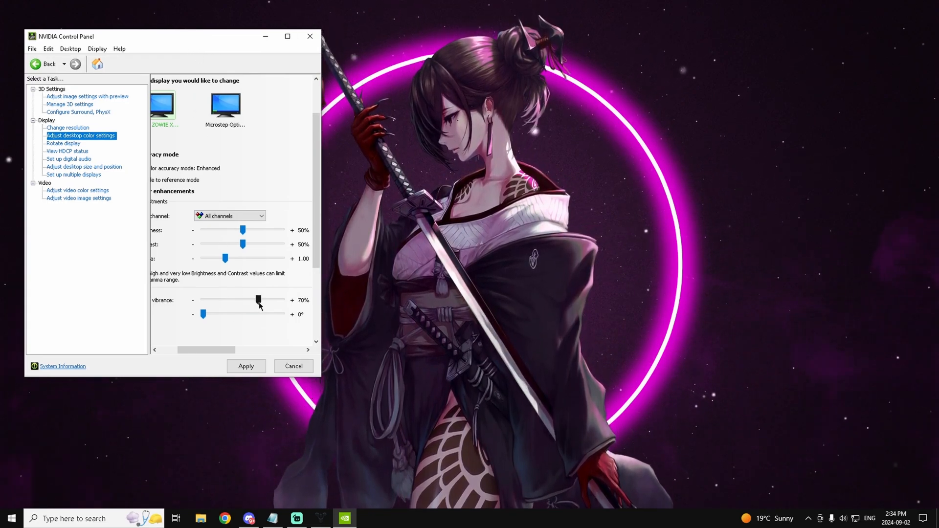
pyautogui.moveTo(259, 300); pyautogui.dragTo(294, 300)
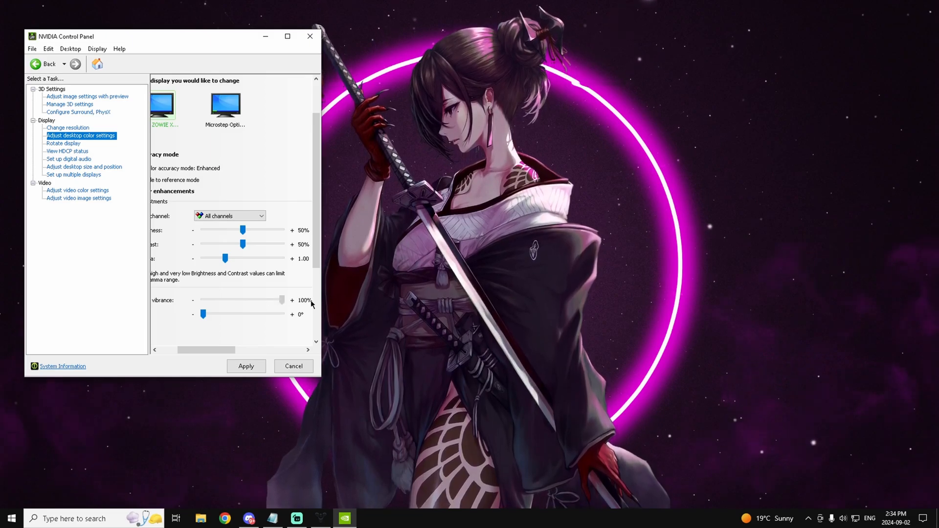
pyautogui.moveTo(279, 299); pyautogui.dragTo(272, 300)
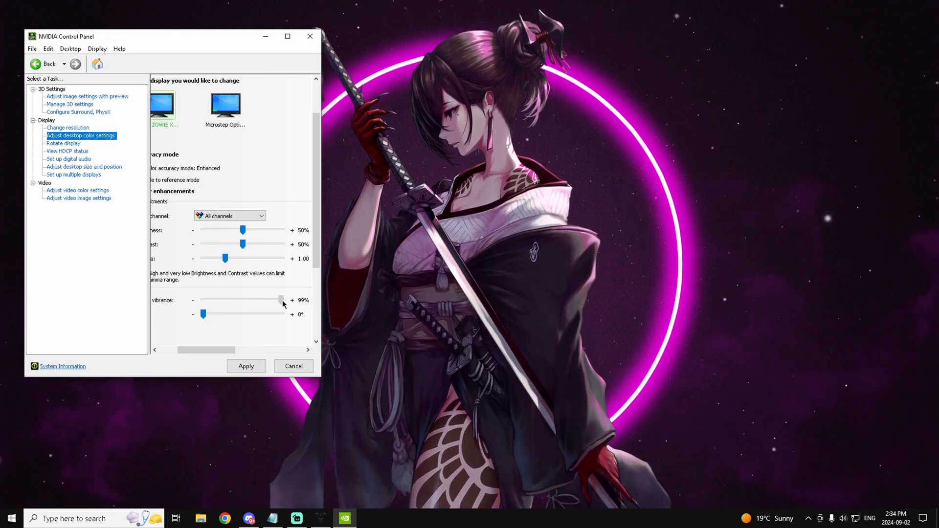
pyautogui.moveTo(277, 300); pyautogui.dragTo(258, 301)
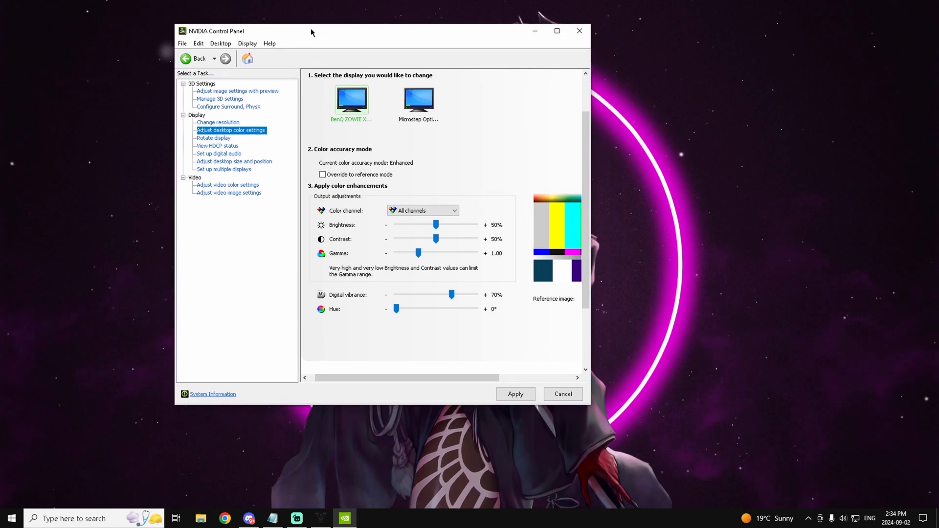
# Return to Manage 3D settings and review Global Settings showing Prefer maximum performance and Highest available refresh rate.
pyautogui.click(219, 121)
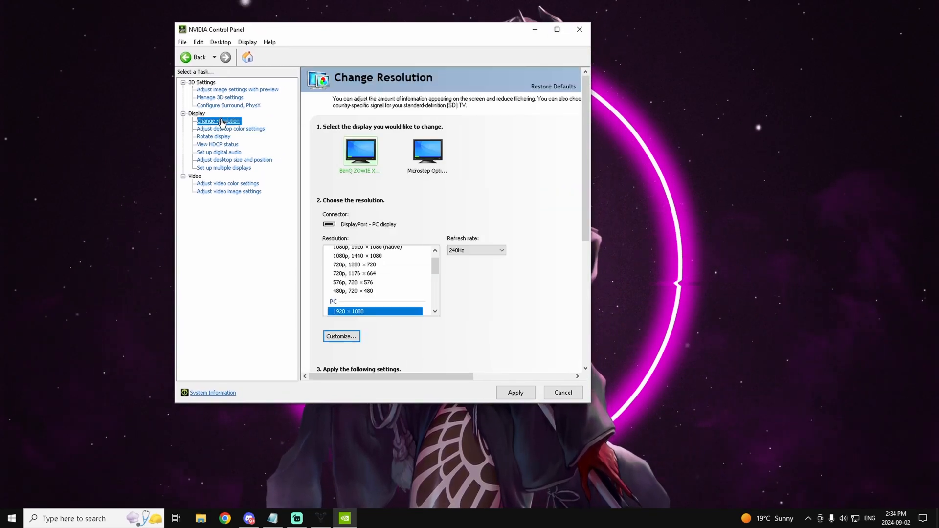
pyautogui.click(220, 97)
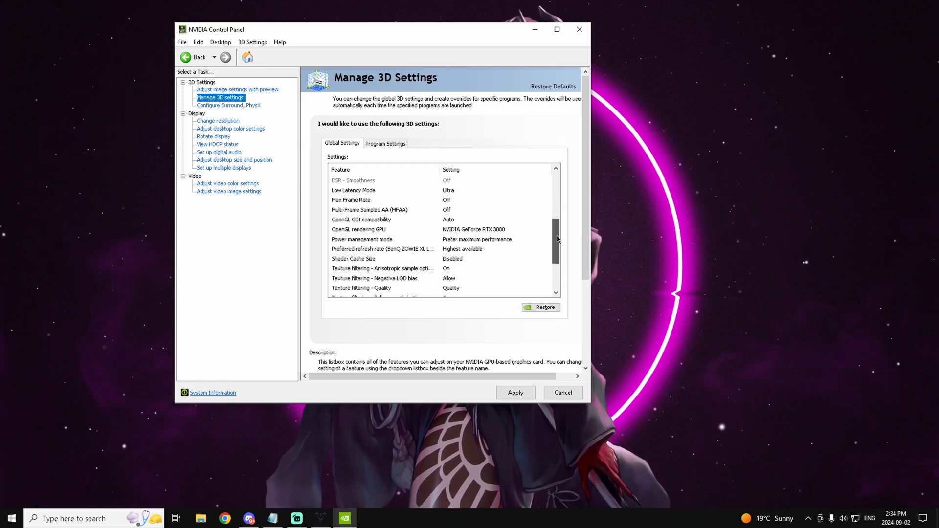
pyautogui.click(362, 239)
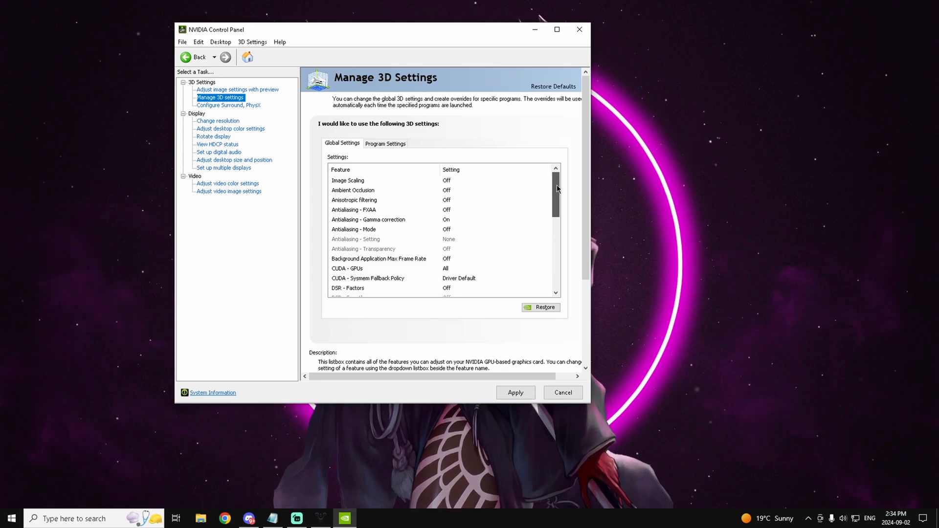
pyautogui.scroll(-3)
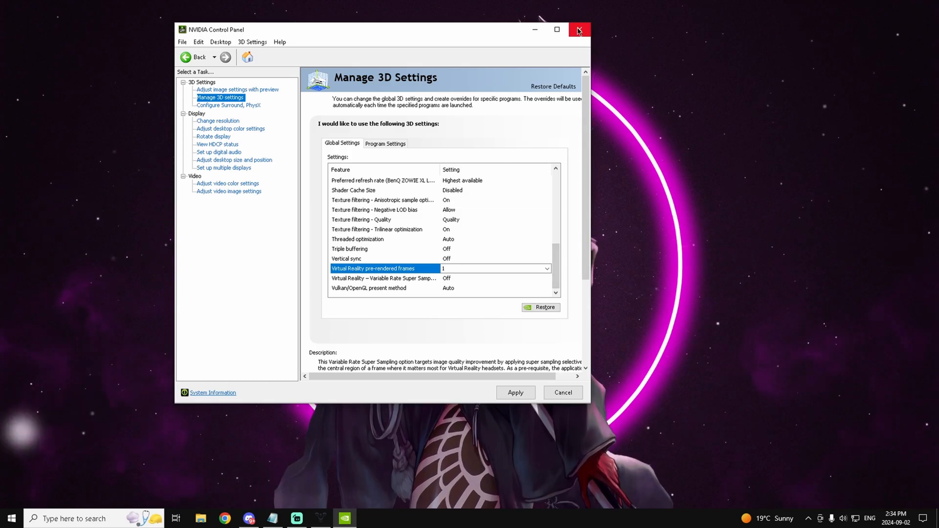
# Close NVIDIA Control Panel, leaving only the Windows desktop.
pyautogui.click(578, 30)
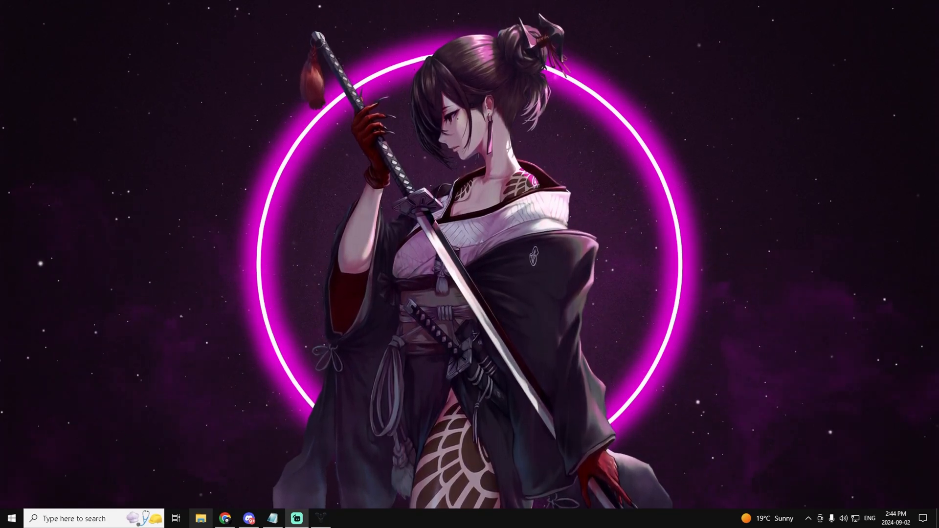
pyautogui.moveTo(8, 151)
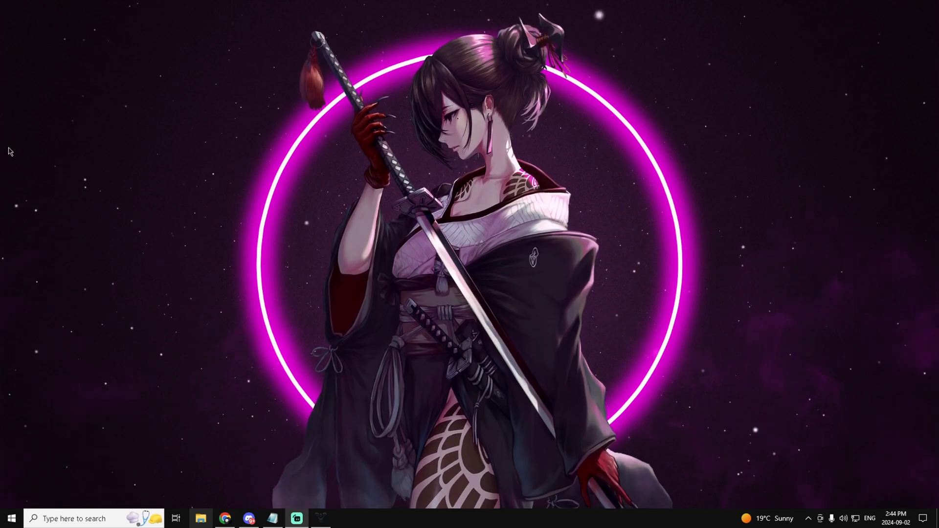